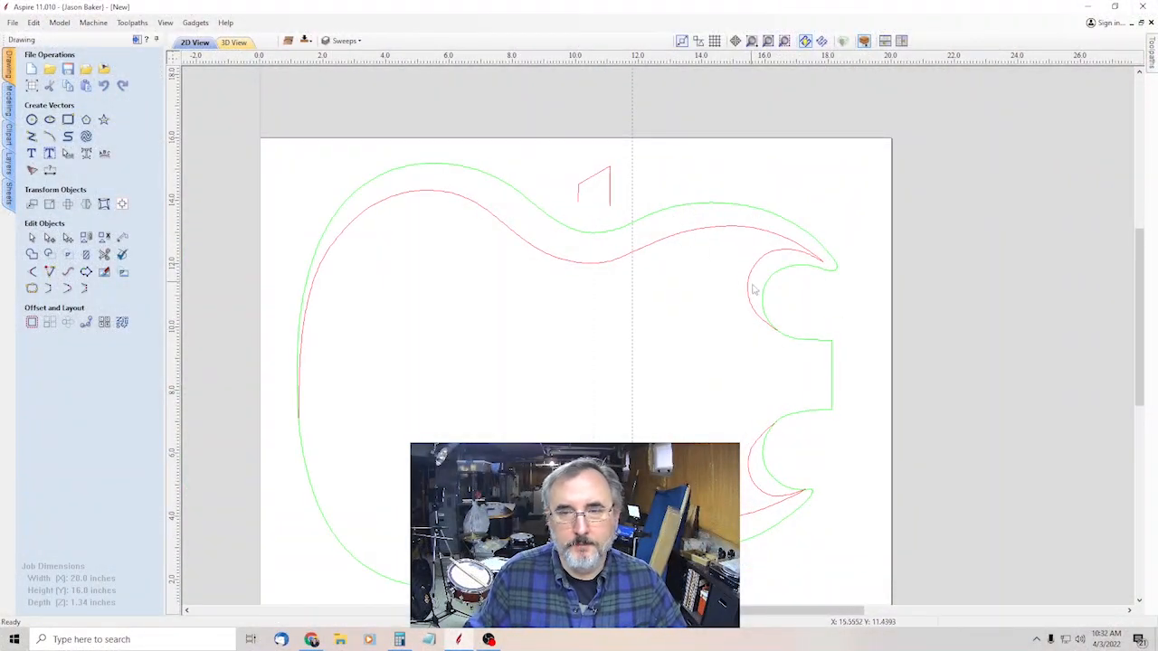
pyautogui.moveTo(582, 206)
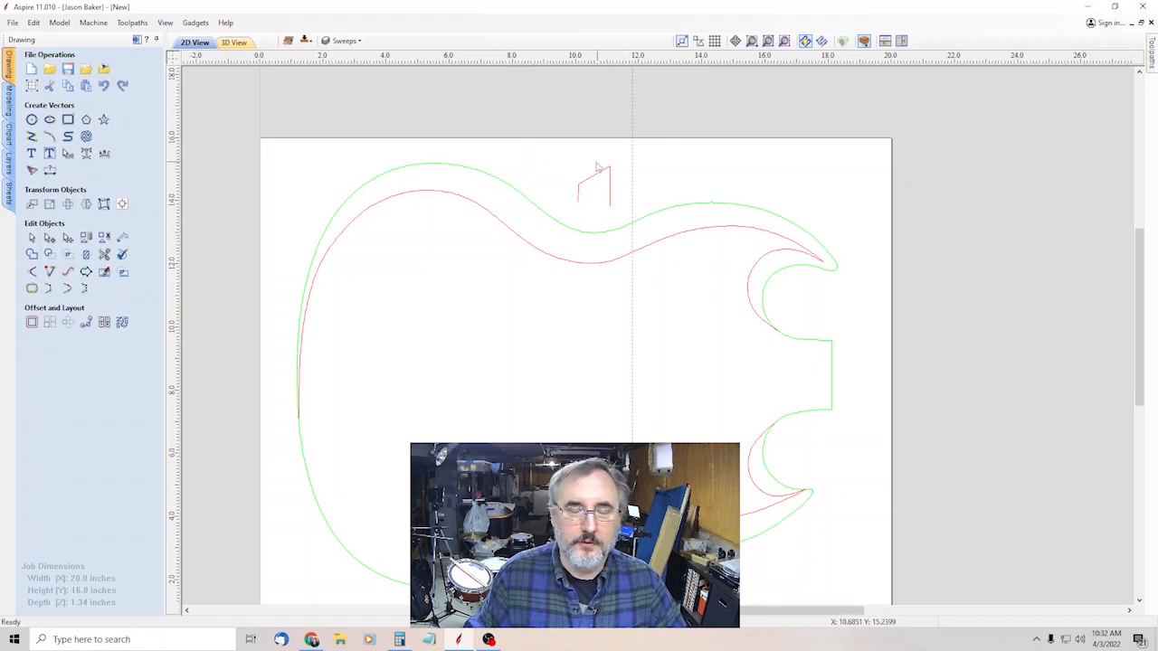
pyautogui.moveTo(800, 271)
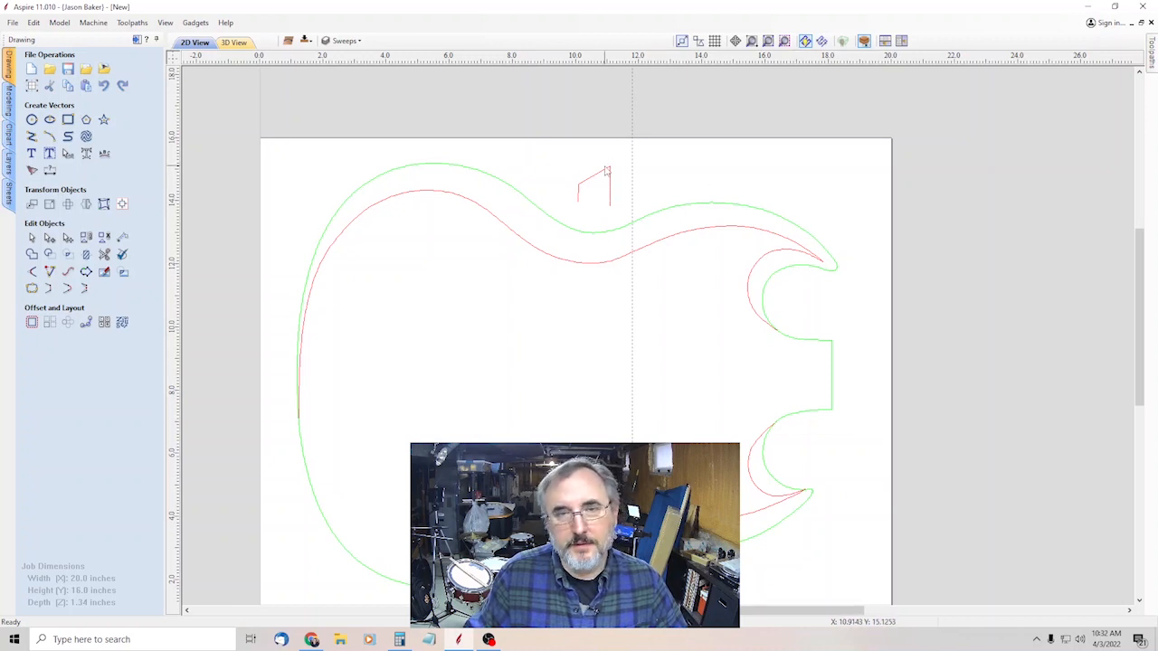
pyautogui.moveTo(646, 207)
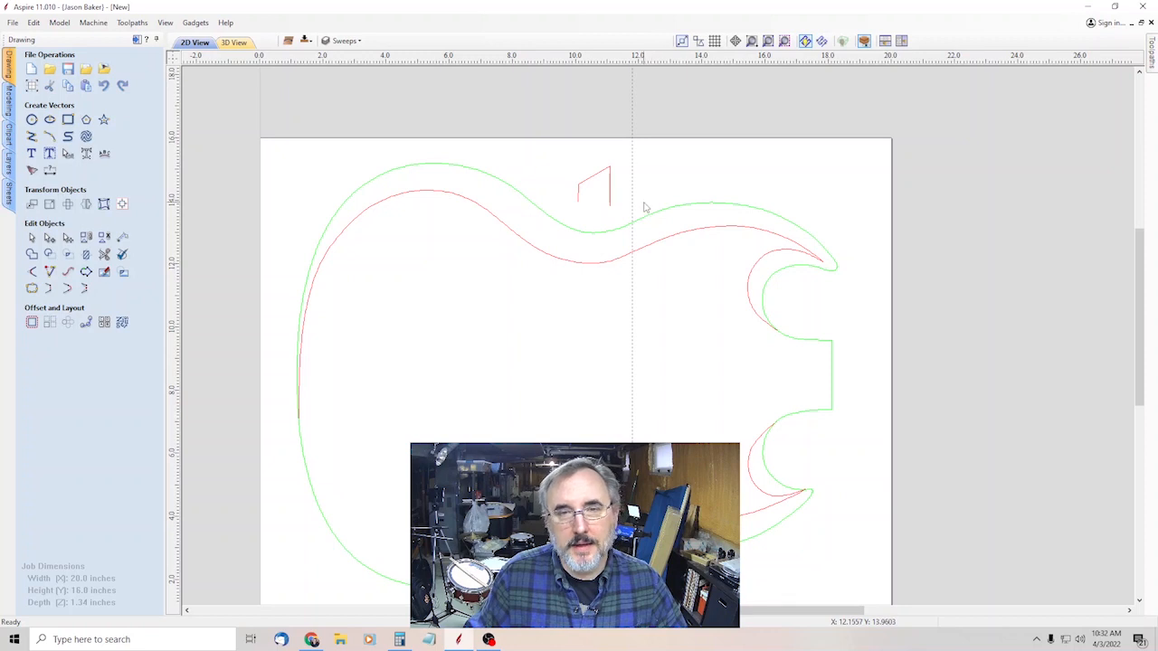
pyautogui.moveTo(650, 180)
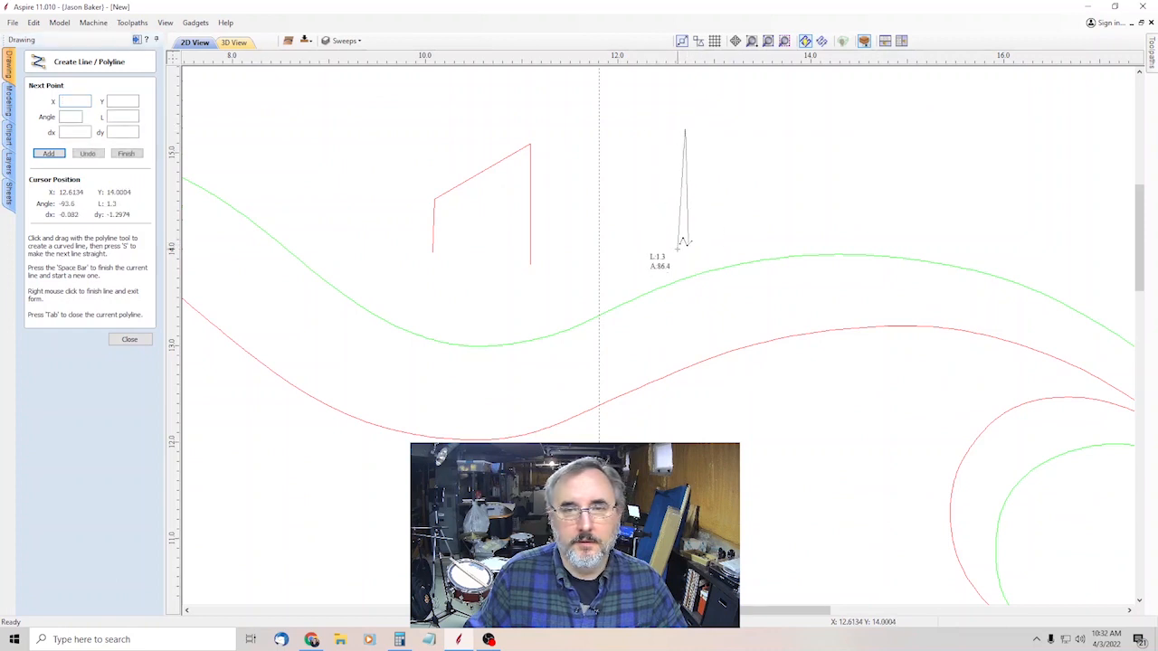
# - Delete the green outer body outline, keeping the red edge curve and bracket polyline
pyautogui.click(131, 338)
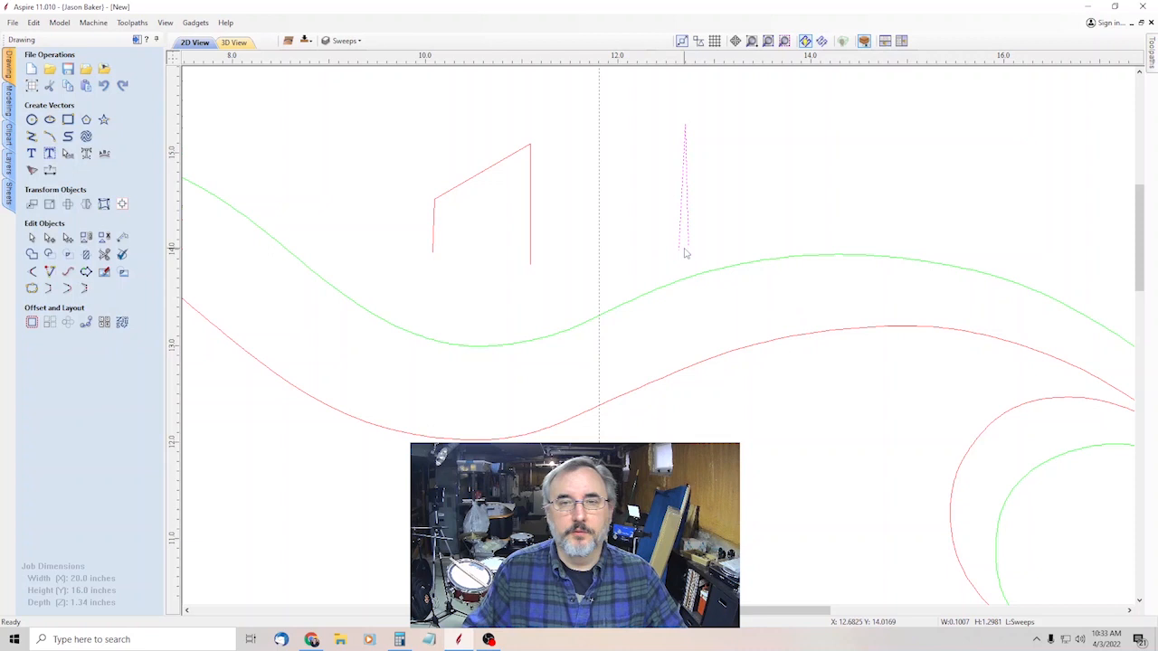
pyautogui.moveTo(672, 167)
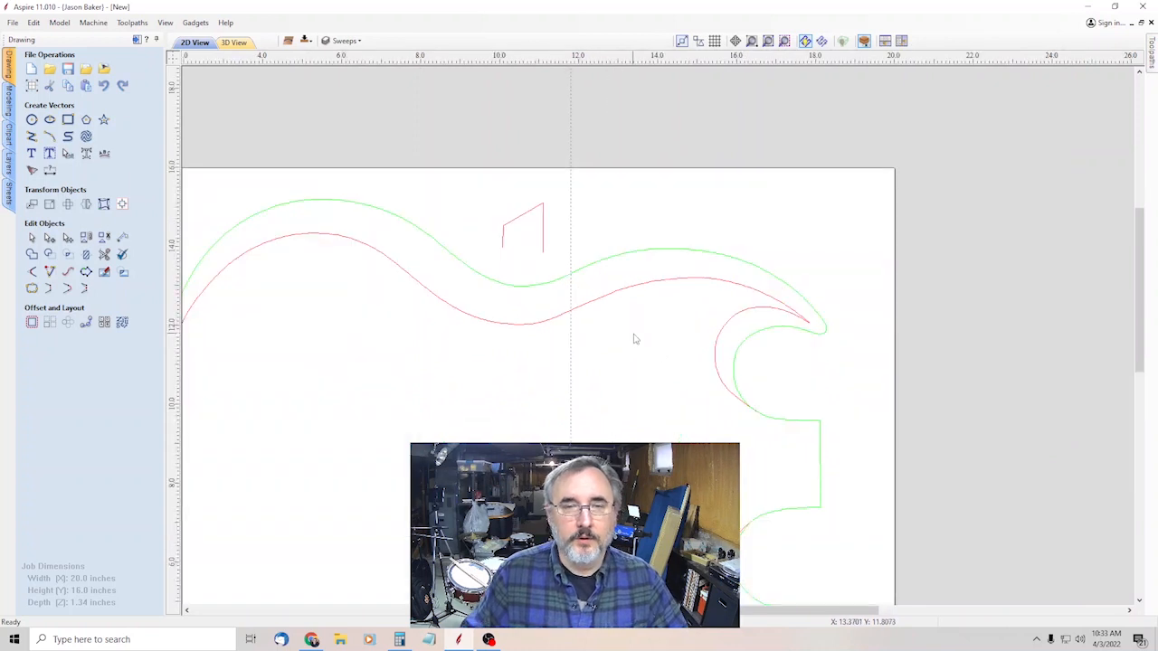
pyautogui.moveTo(740, 331)
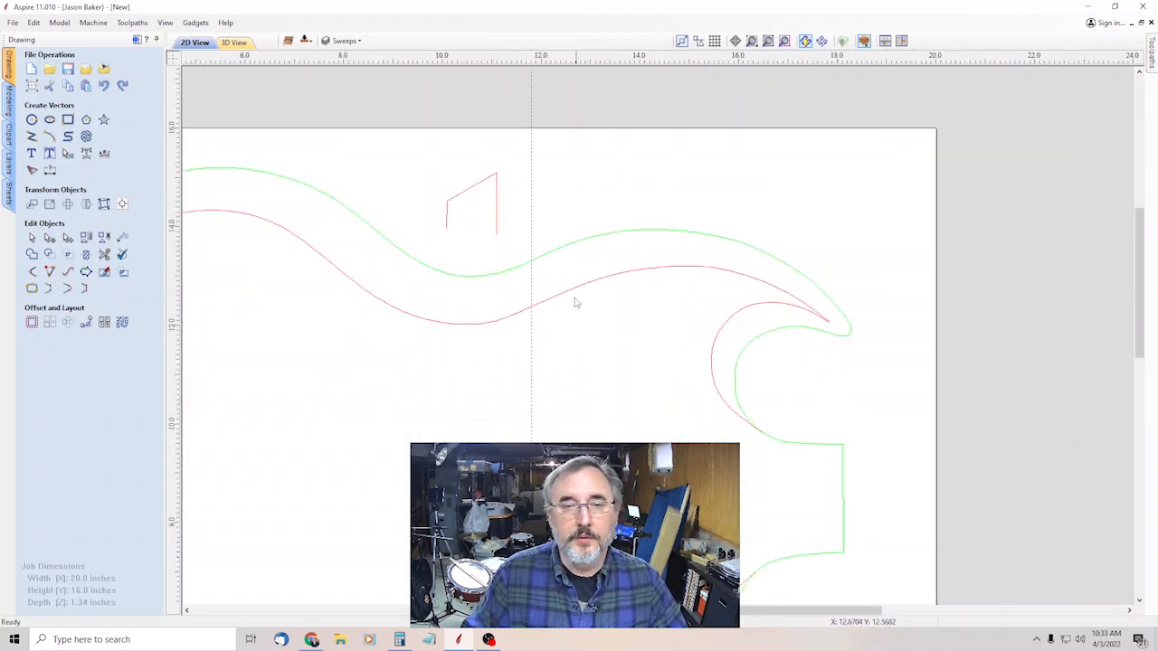
pyautogui.moveTo(579, 300)
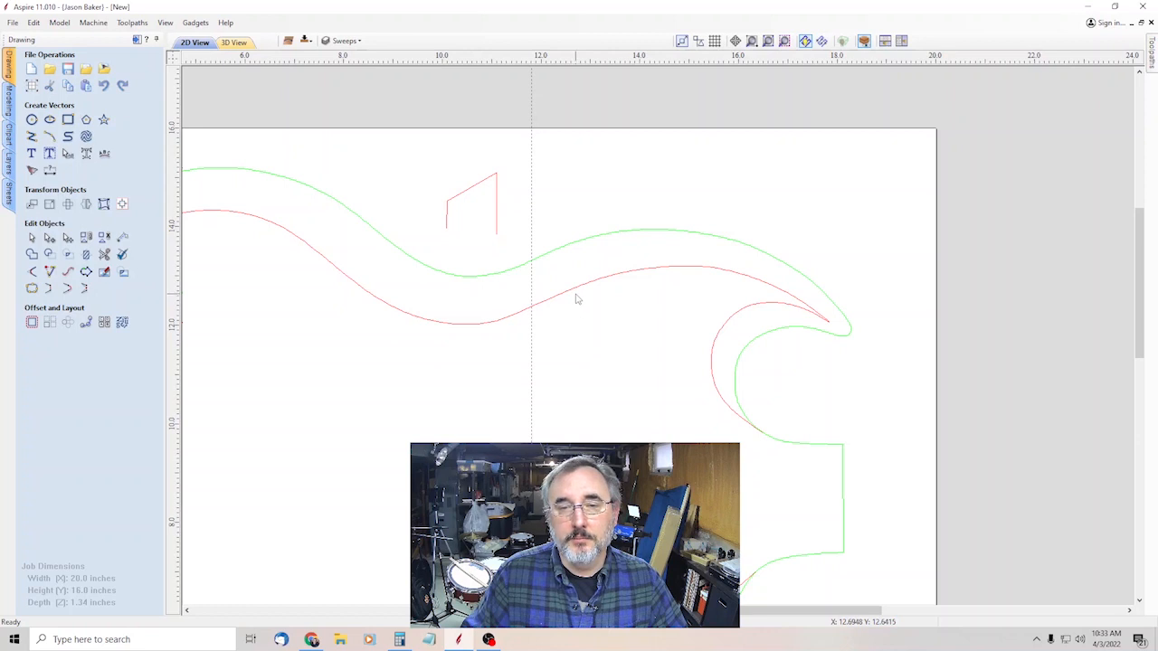
pyautogui.moveTo(571, 301)
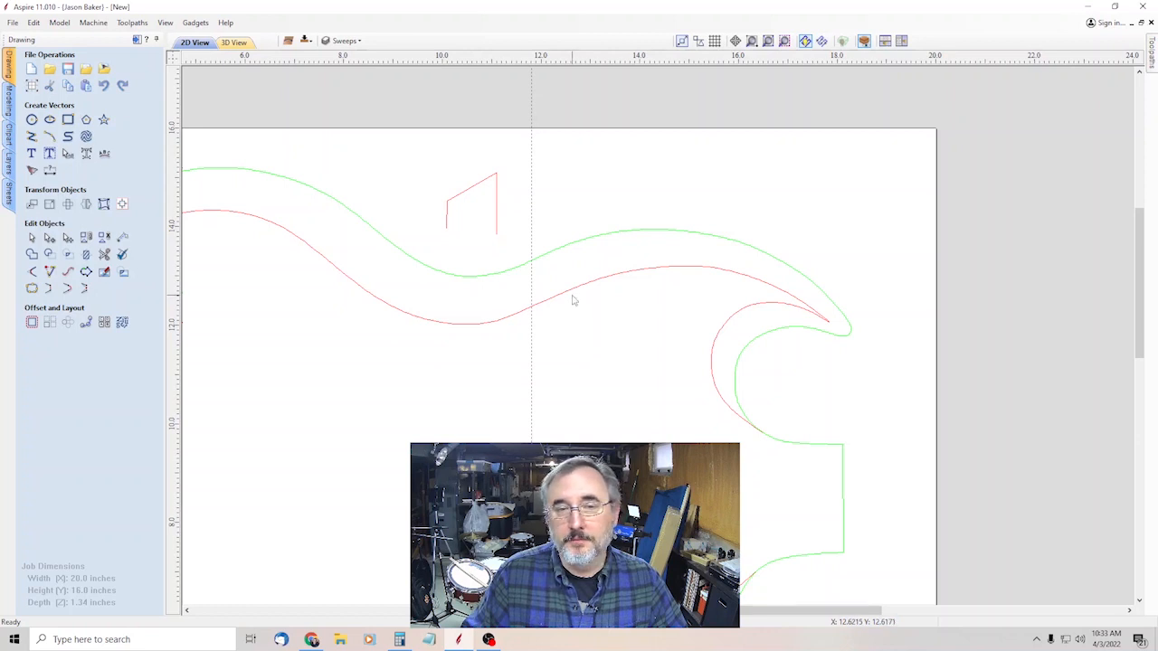
pyautogui.moveTo(559, 239)
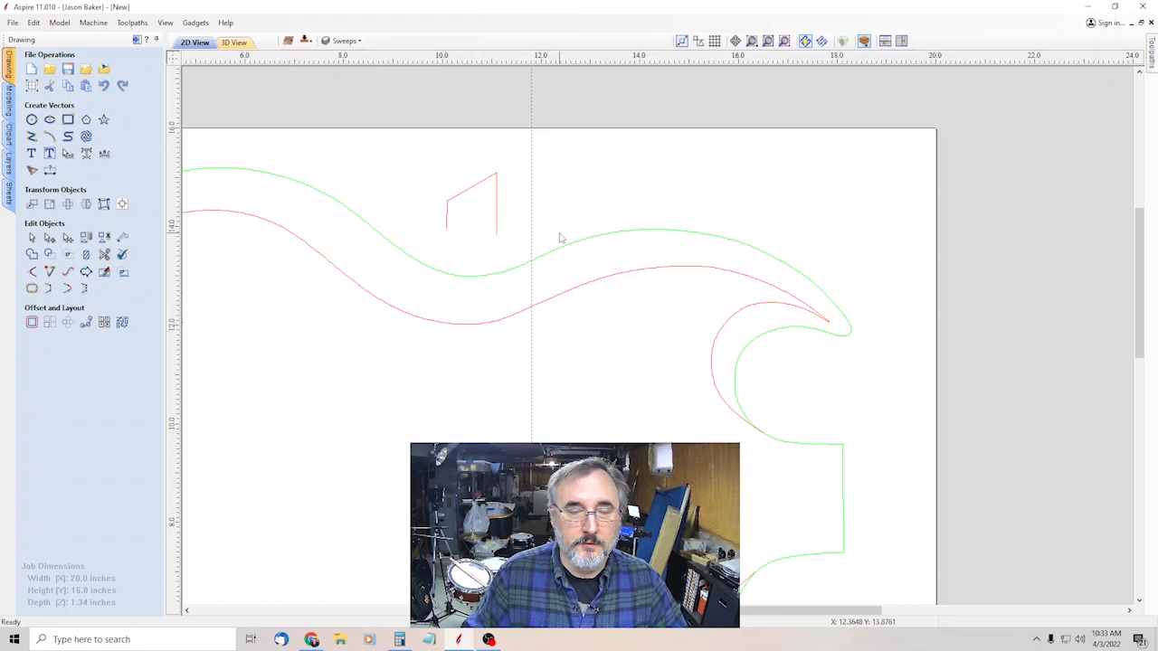
pyautogui.moveTo(552, 239)
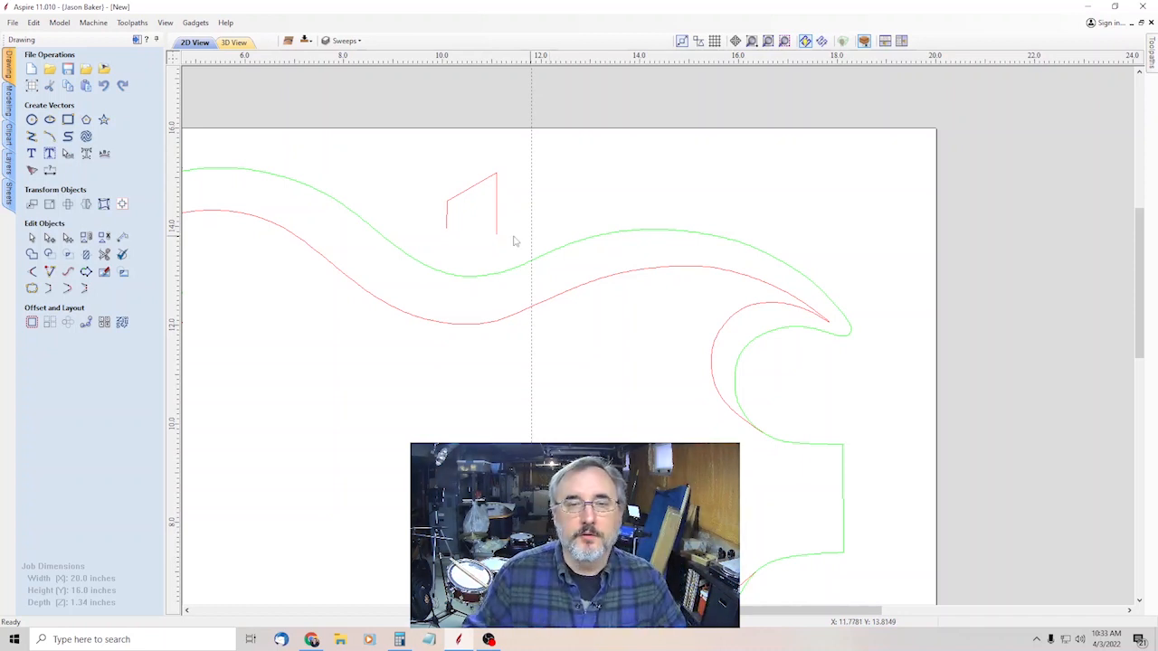
pyautogui.moveTo(569, 248)
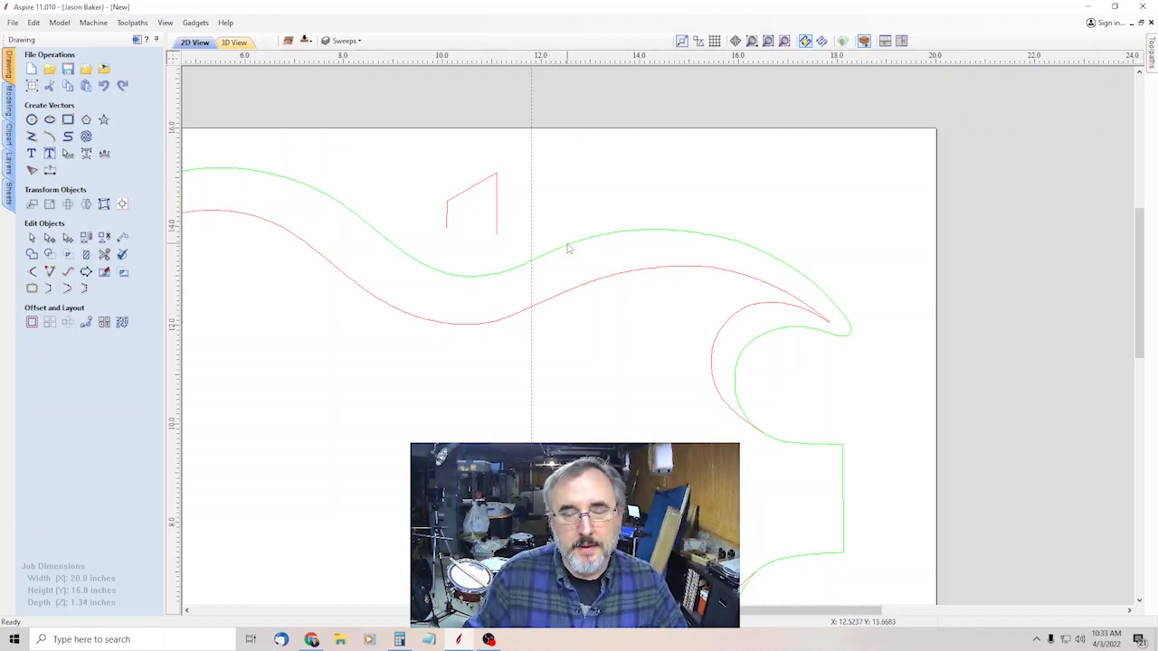
pyautogui.moveTo(556, 255)
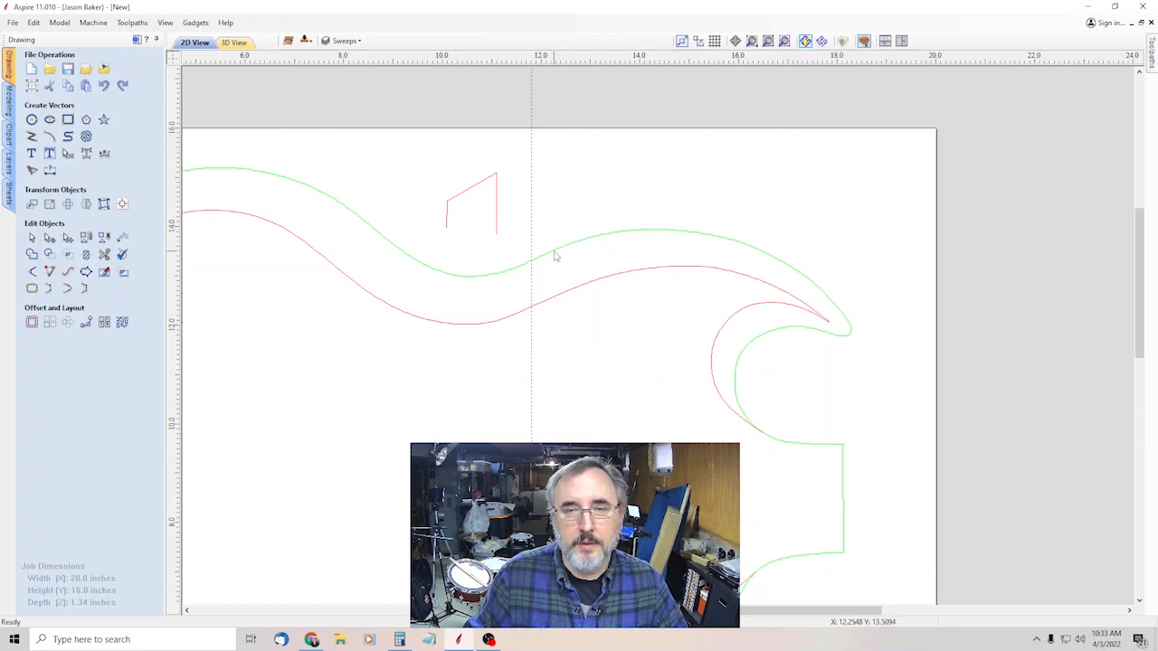
pyautogui.moveTo(597, 288)
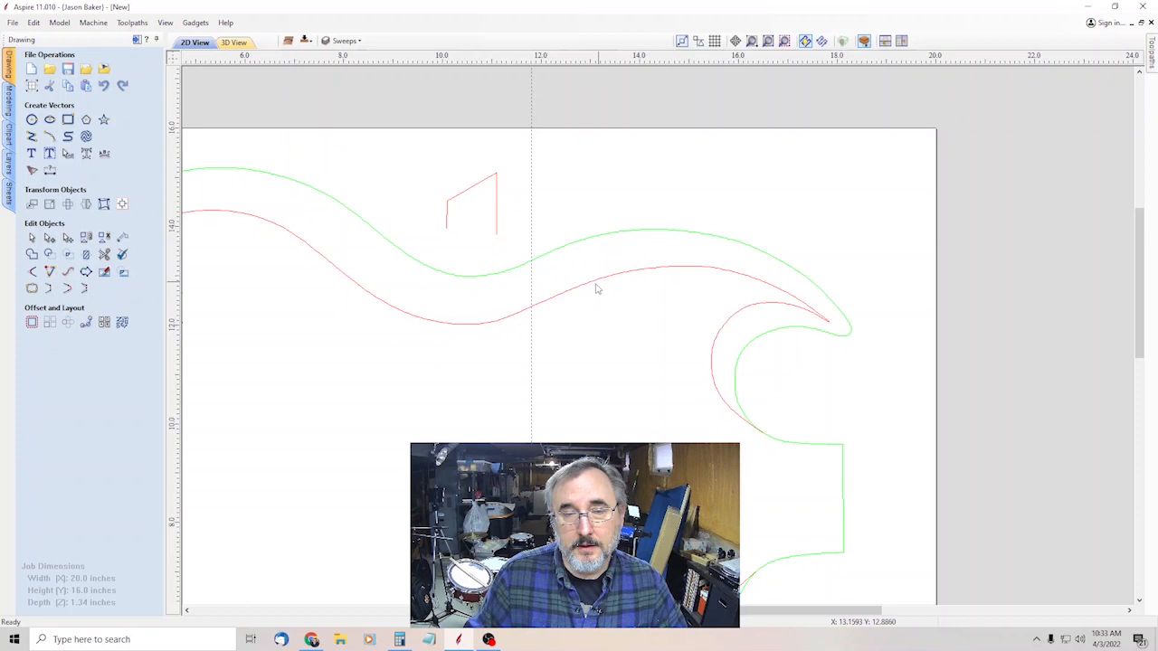
pyautogui.moveTo(516, 181)
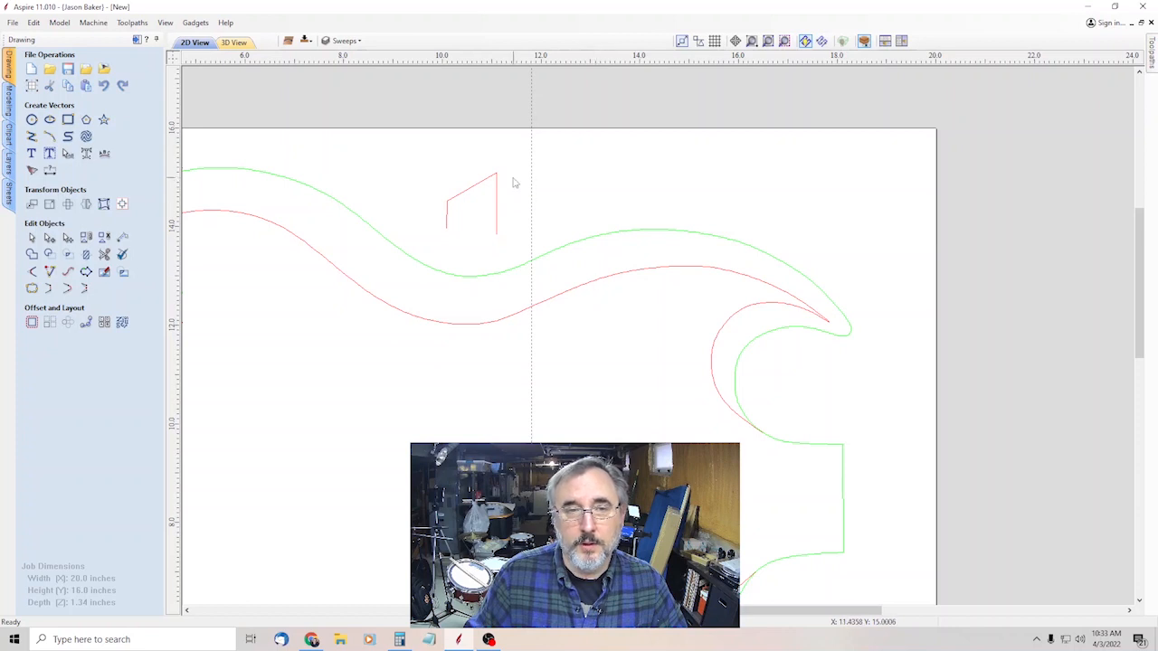
pyautogui.moveTo(505, 188)
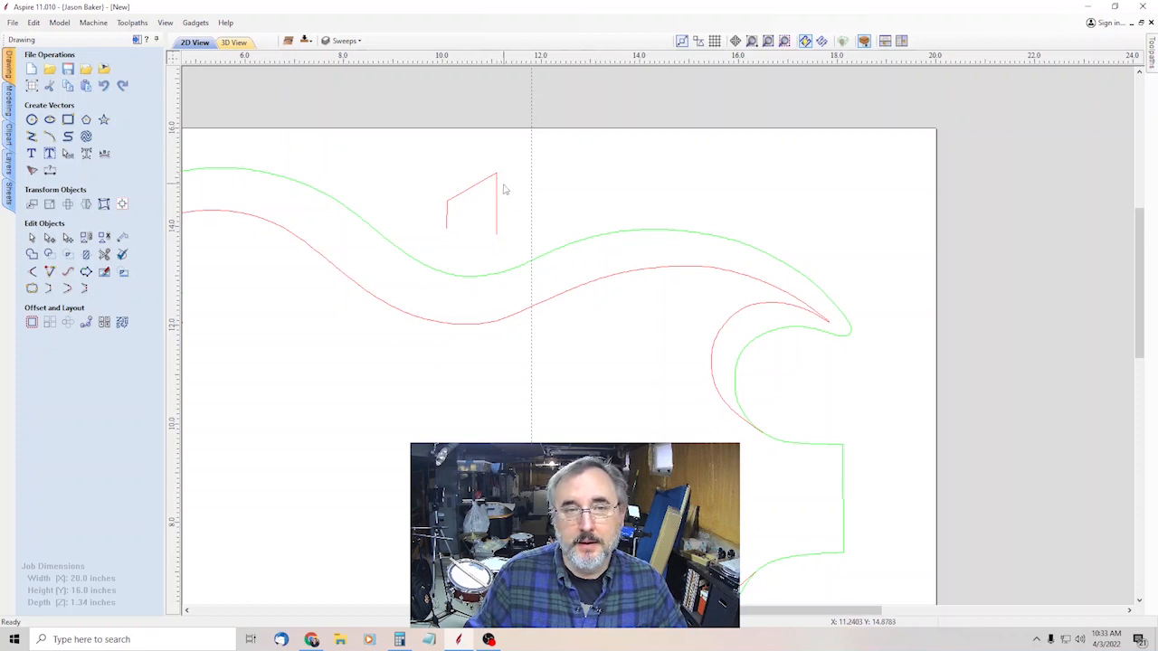
pyautogui.moveTo(559, 300)
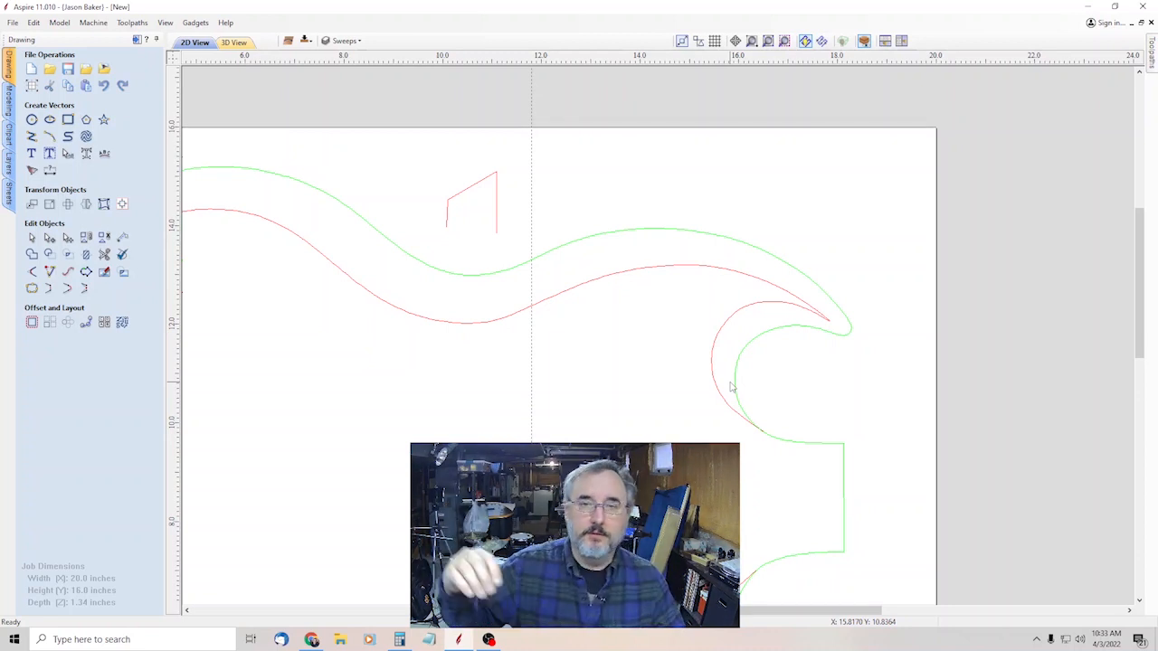
pyautogui.moveTo(785, 409)
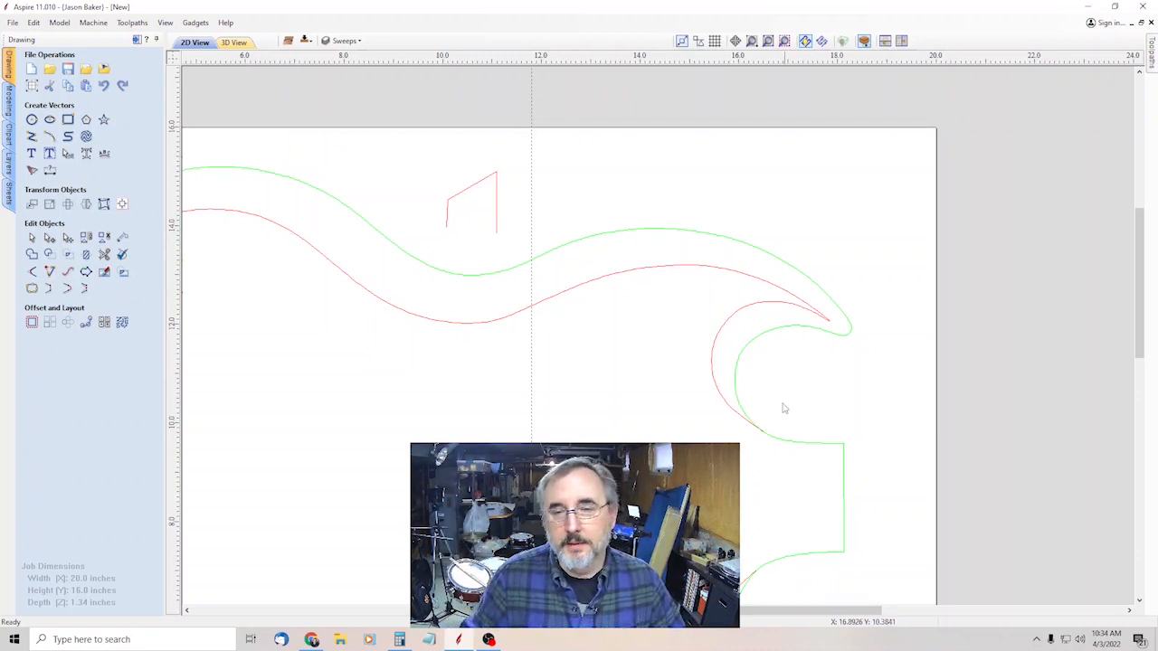
pyautogui.moveTo(773, 434)
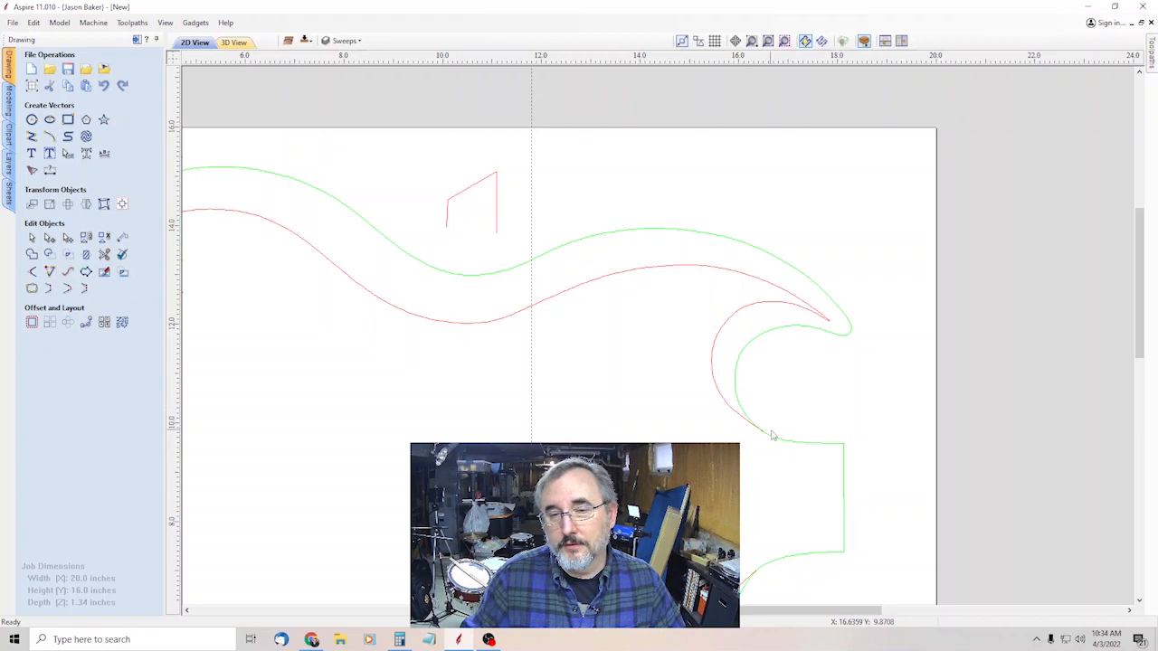
pyautogui.moveTo(746, 427)
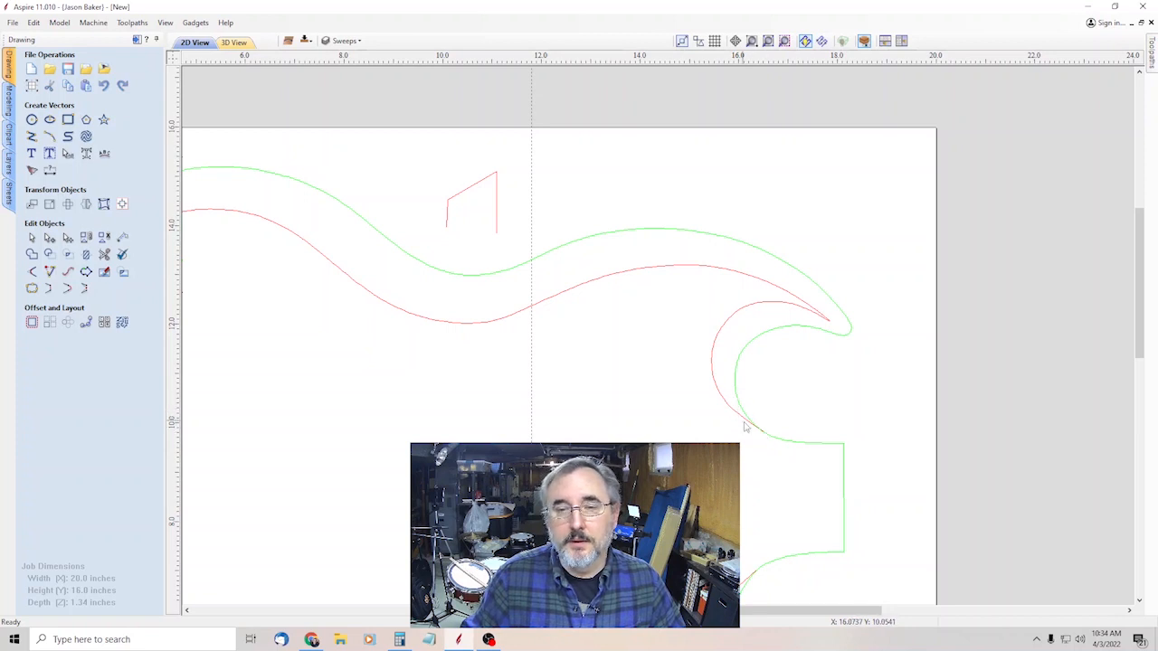
pyautogui.moveTo(847, 391)
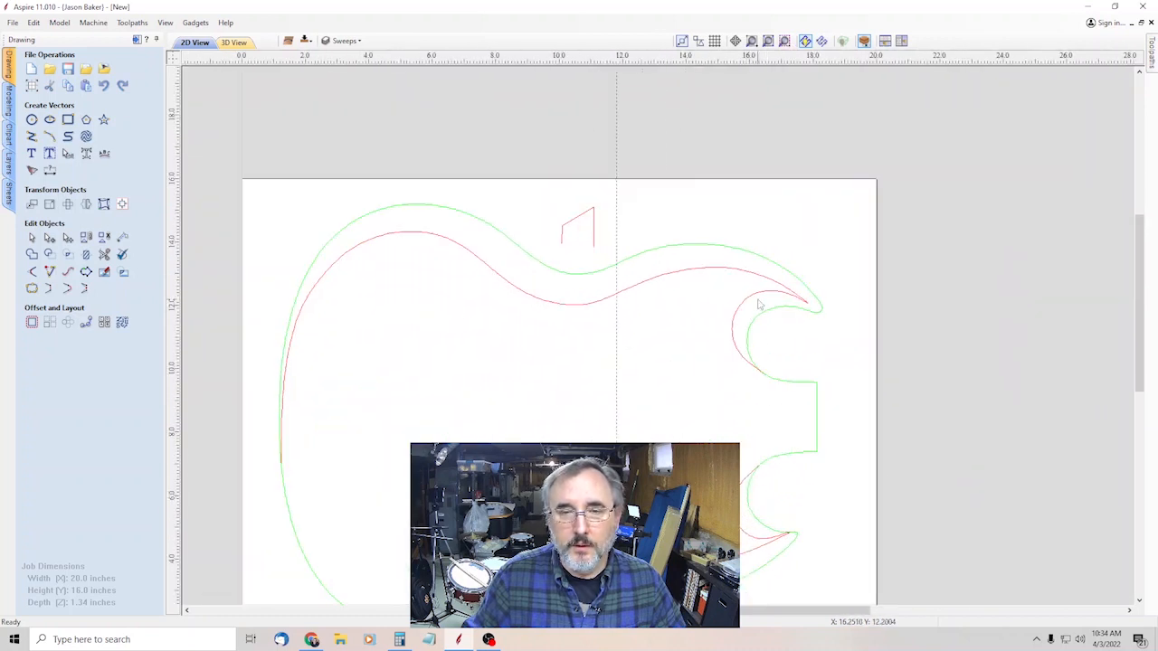
pyautogui.click(758, 304)
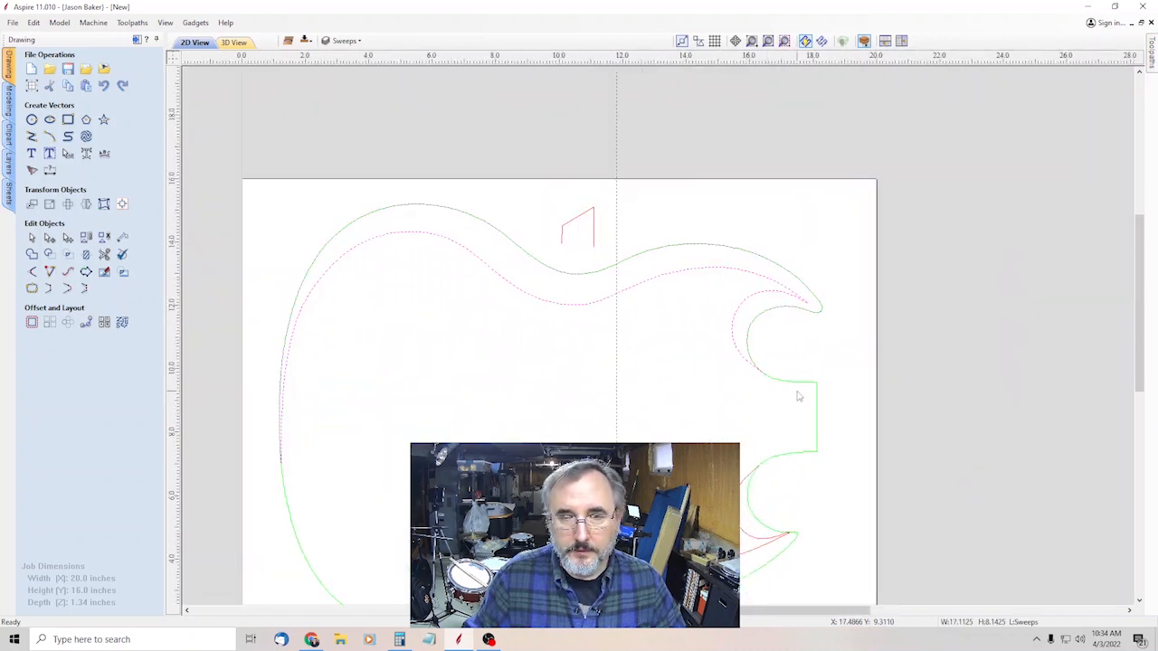
pyautogui.click(346, 40)
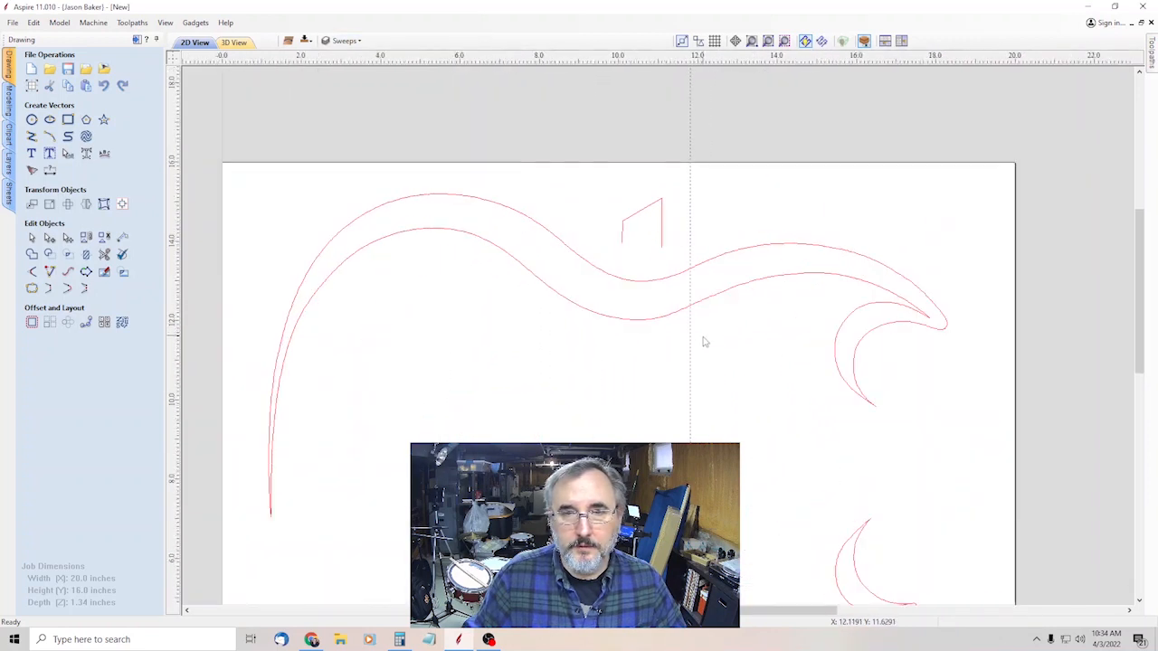
pyautogui.moveTo(916, 289)
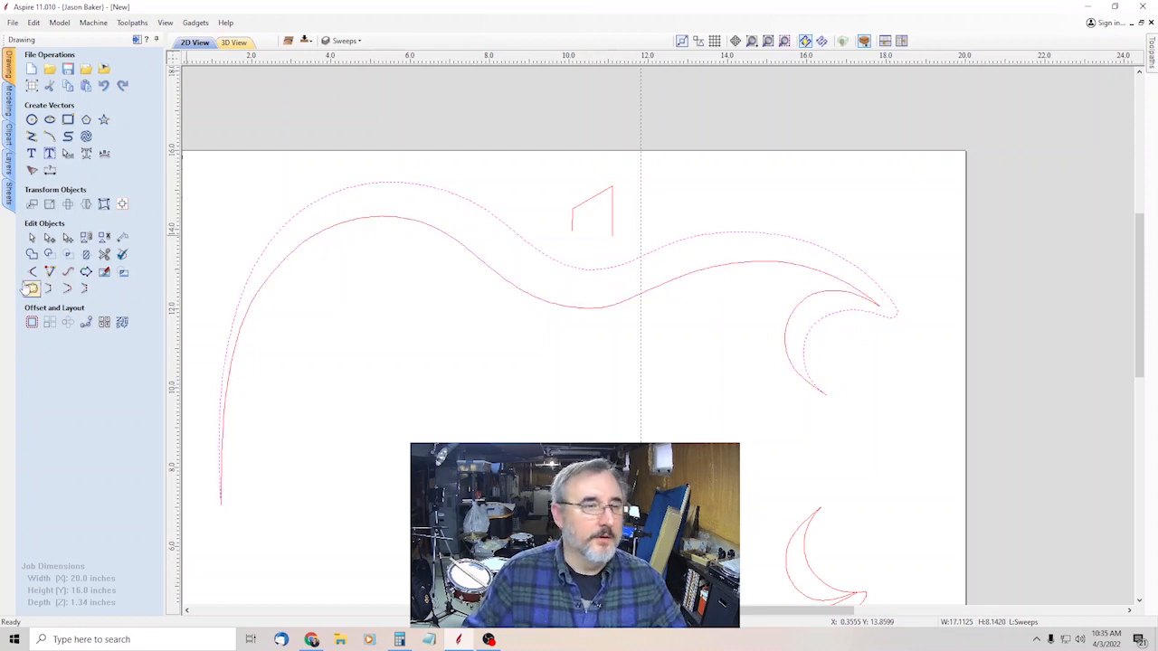
pyautogui.moveTo(30, 287)
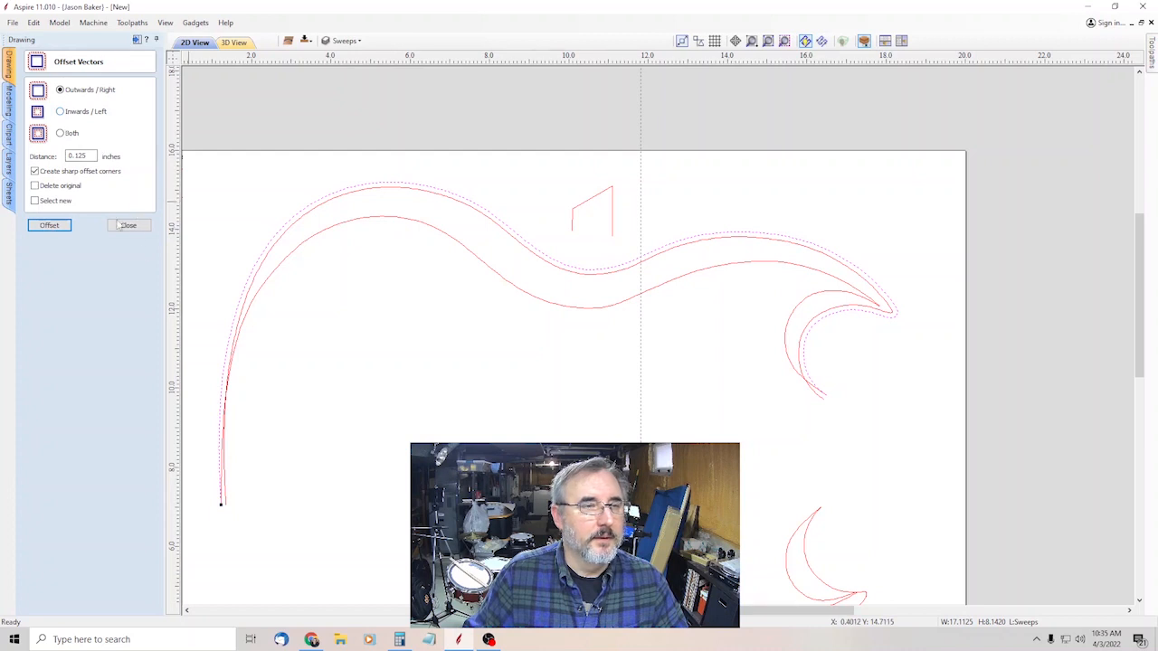
pyautogui.moveTo(116, 201)
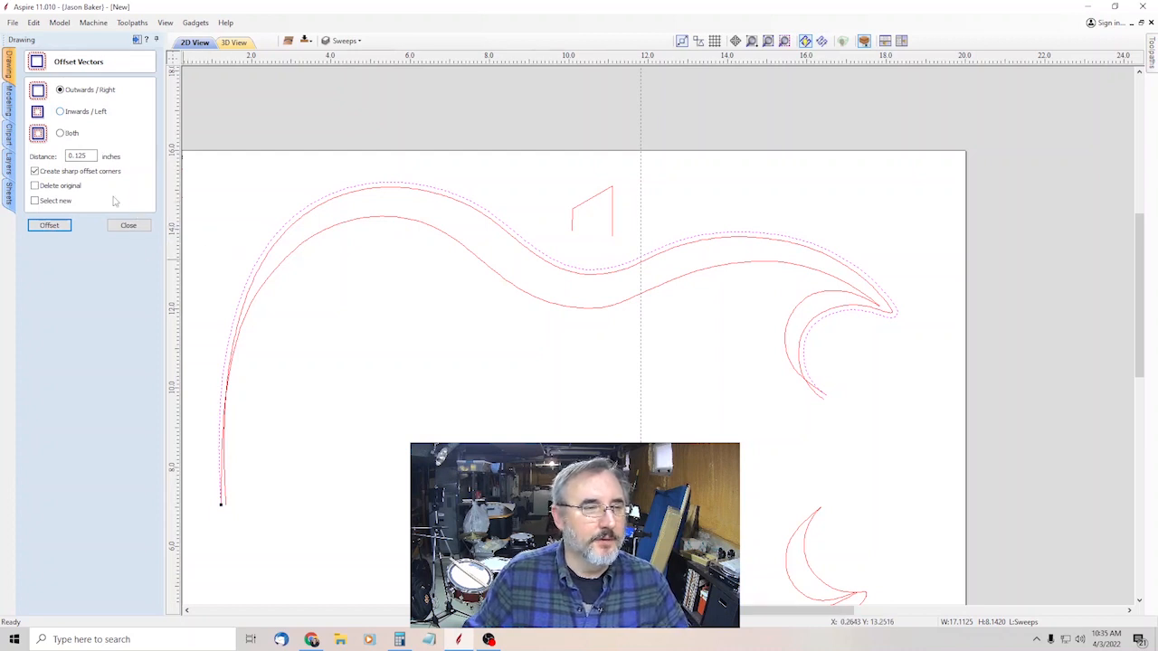
# - Create an inward offset copy of the sweep curve, then an outward one, before discarding both
pyautogui.click(60, 112)
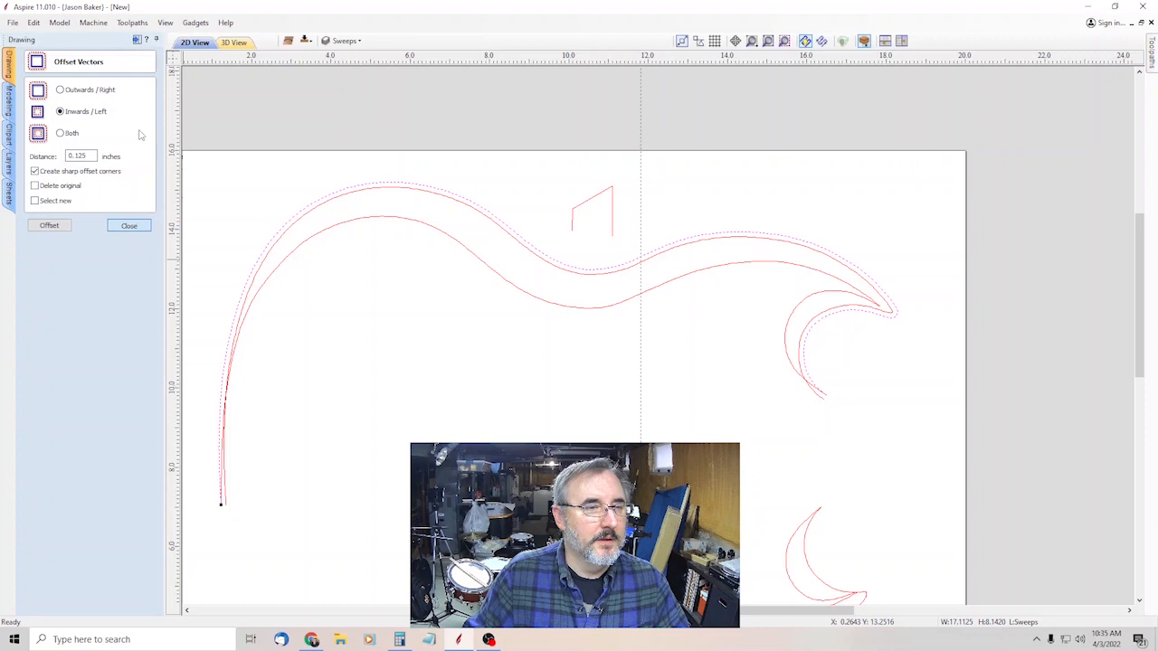
pyautogui.click(130, 225)
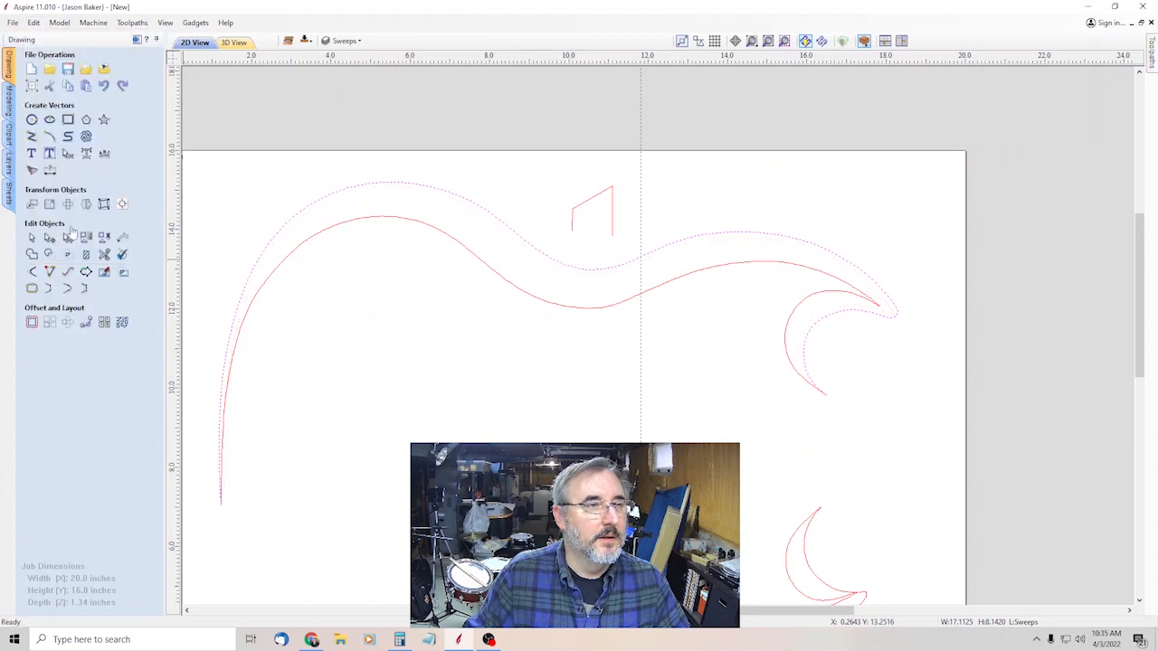
pyautogui.click(33, 322)
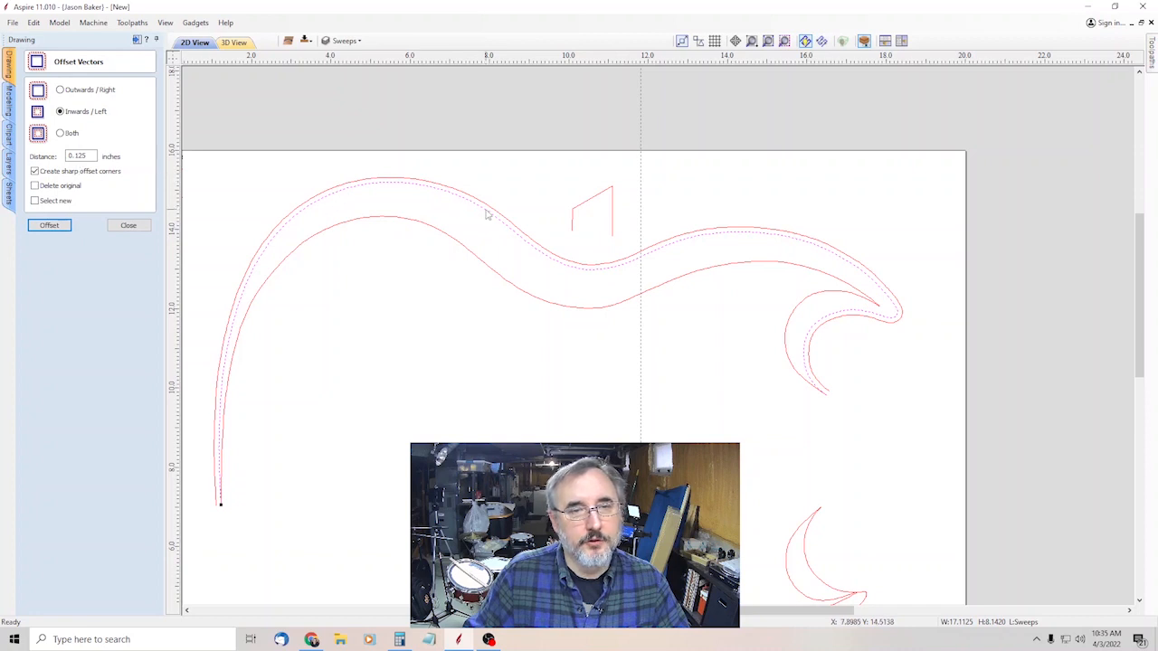
pyautogui.moveTo(847, 322)
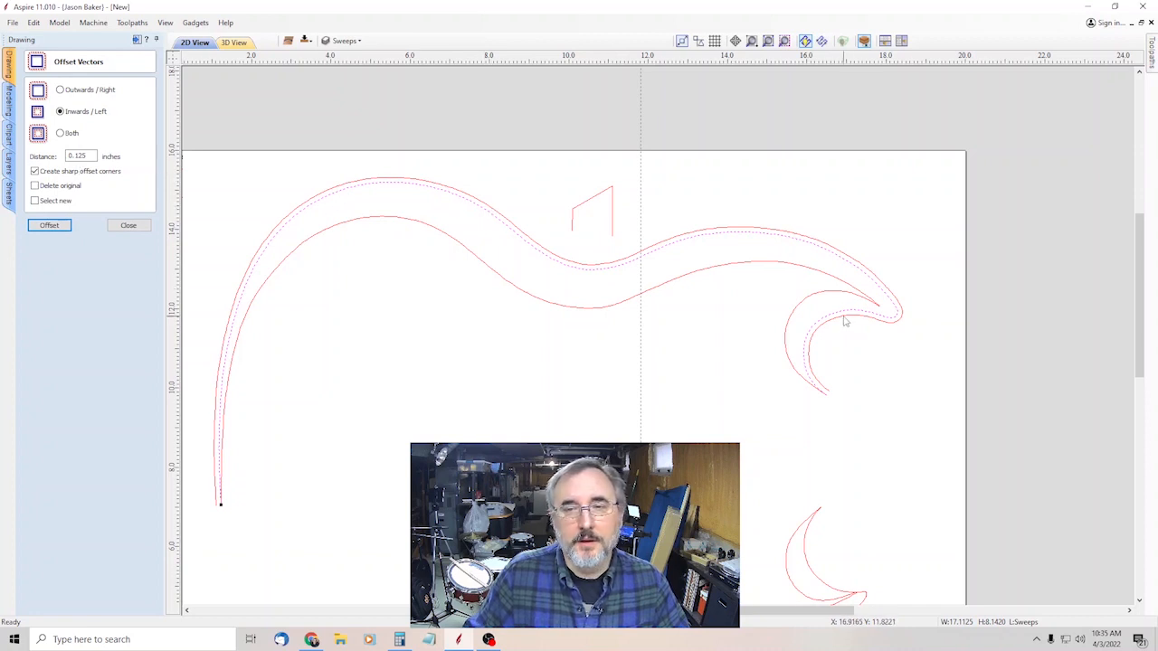
pyautogui.moveTo(166, 424)
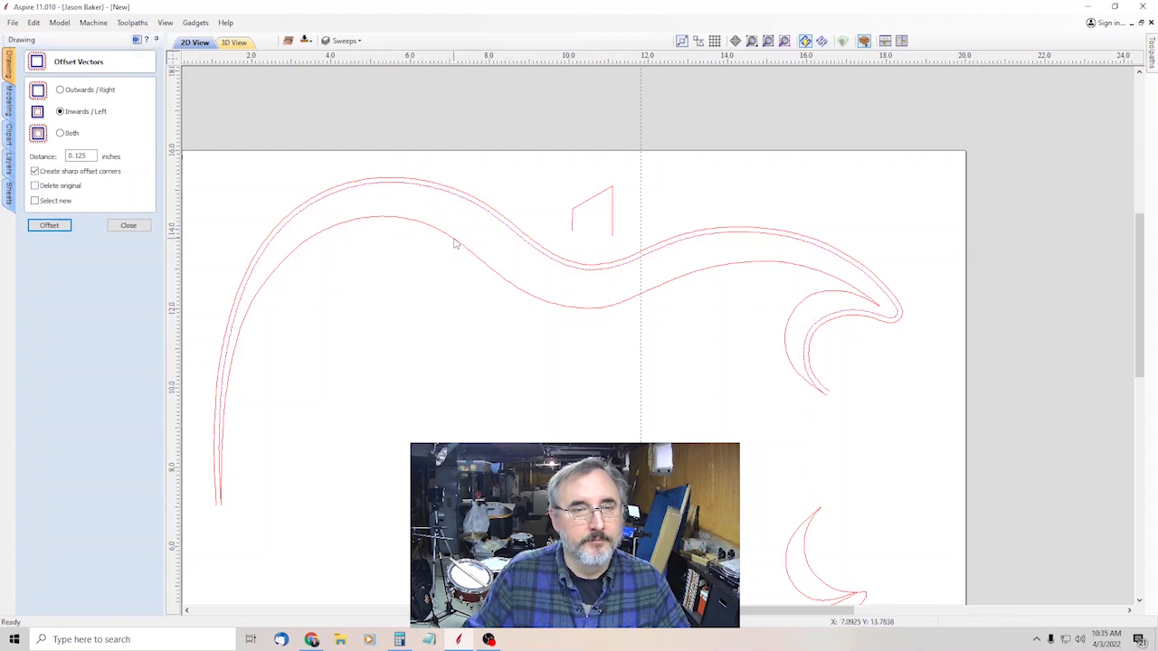
pyautogui.click(49, 225)
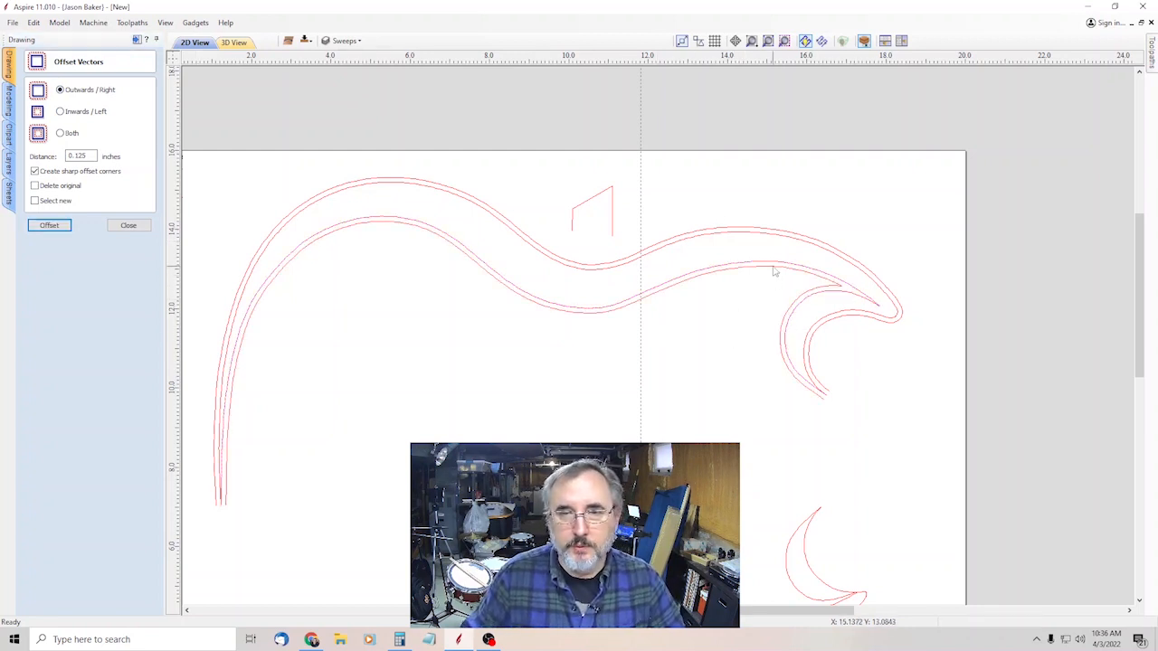
pyautogui.moveTo(690, 290)
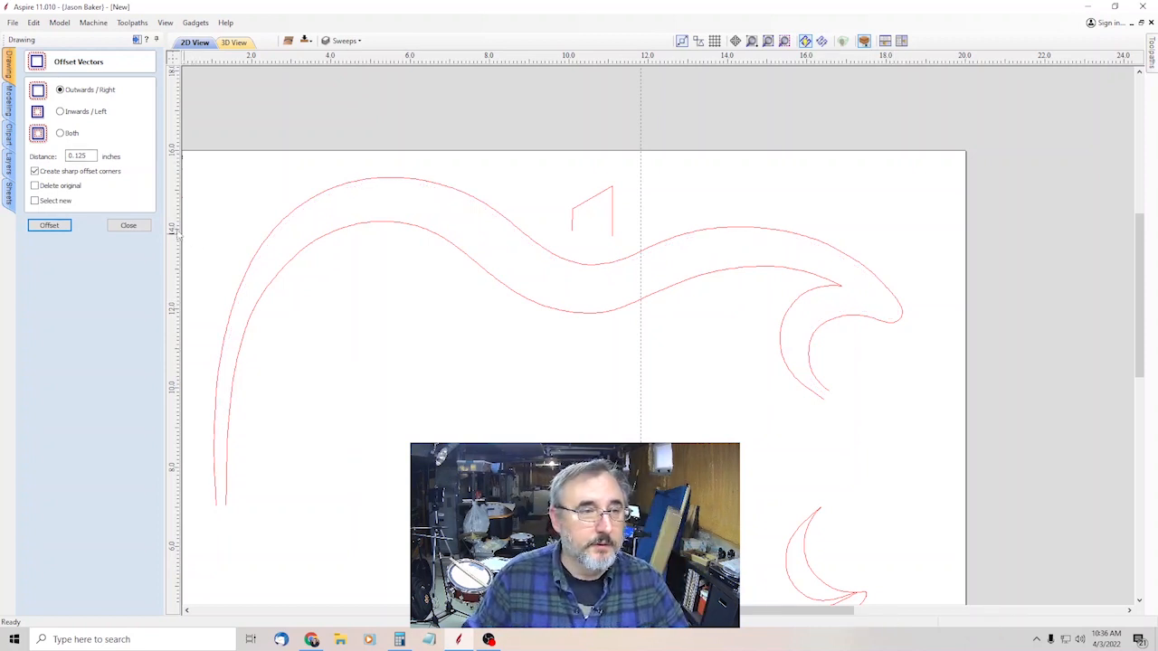
# - Trim away the lower sweep-curve ends that run past the body outline's bend with the scissors
pyautogui.click(352, 40)
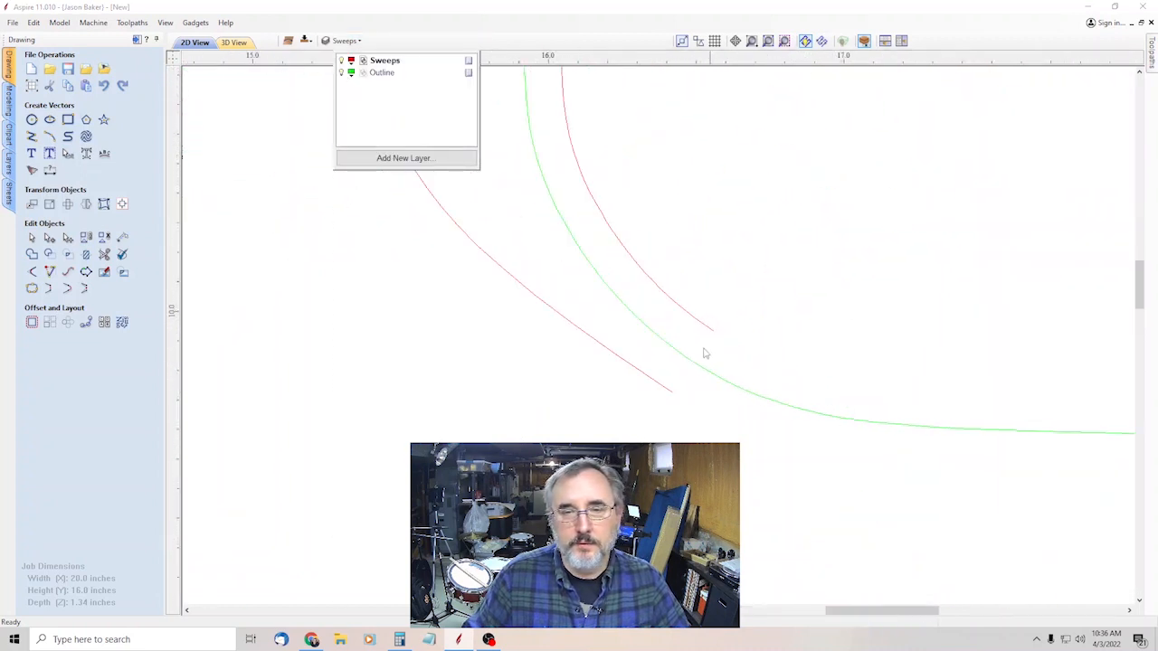
pyautogui.moveTo(682, 384)
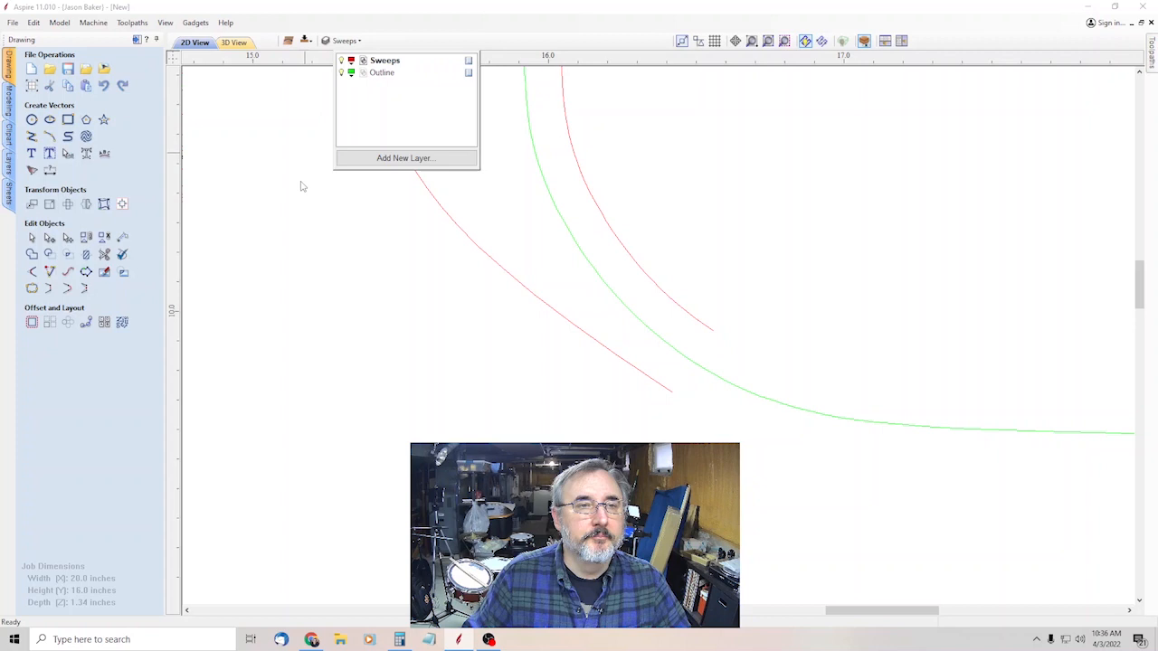
pyautogui.click(51, 237)
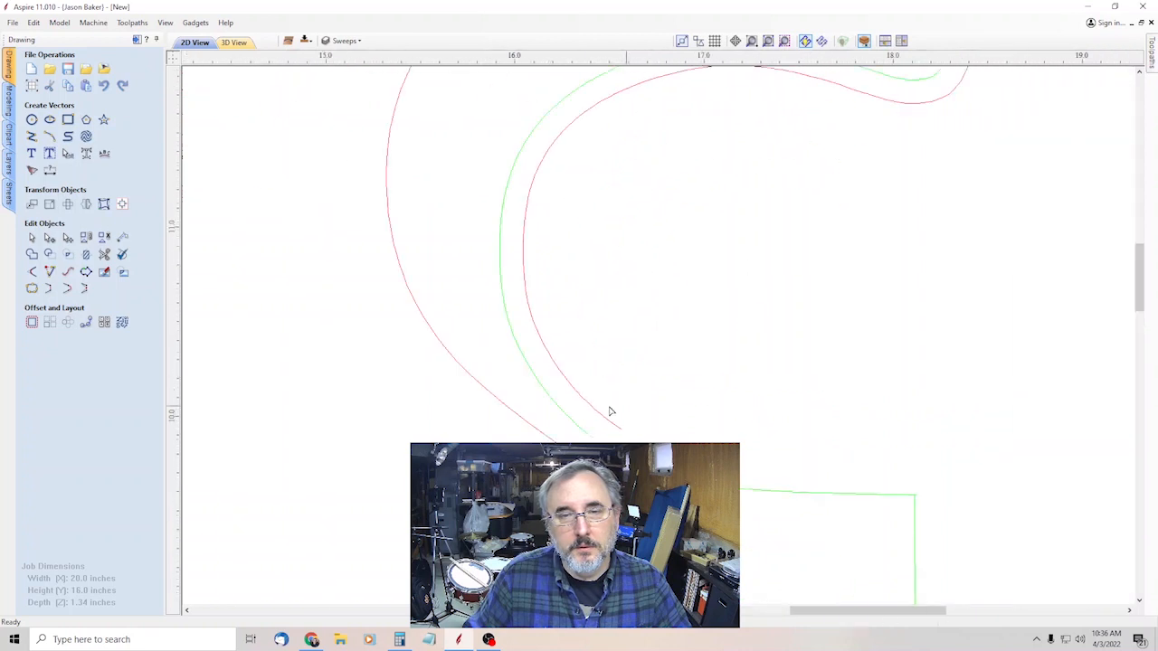
pyautogui.click(611, 413)
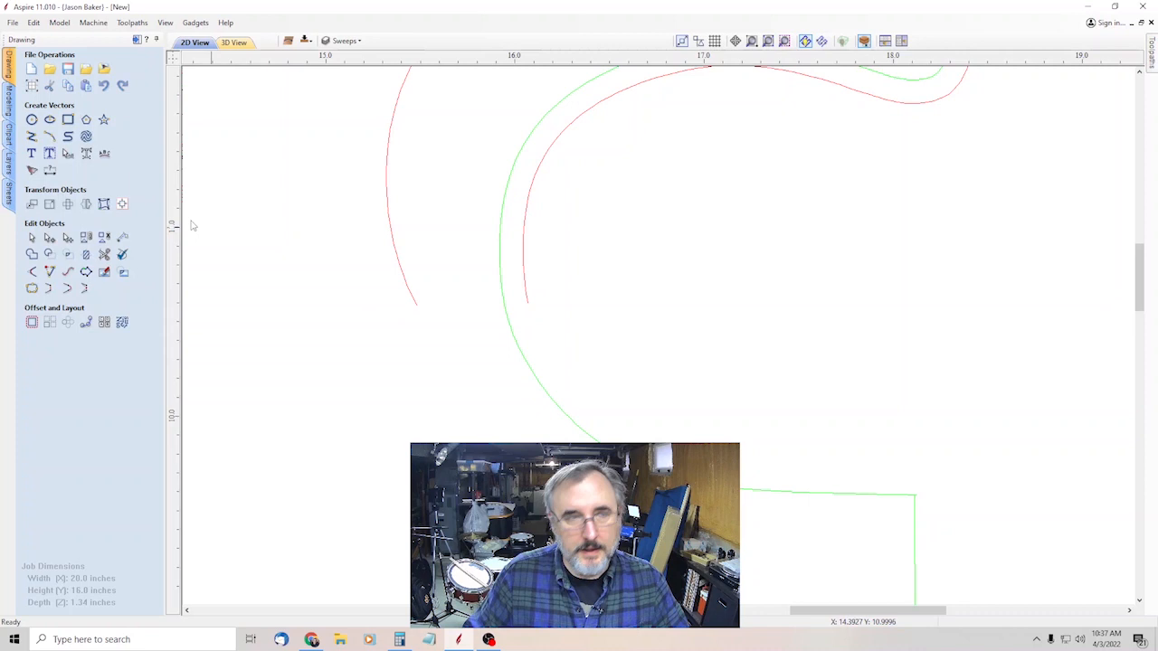
# - Create a three-point arc extending the sweep curve down to the outline near the lower horn
pyautogui.click(51, 135)
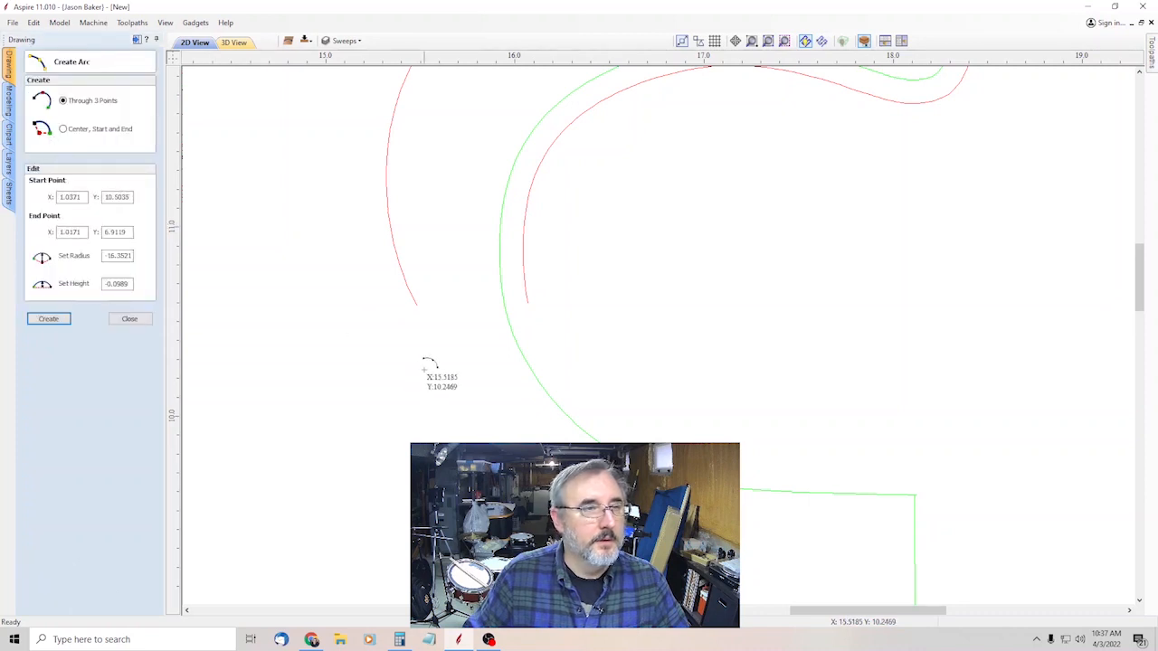
pyautogui.moveTo(420, 308)
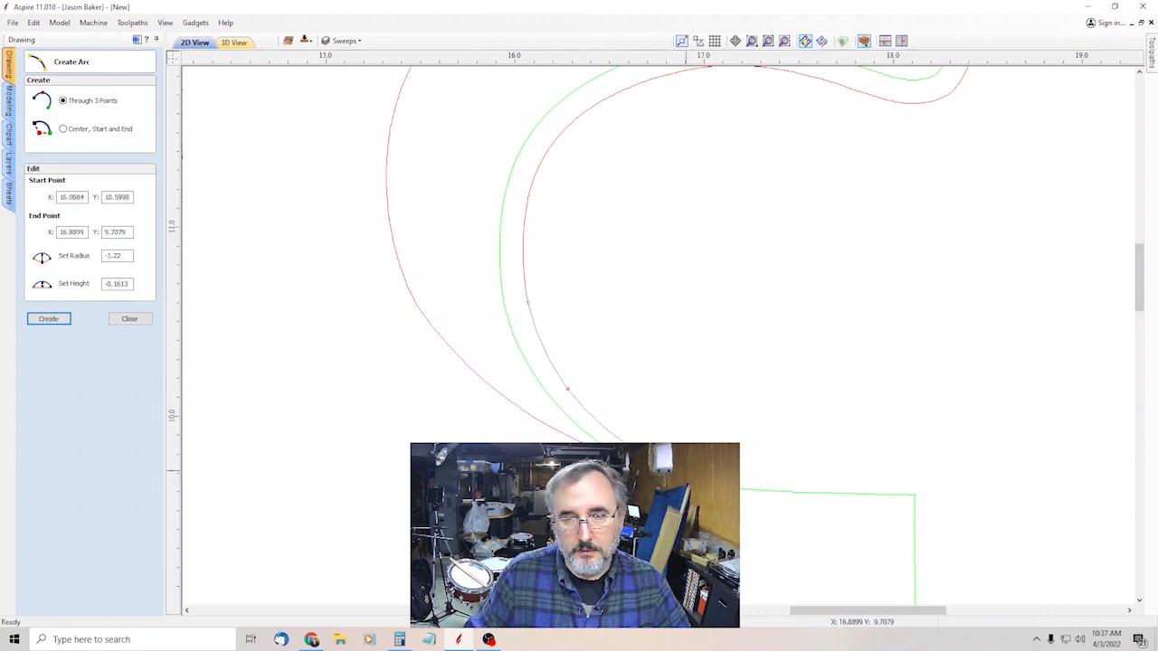
pyautogui.click(130, 319)
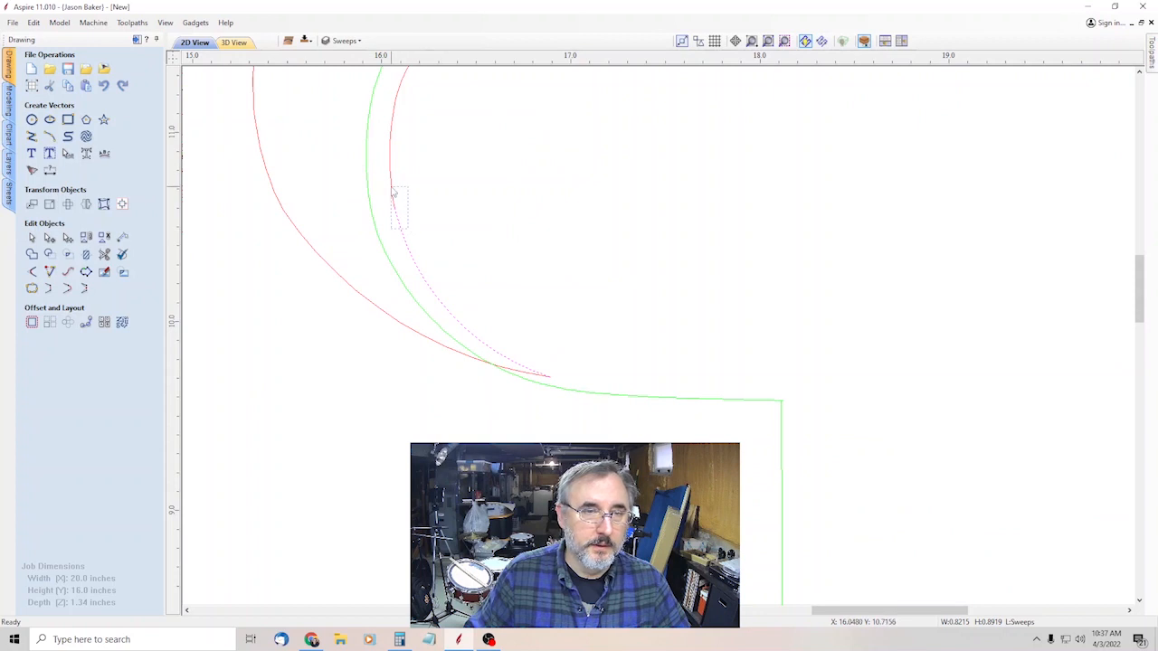
pyautogui.moveTo(87, 288)
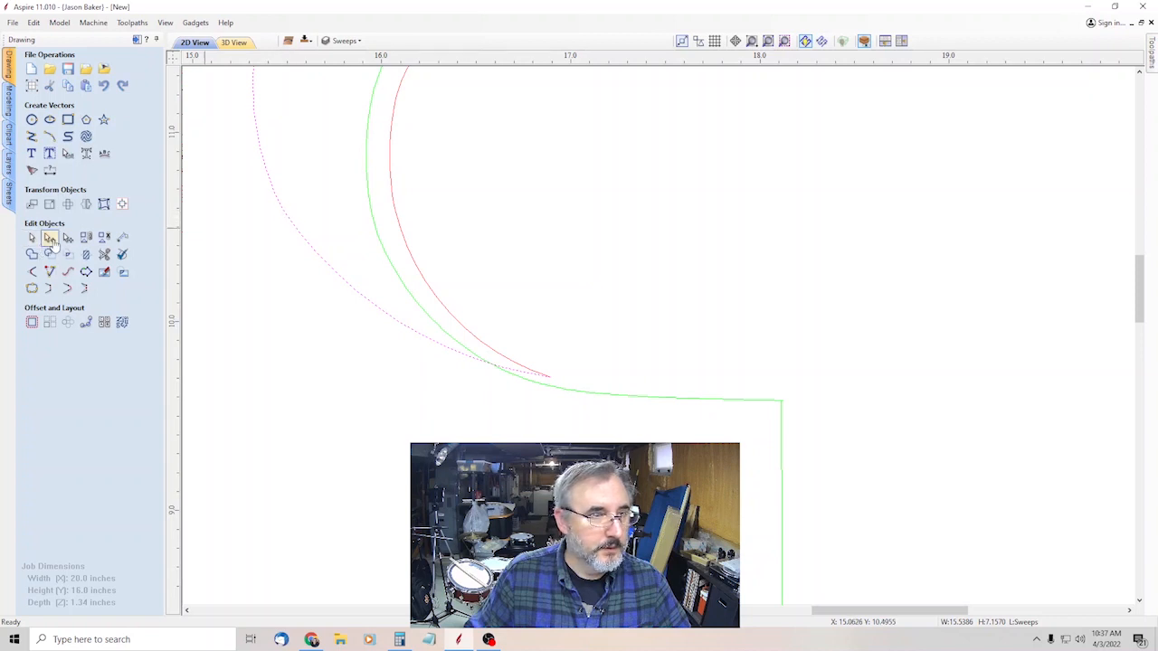
# - Join the new arc and sweep curve into one continuous edge contour vector
pyautogui.click(49, 237)
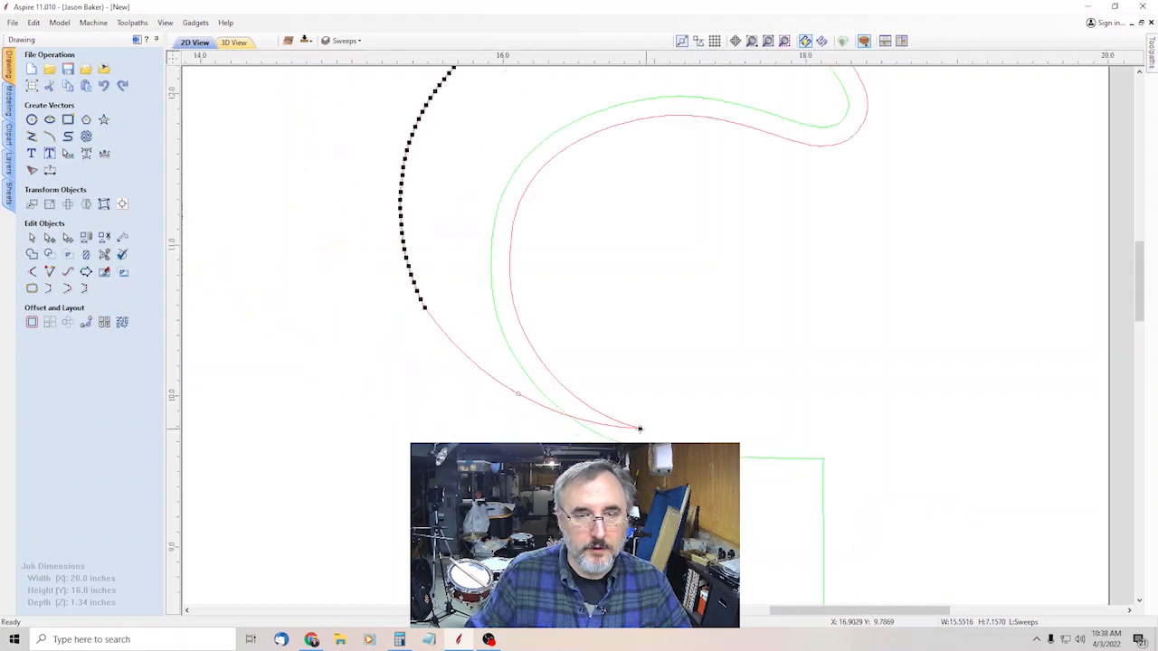
pyautogui.moveTo(554, 432)
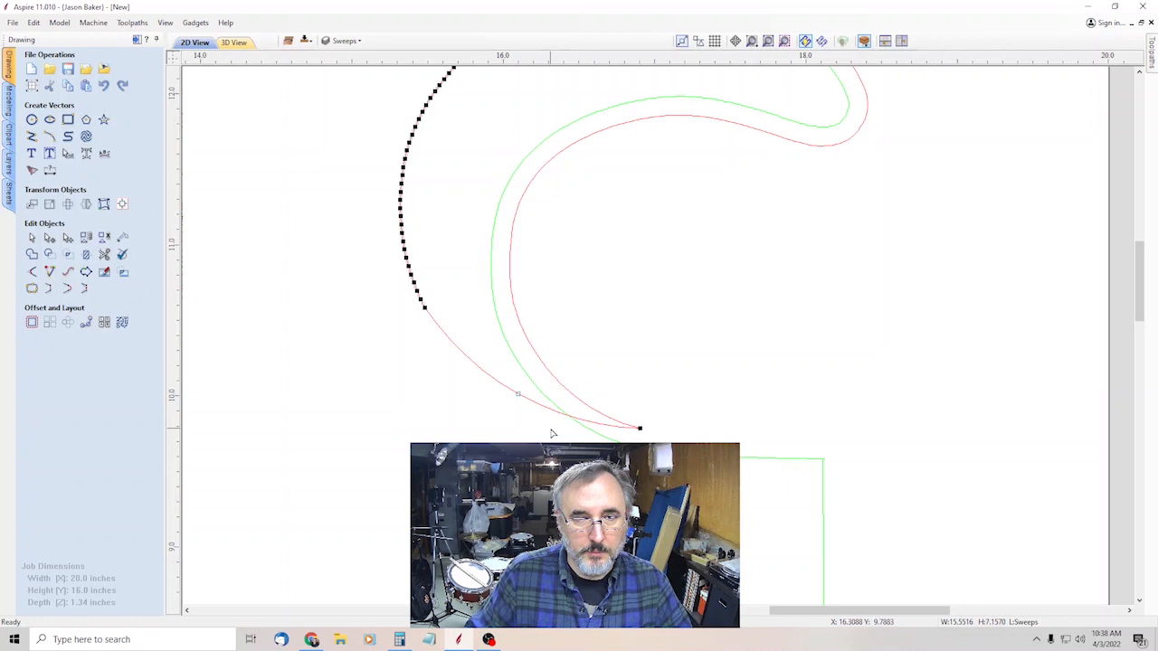
pyautogui.moveTo(467, 286)
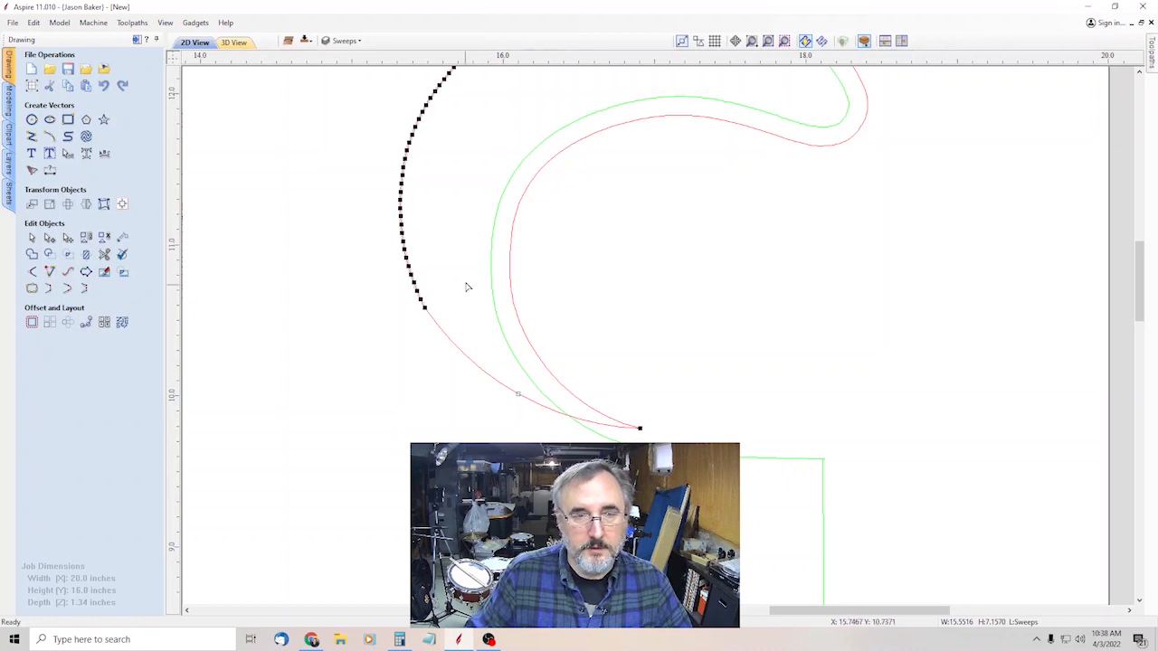
pyautogui.moveTo(586, 429)
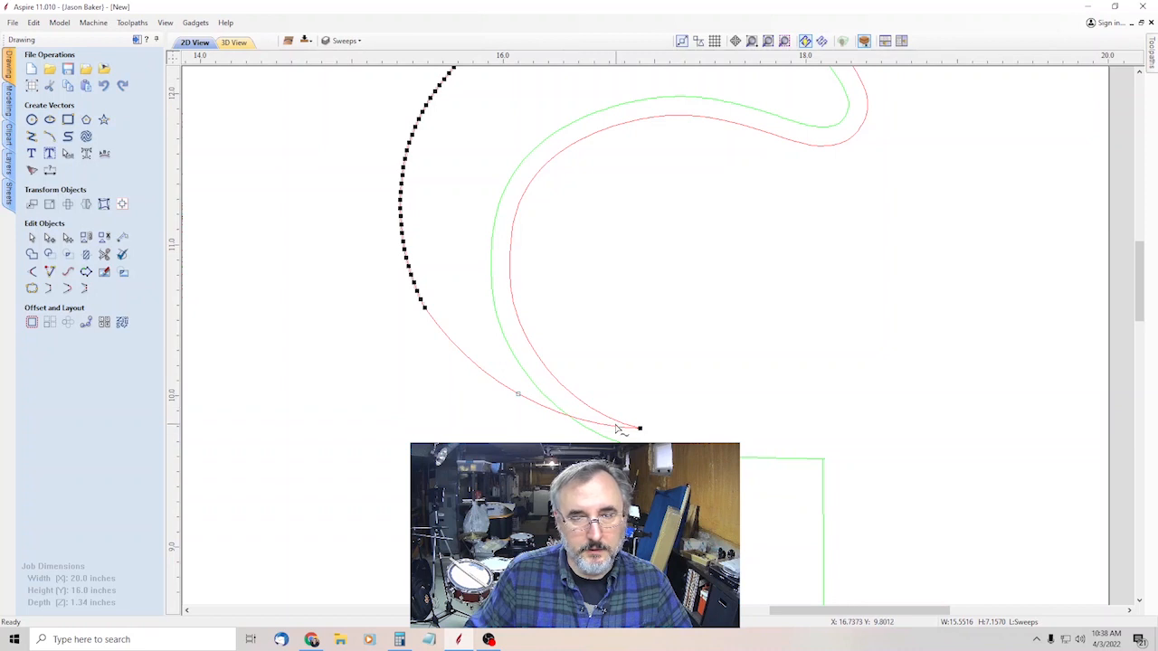
pyautogui.moveTo(656, 431)
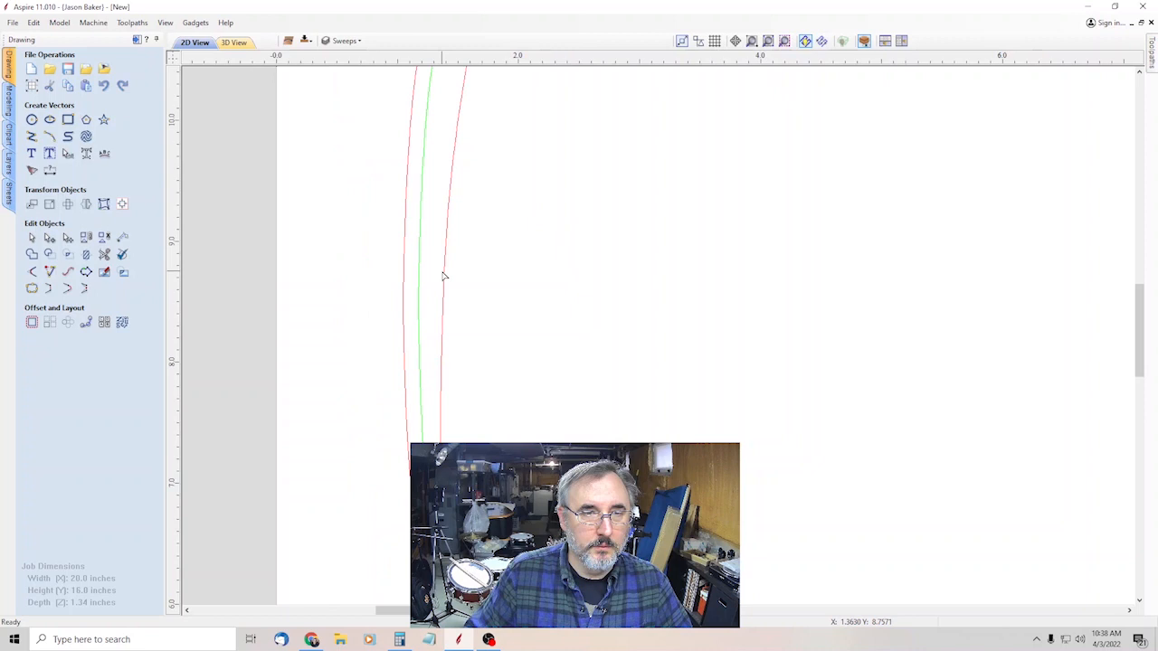
# - Cut the sweep curve at its left end in node edit and remove the cut-off piece
pyautogui.rightClick(443, 276)
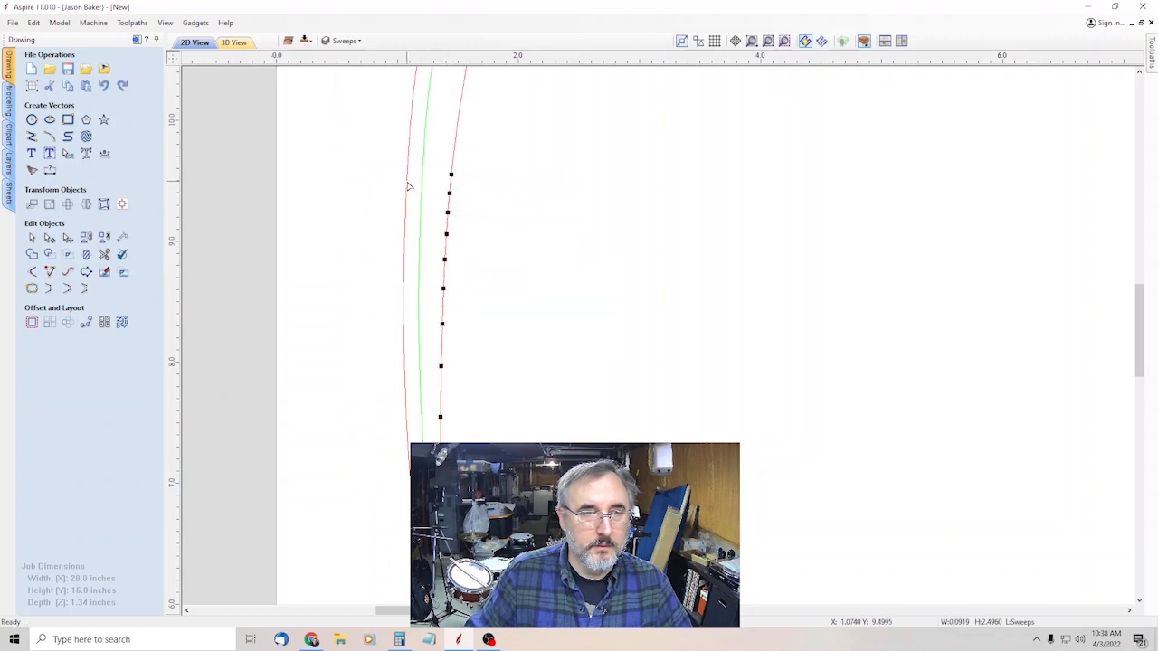
pyautogui.rightClick(443, 203)
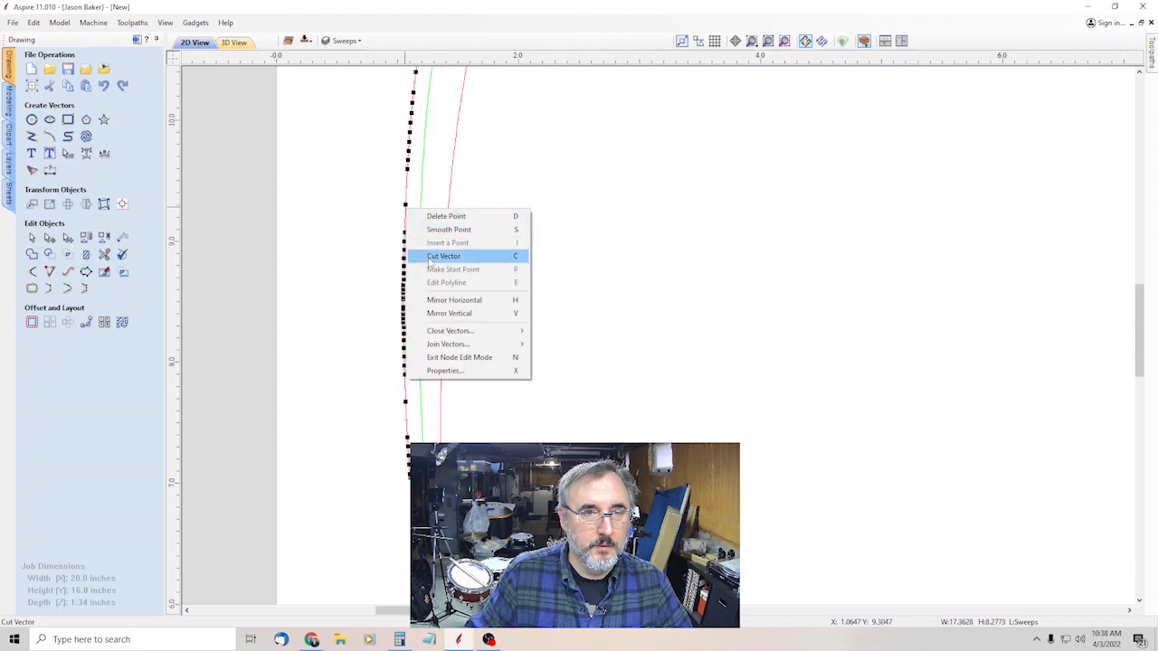
pyautogui.click(444, 257)
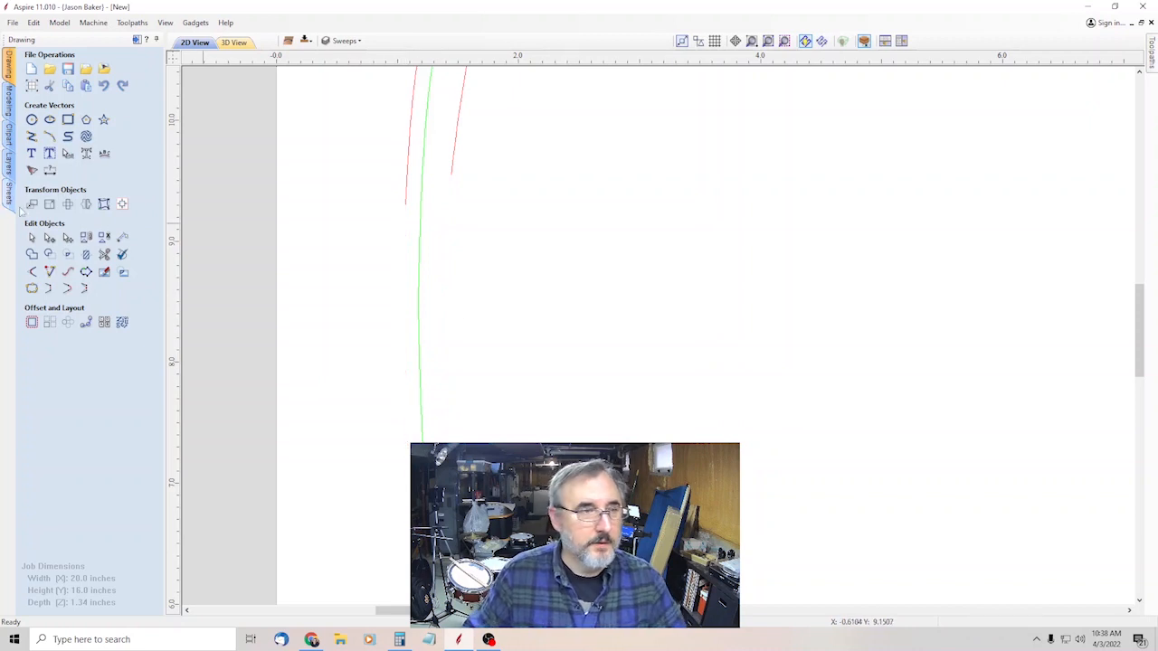
# - Replace it with a three-point arc along the body's left side, adjusting its height for a gentler bow
pyautogui.click(31, 136)
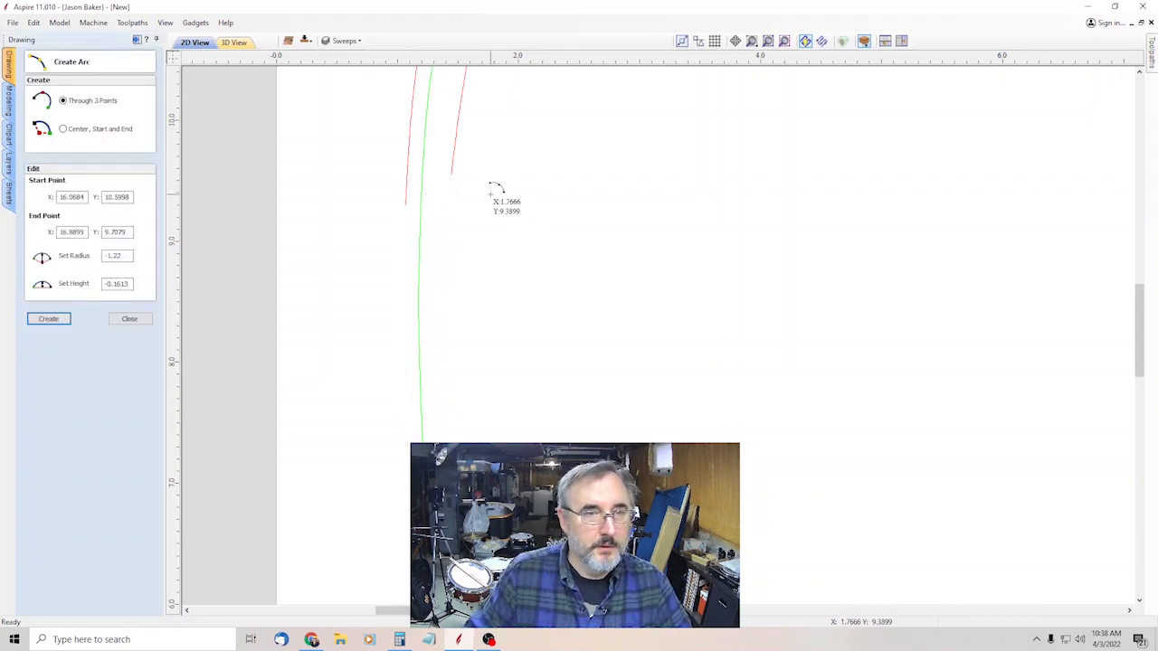
pyautogui.moveTo(407, 347)
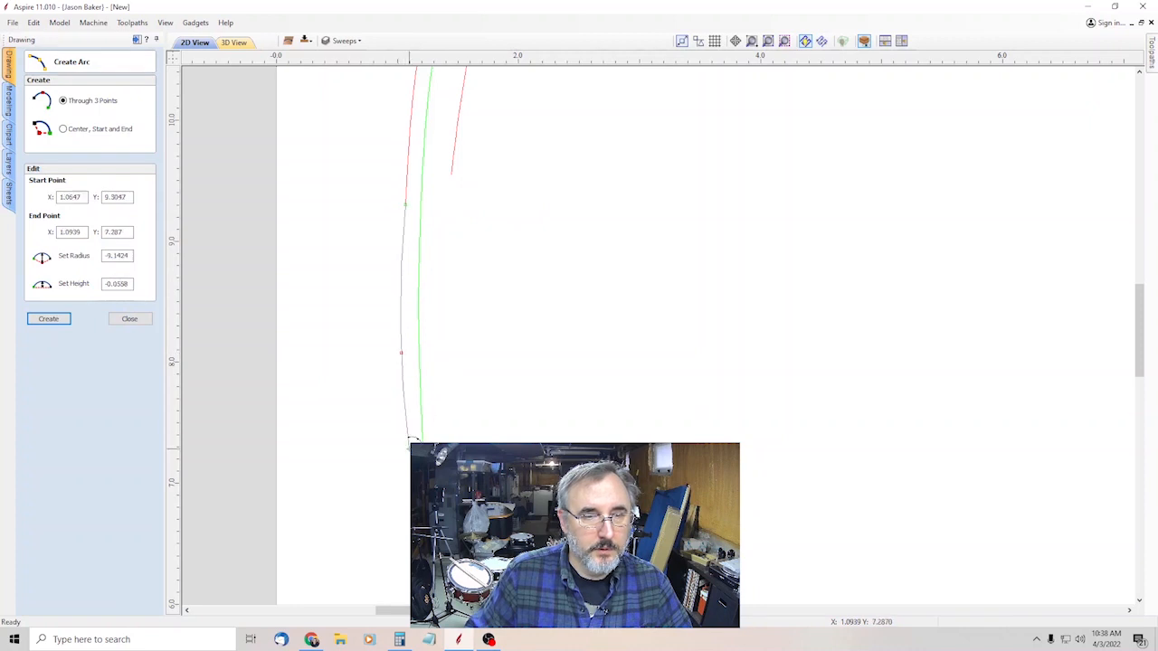
pyautogui.click(131, 319)
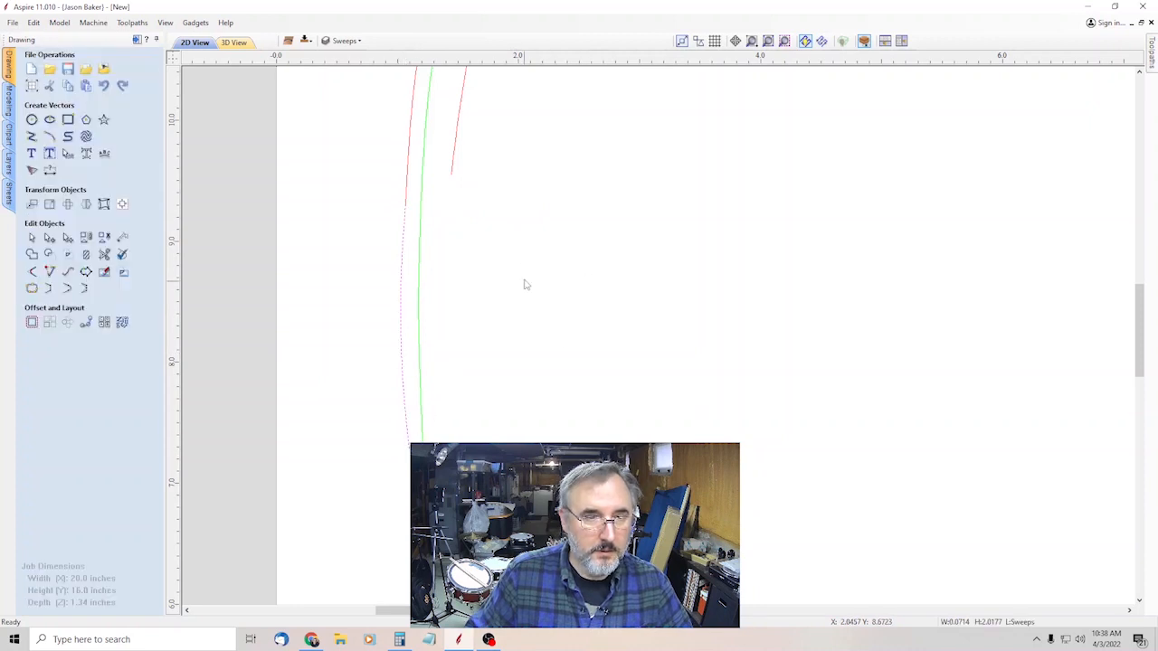
pyautogui.click(49, 136)
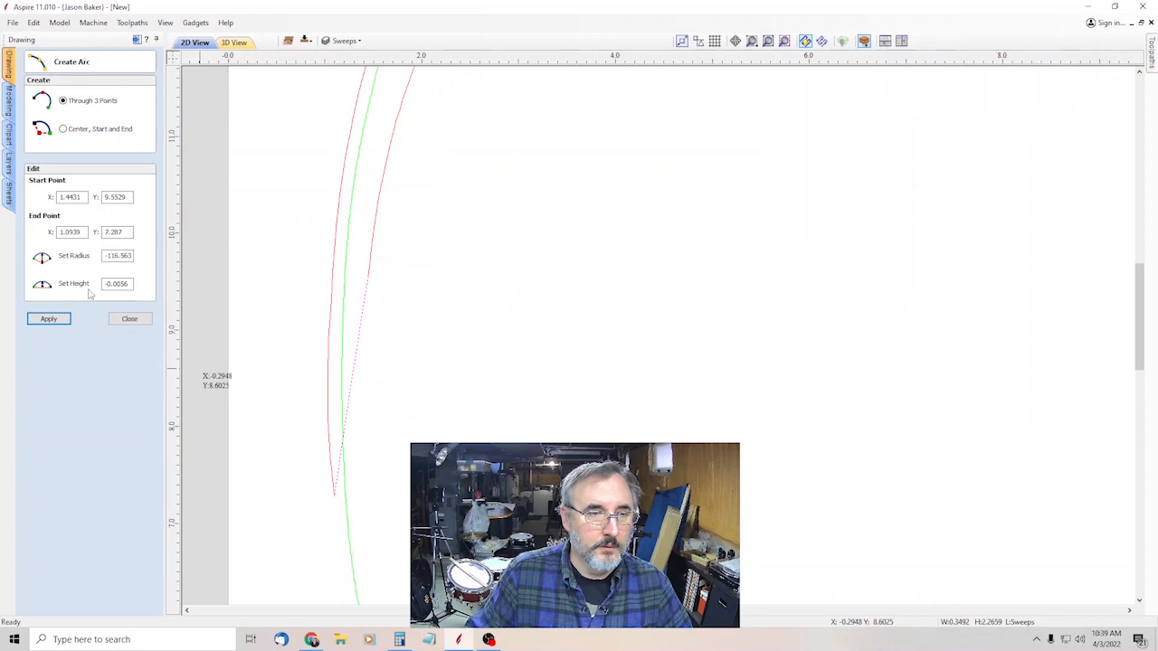
pyautogui.click(130, 319)
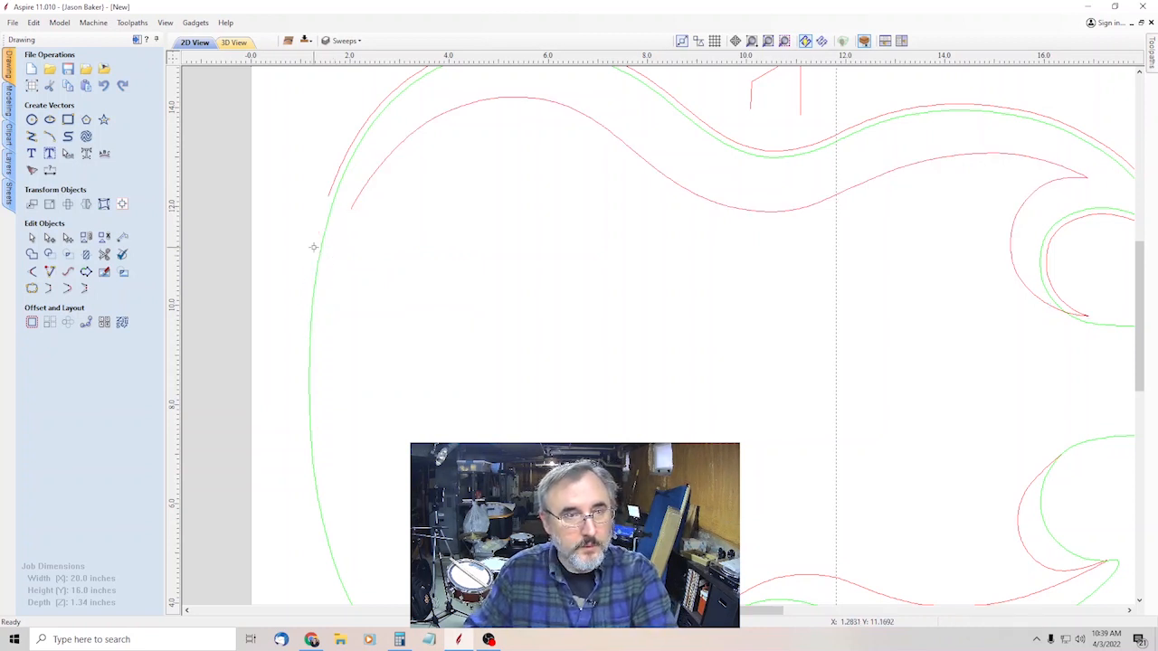
pyautogui.moveTo(257, 282)
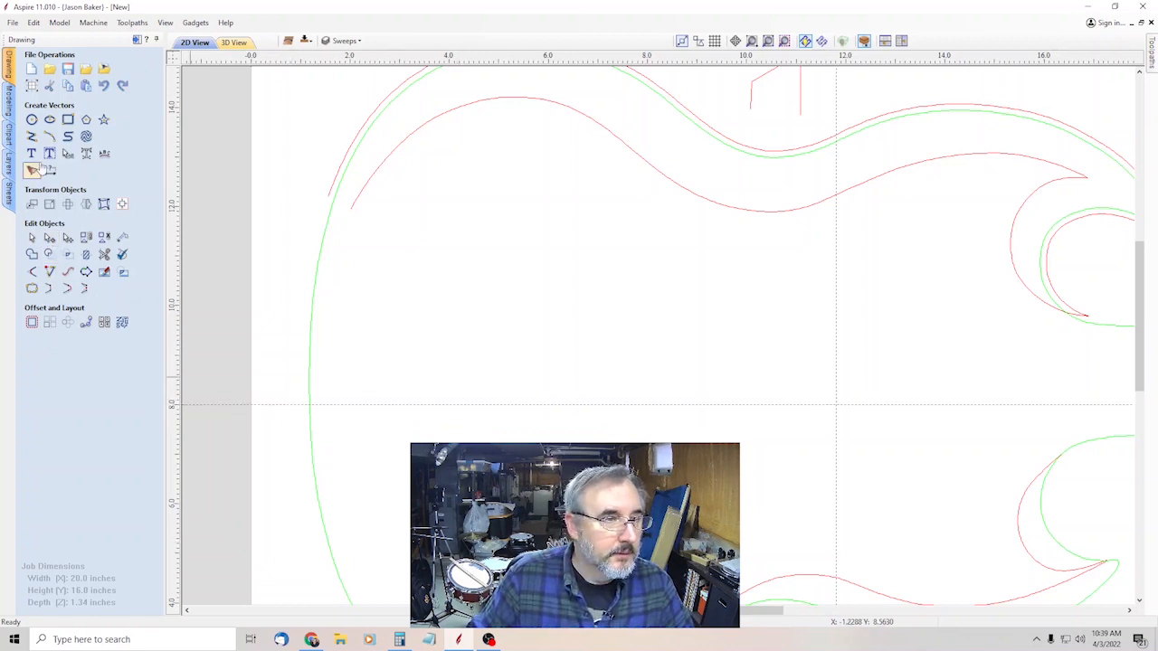
pyautogui.click(49, 152)
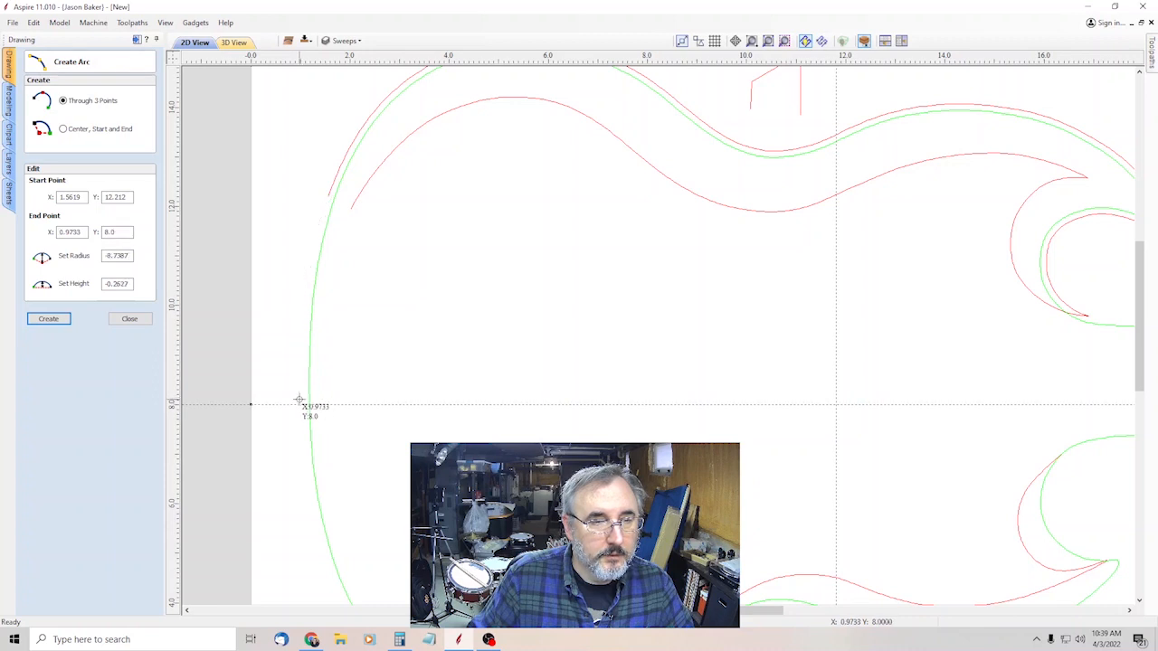
pyautogui.click(131, 318)
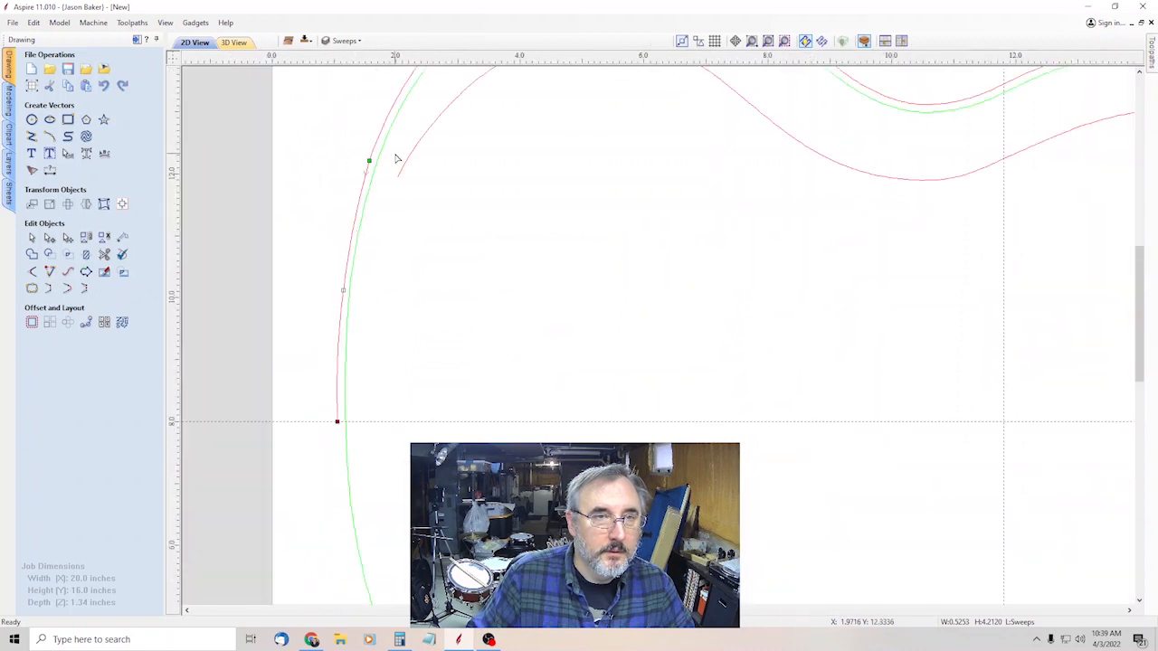
pyautogui.moveTo(384, 250)
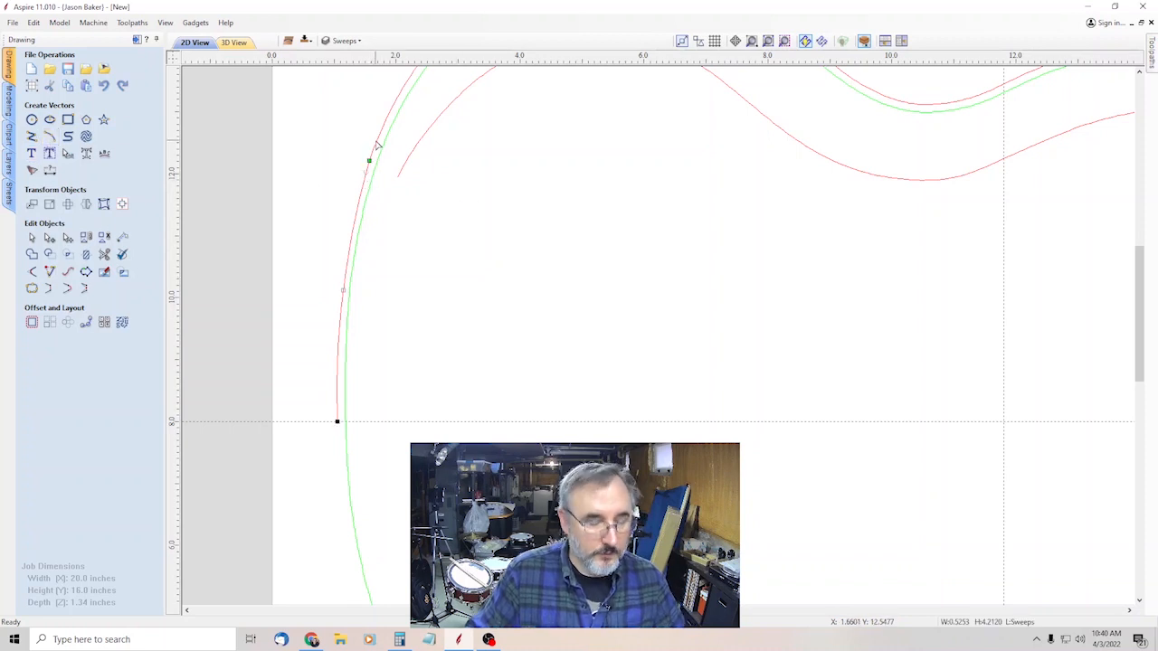
pyautogui.click(87, 288)
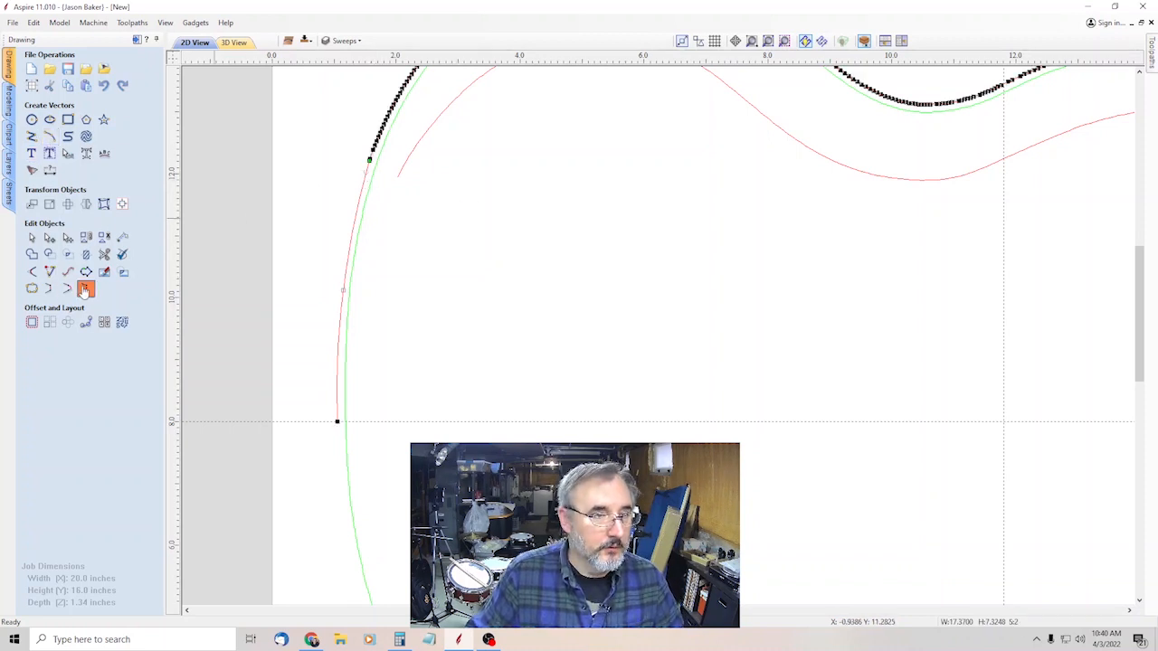
pyautogui.click(33, 239)
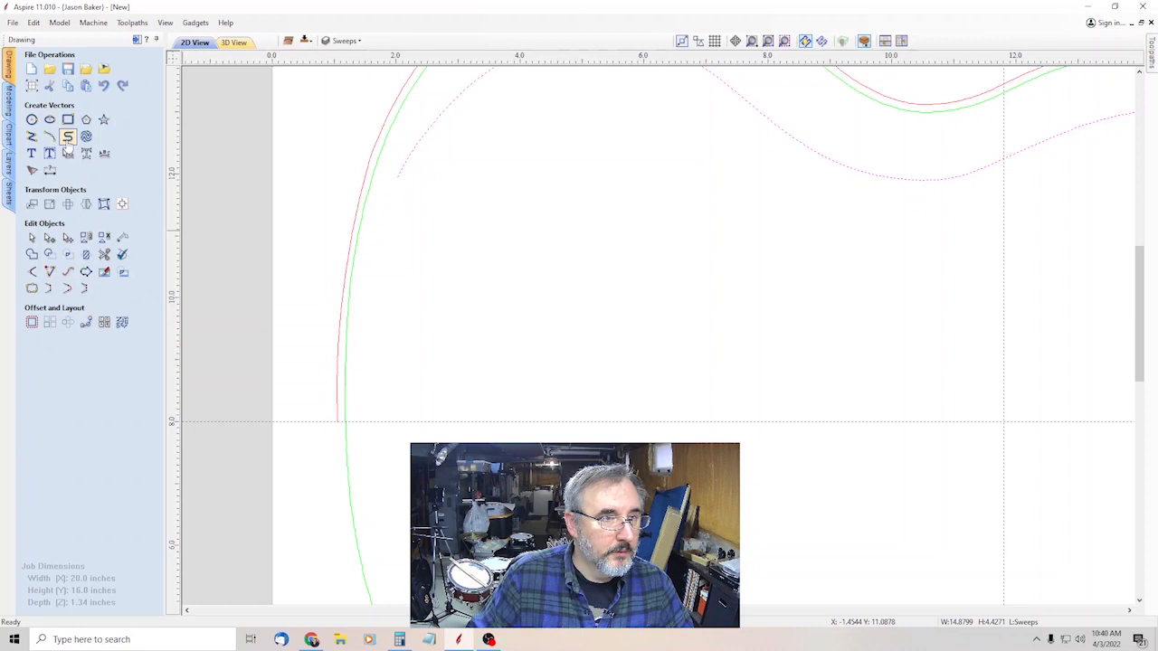
pyautogui.click(49, 137)
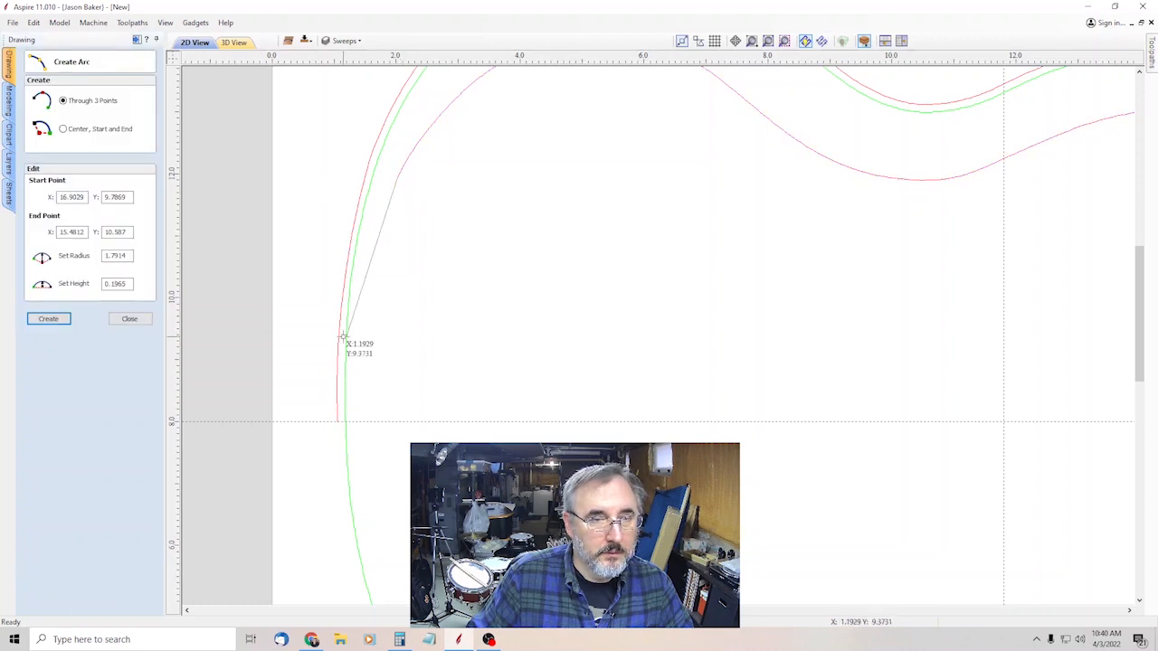
pyautogui.moveTo(353, 290)
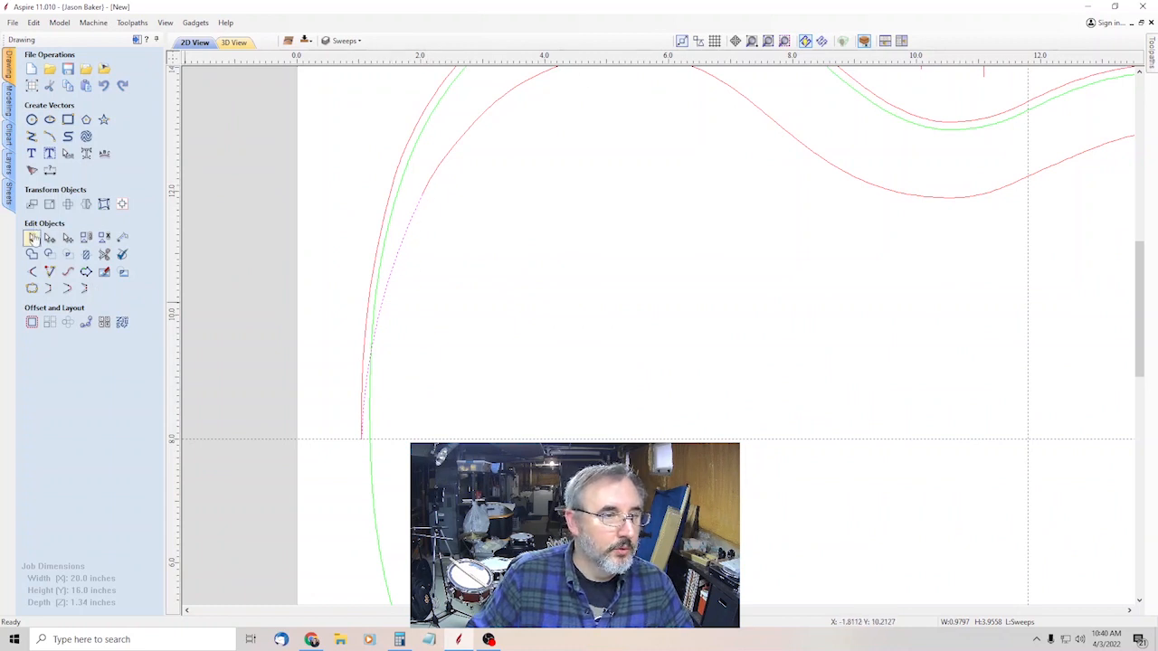
# - Sketch the open edge profile: a vertical line, sloped top and second vertical above the body
pyautogui.click(33, 237)
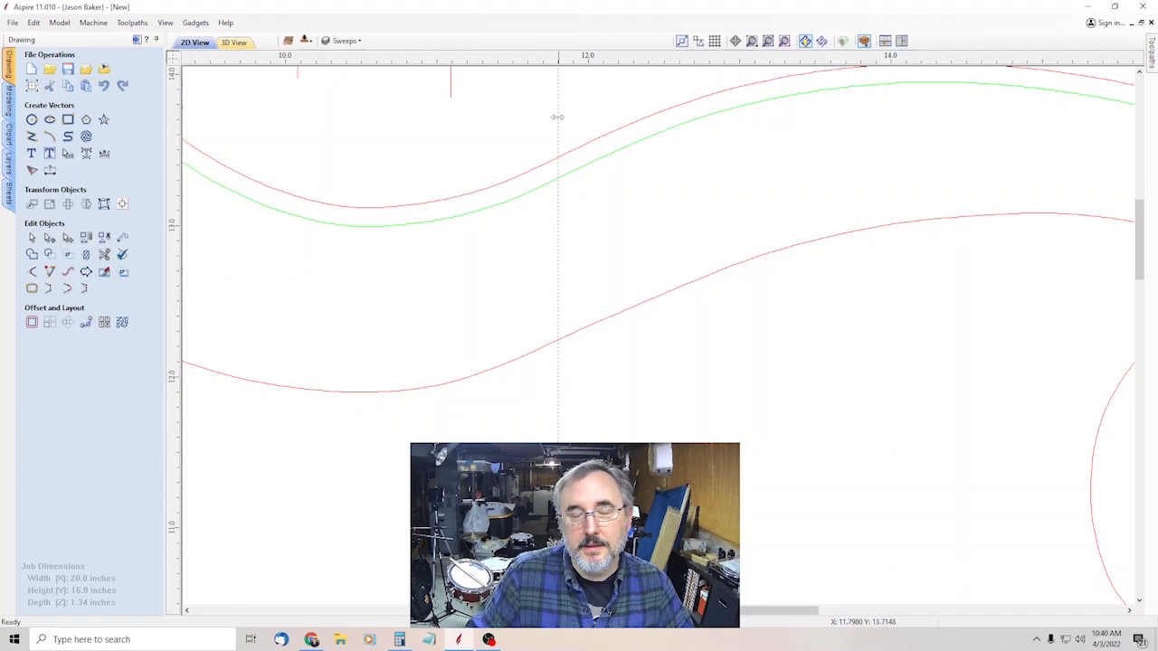
pyautogui.moveTo(496, 199)
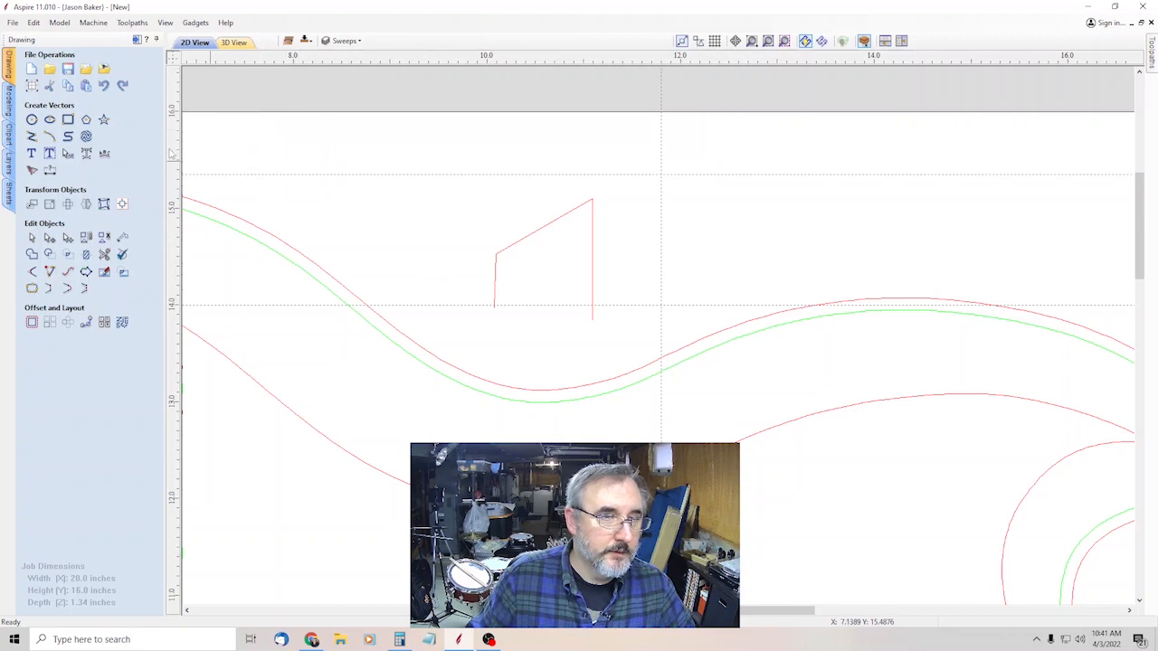
# - Add a small reference rectangle beside the profile and node-edit the profile's corner points
pyautogui.click(68, 120)
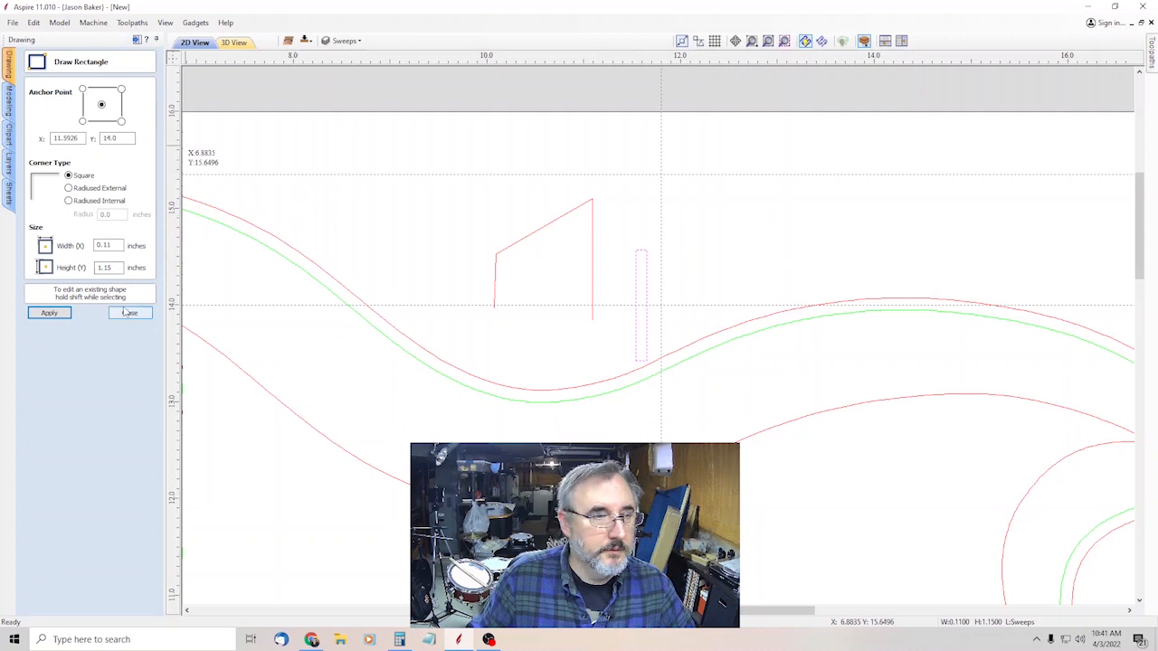
pyautogui.click(130, 312)
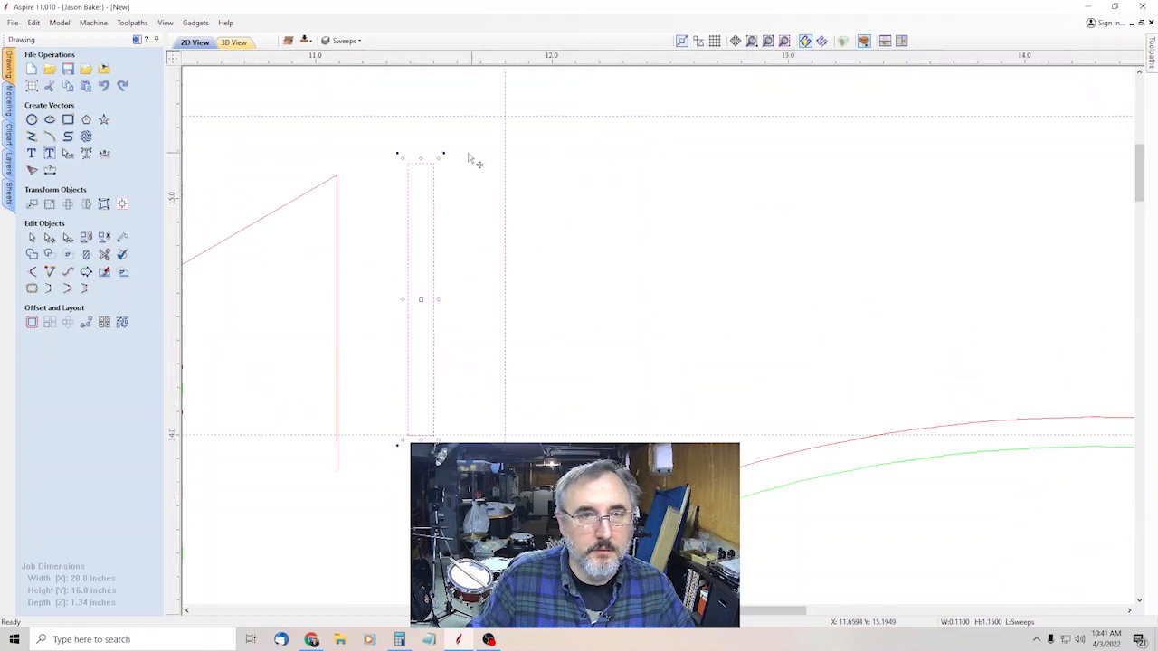
pyautogui.moveTo(424, 159)
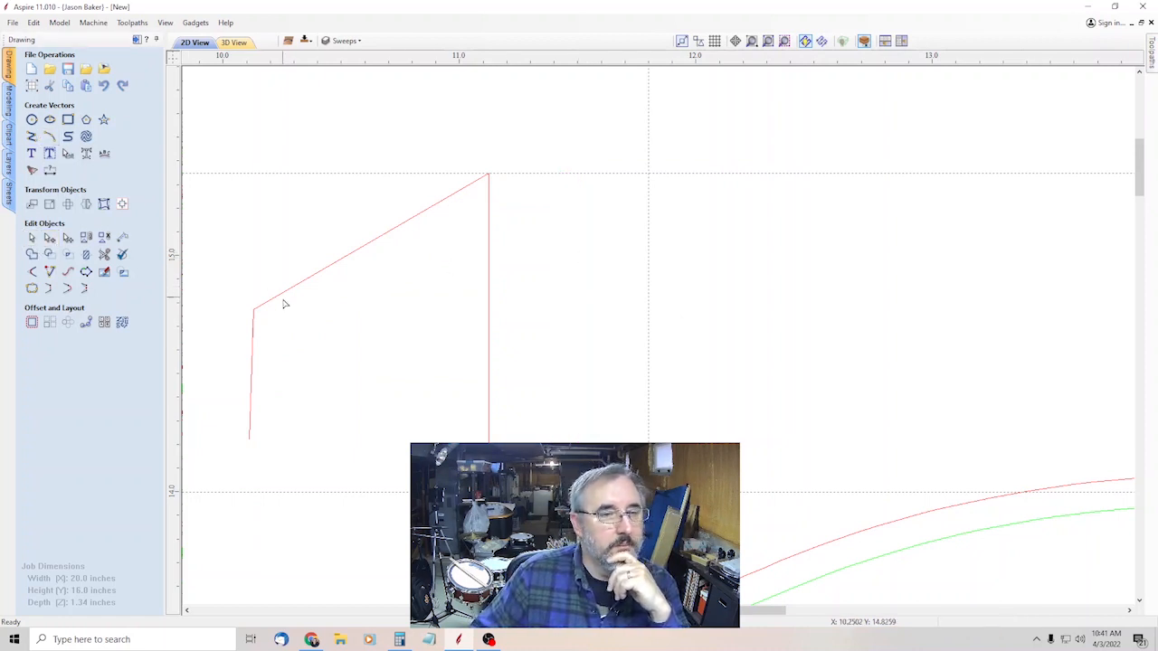
pyautogui.click(253, 311)
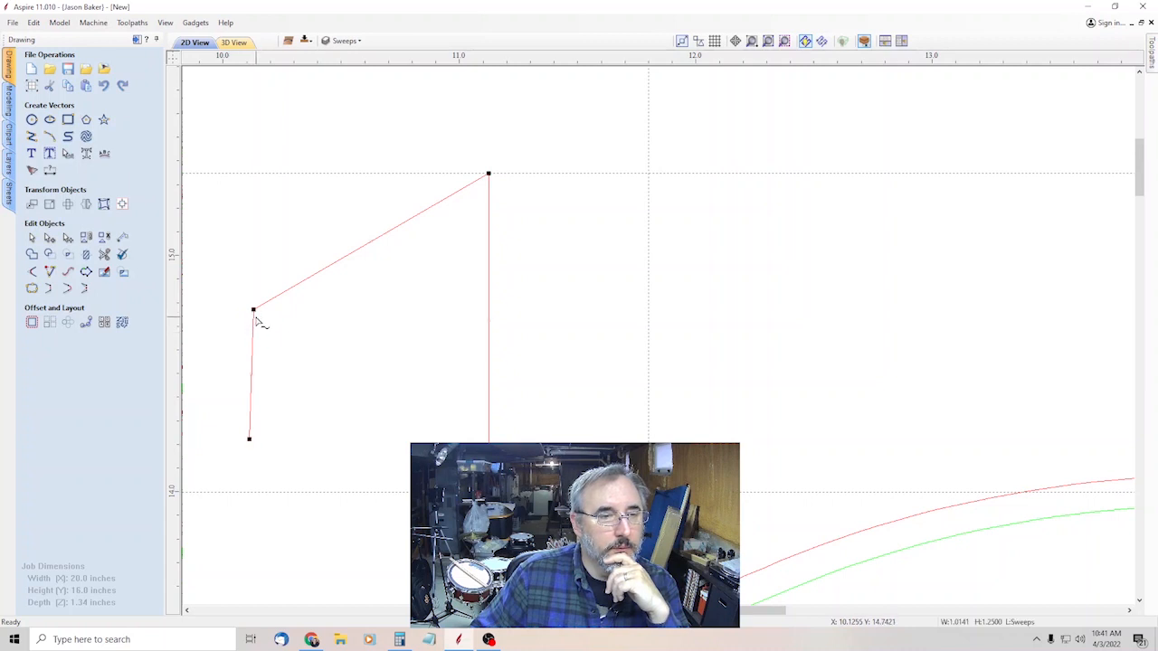
pyautogui.moveTo(257, 312)
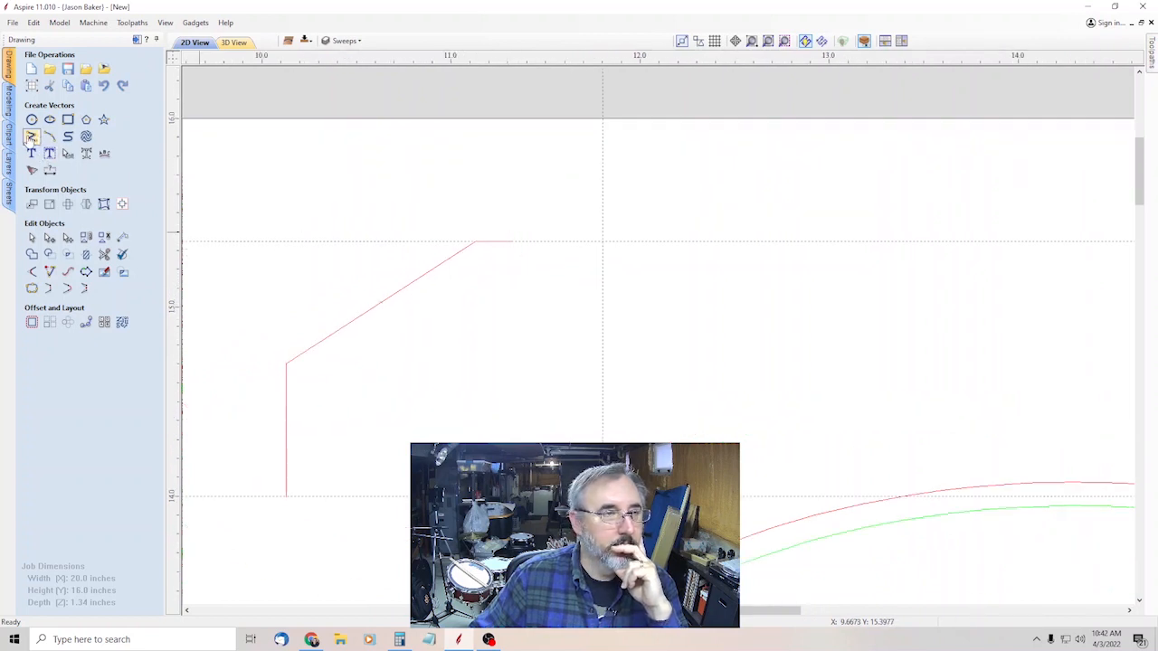
# - Redraw the profile's straight segments as a fresh polyline with the intended proportions
pyautogui.click(33, 137)
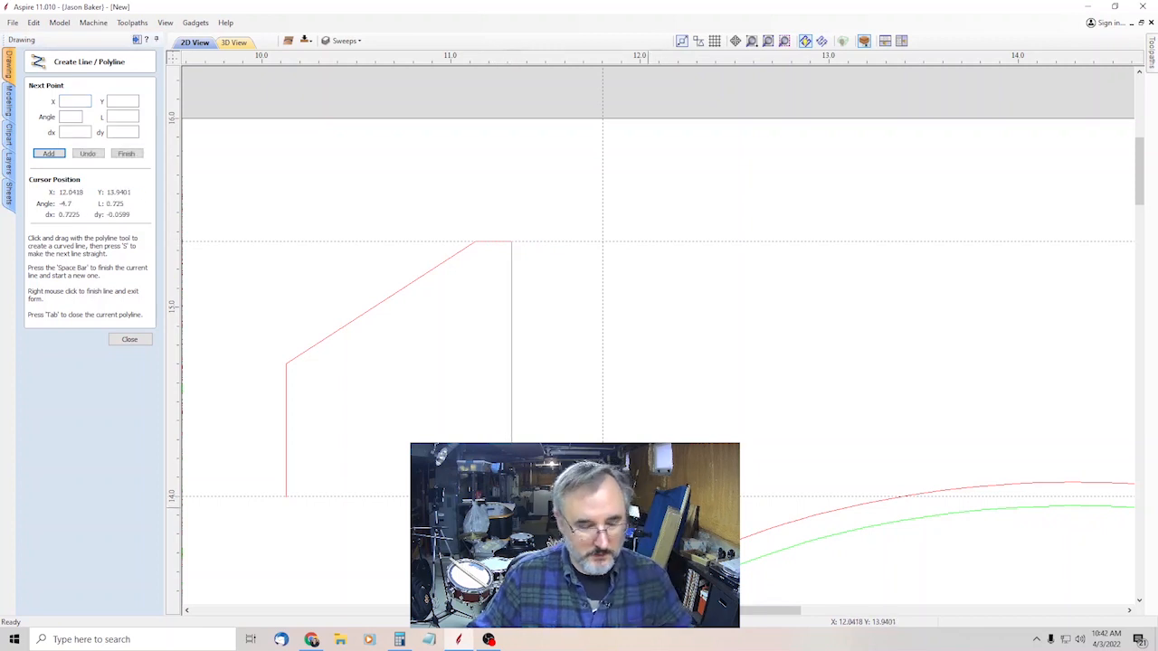
pyautogui.click(131, 338)
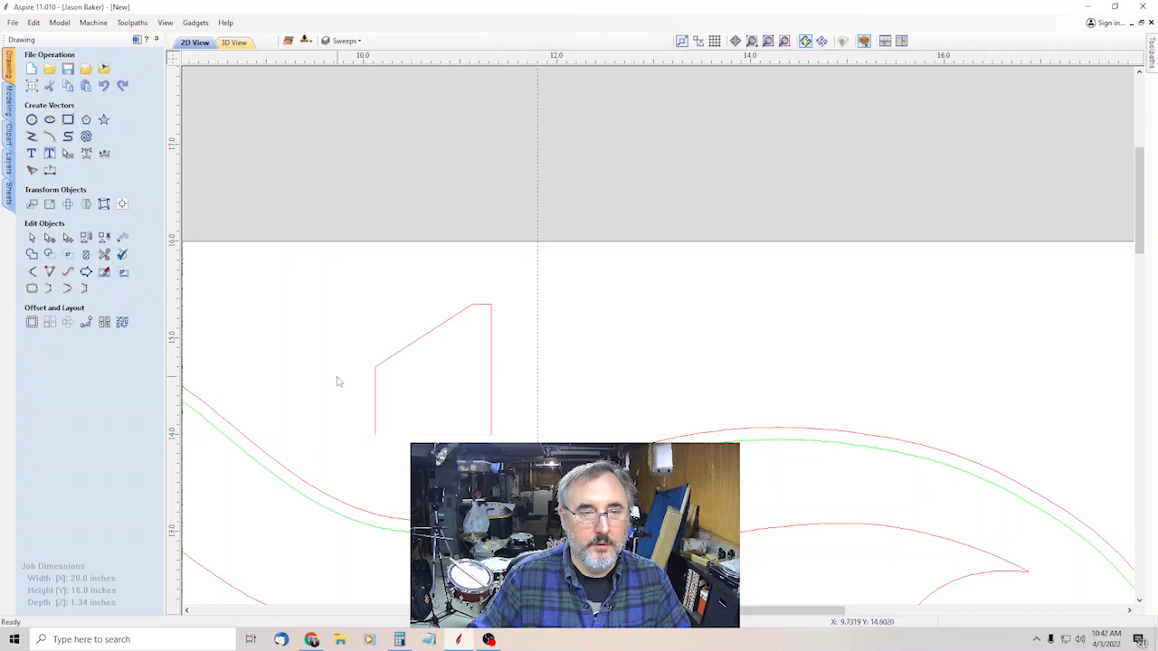
pyautogui.moveTo(369, 383)
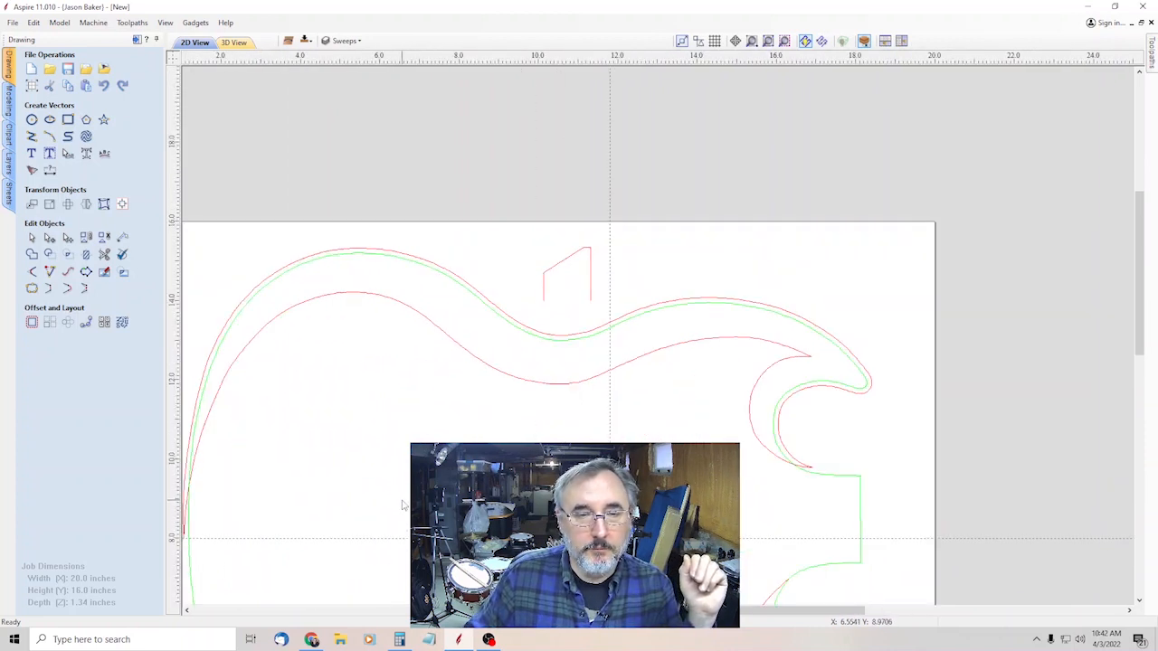
pyautogui.moveTo(594, 253)
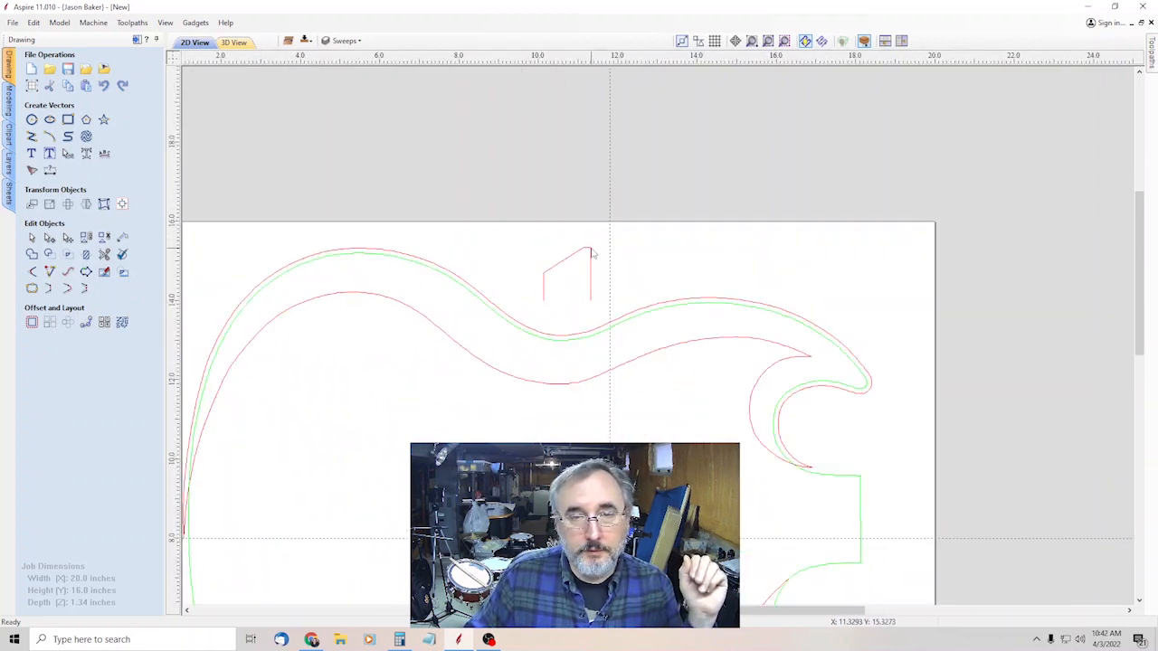
pyautogui.moveTo(623, 378)
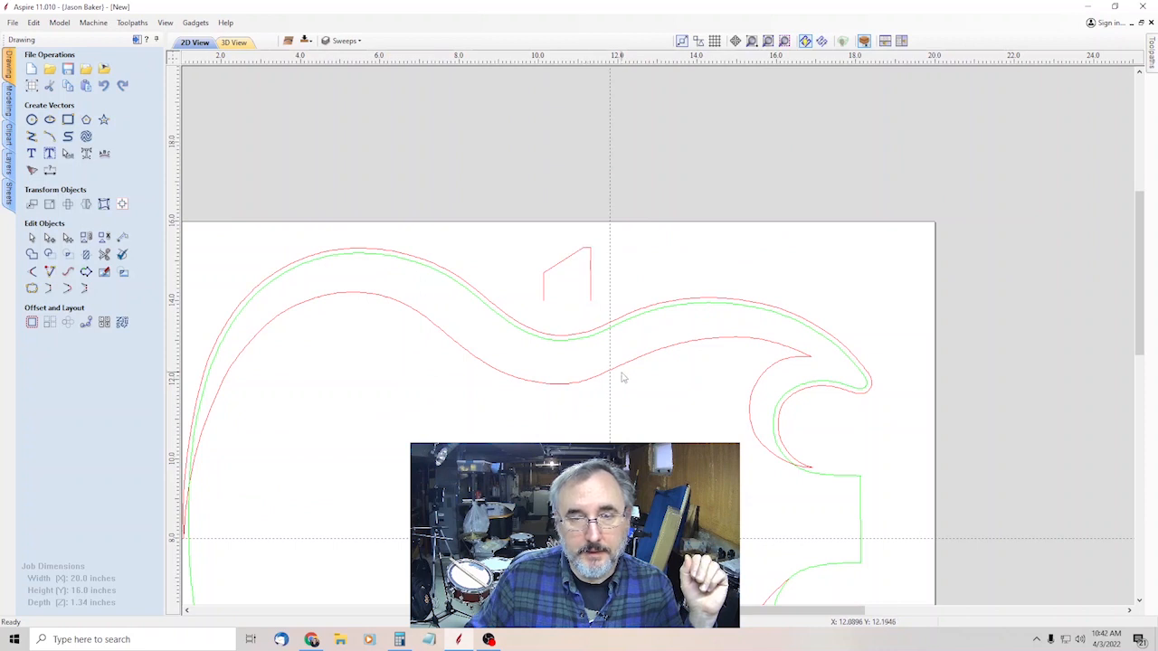
pyautogui.moveTo(572, 255)
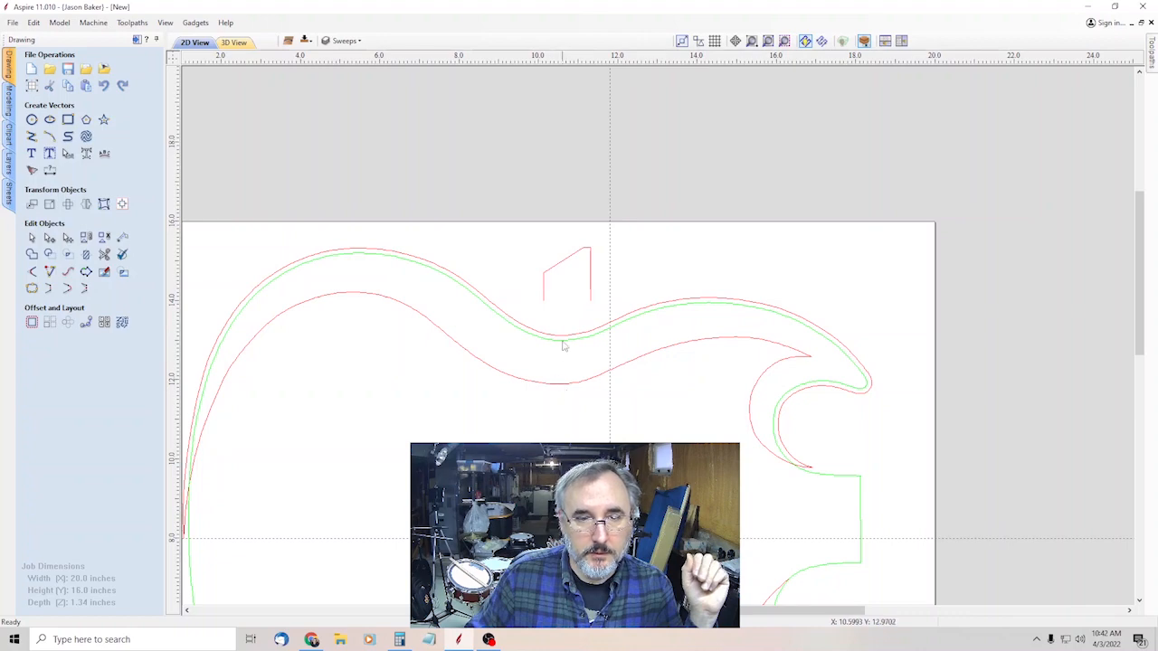
# - Zoom out to show the whole guitar body outline with the edge profile above it
pyautogui.scroll(-3)
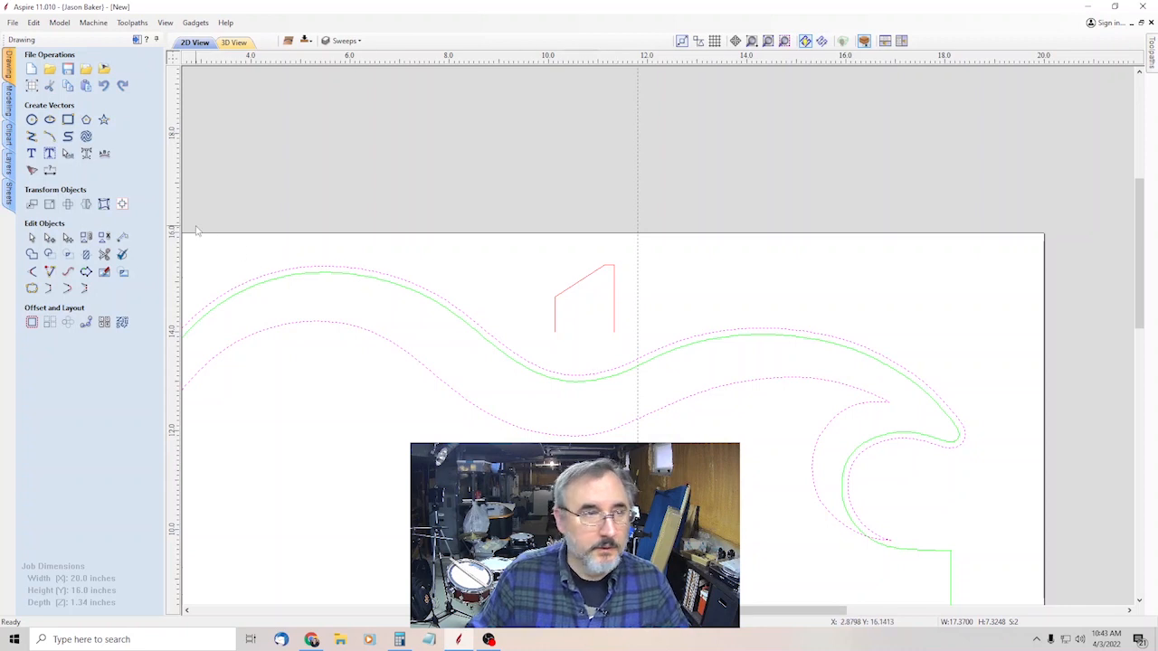
# - Start a Two Rail Sweep on the Modeling tab and pick the two outer body curves as rails
pyautogui.click(9, 108)
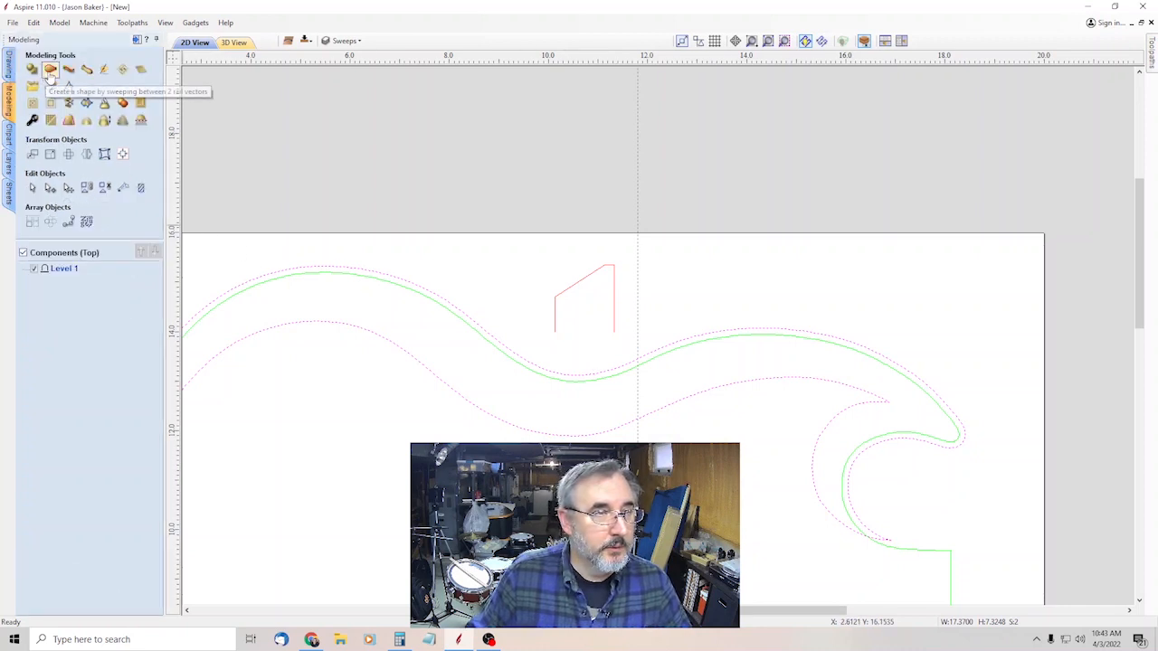
pyautogui.click(51, 69)
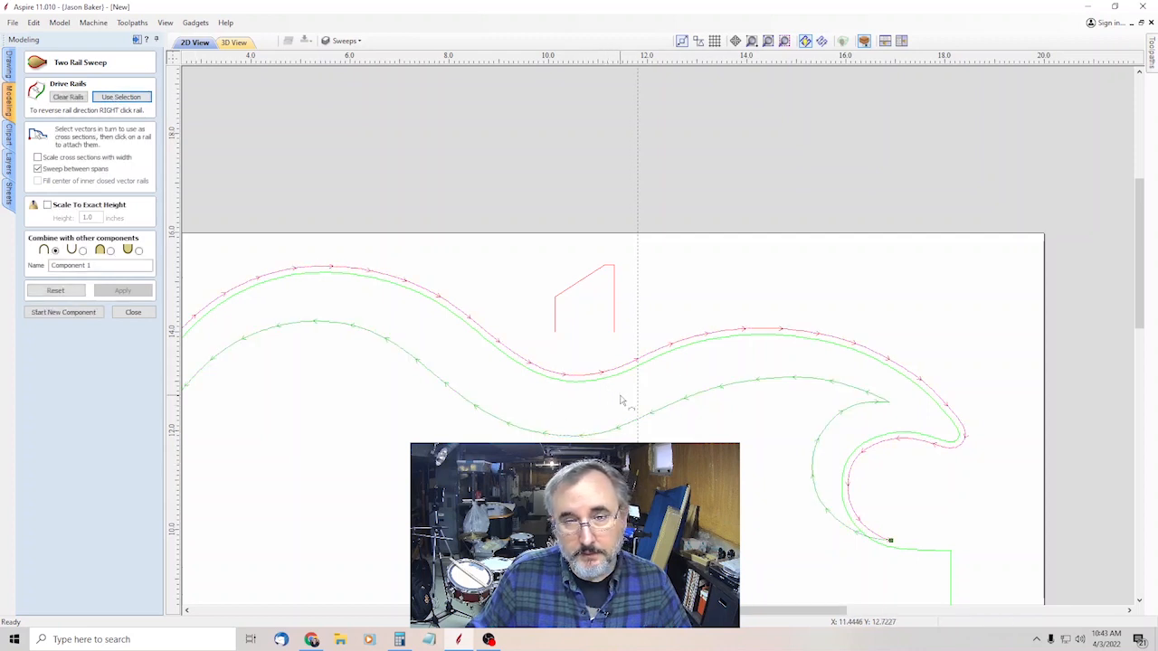
pyautogui.moveTo(619, 406)
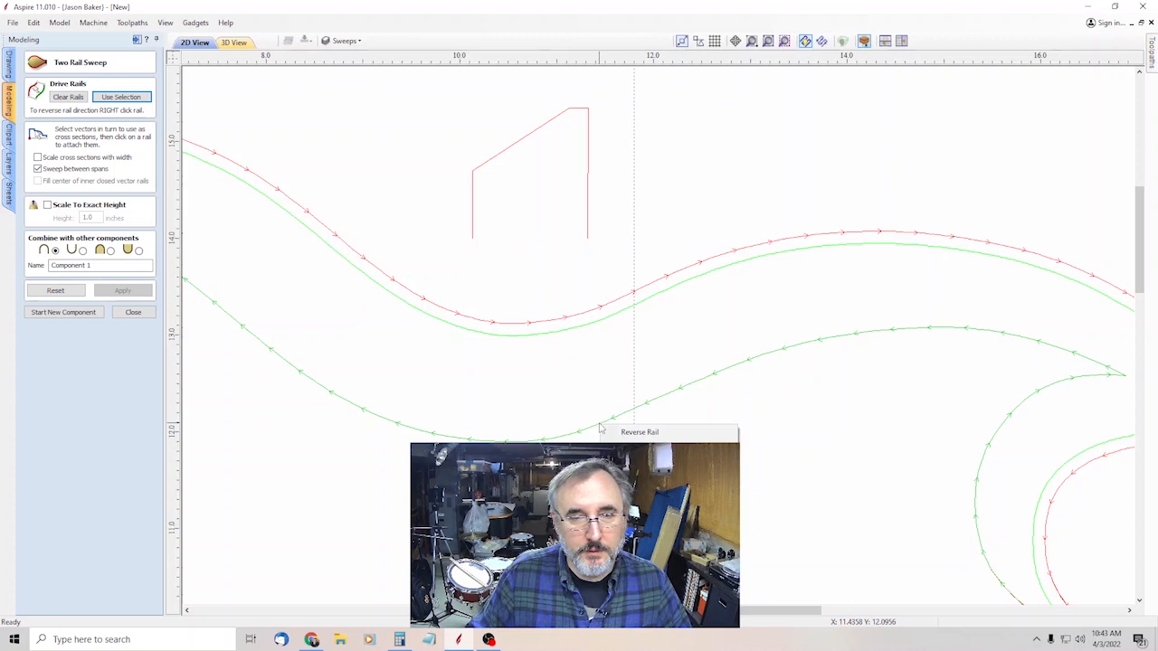
pyautogui.moveTo(641, 430)
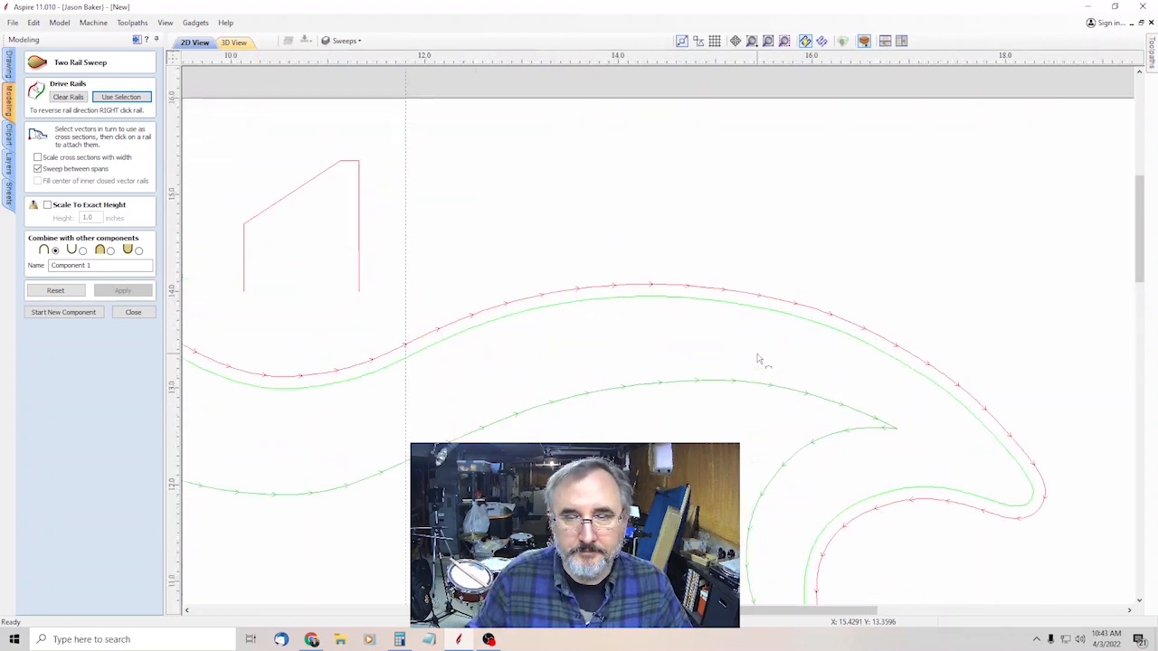
pyautogui.scroll(-3)
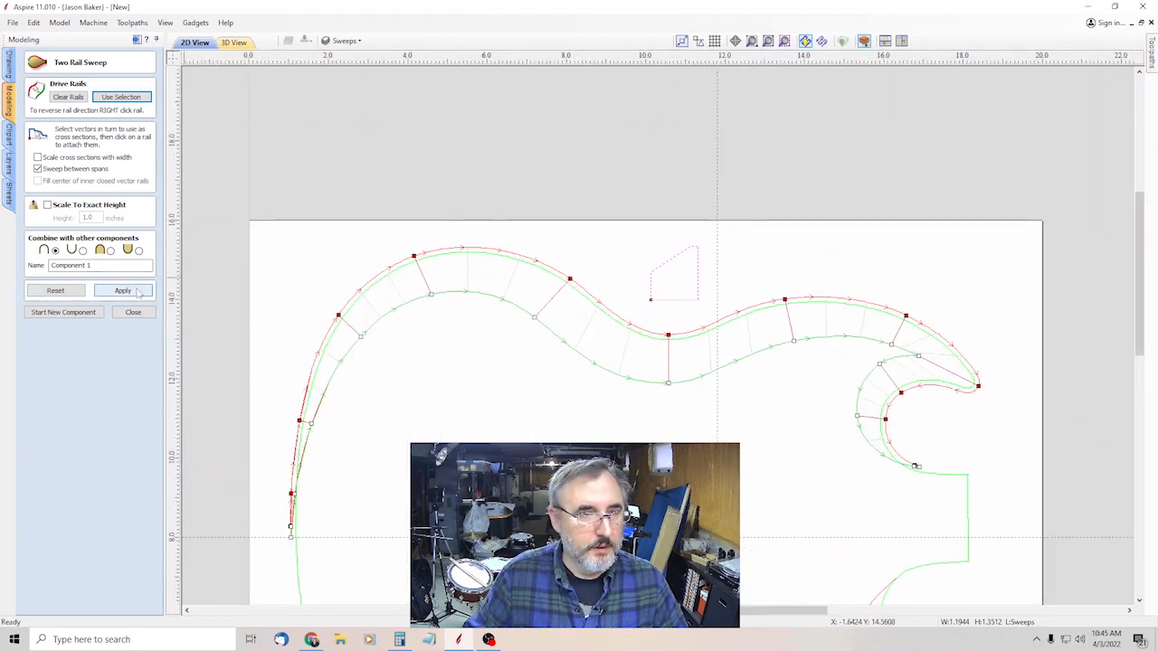
# - Sweep the edge profile along the rails to build the rounded edge component and keep it
pyautogui.click(123, 289)
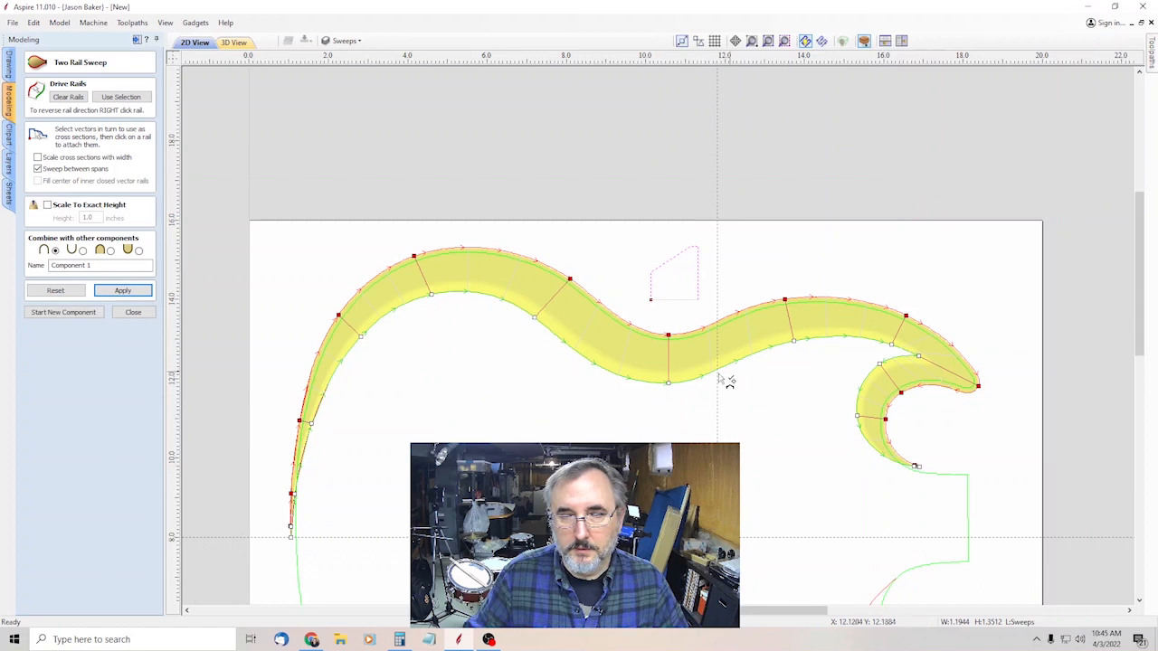
pyautogui.click(123, 290)
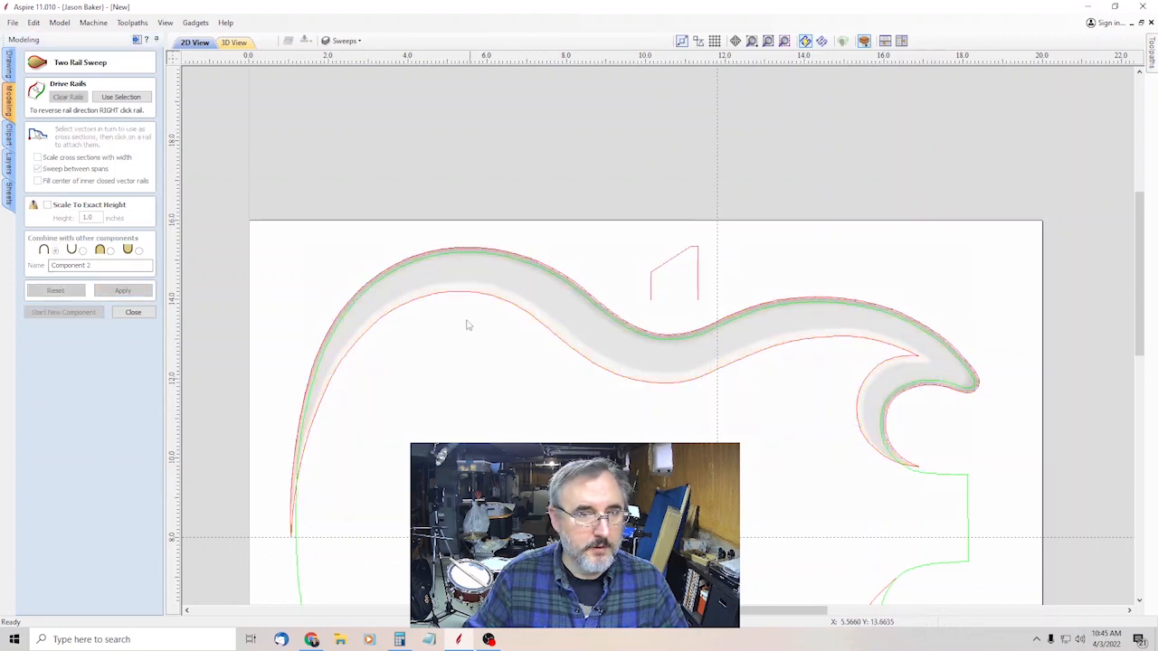
pyautogui.moveTo(800, 341)
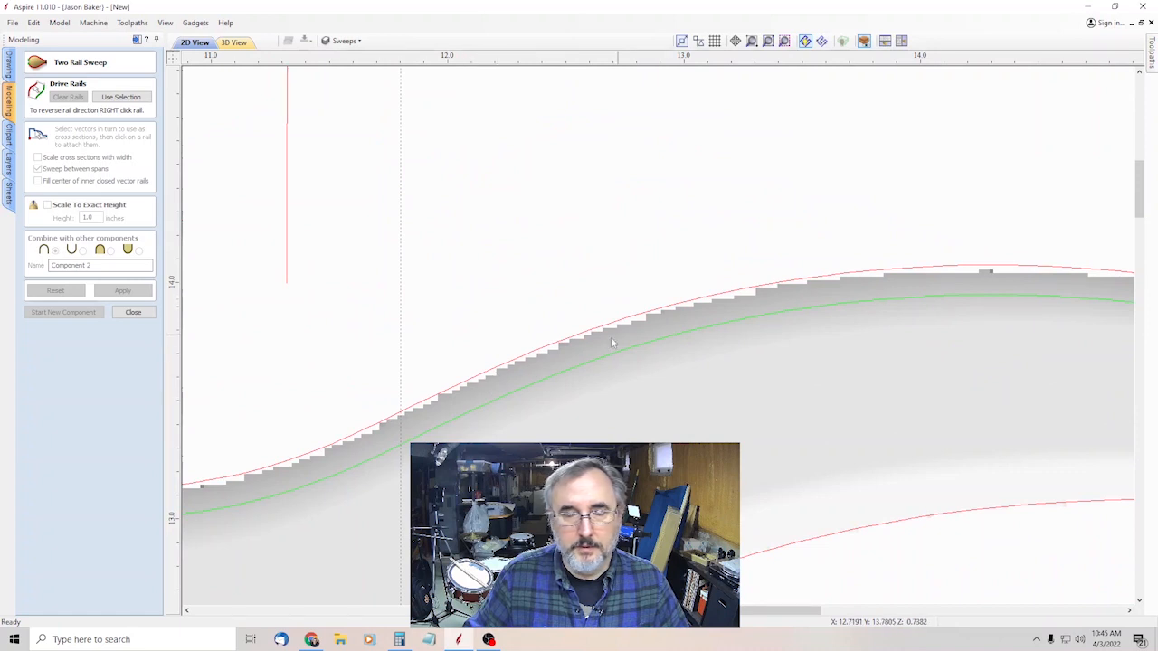
pyautogui.moveTo(552, 386)
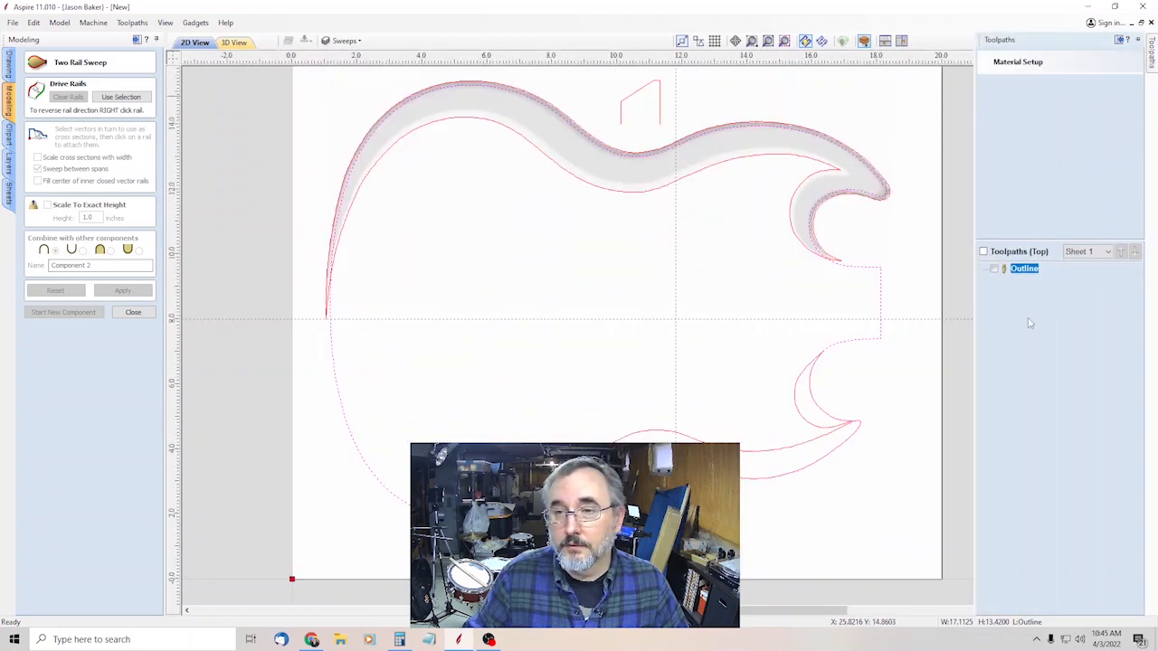
# - Delete the old Outline toolpath from the Toolpaths list, leaving none
pyautogui.click(1017, 62)
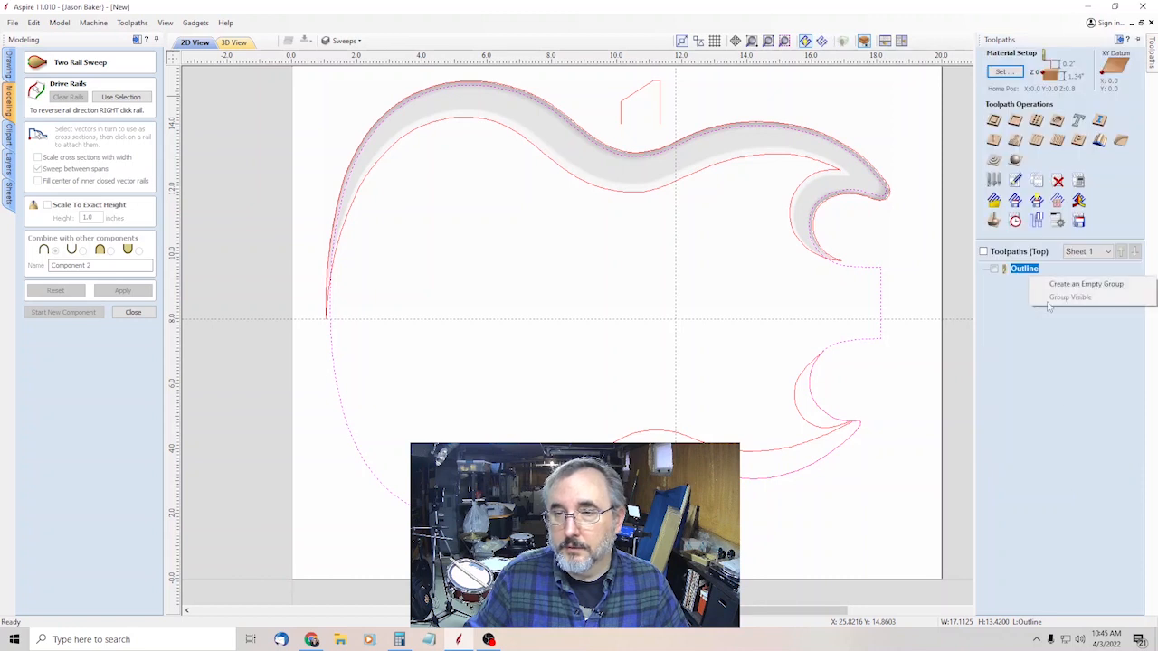
pyautogui.rightClick(1024, 279)
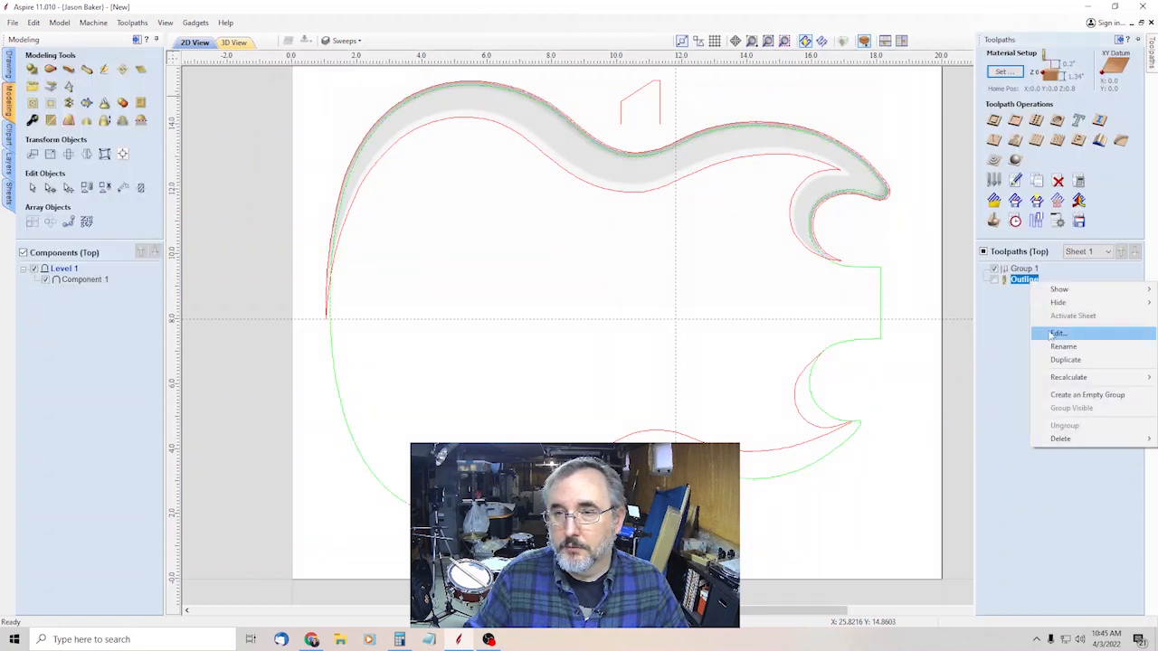
pyautogui.click(1060, 440)
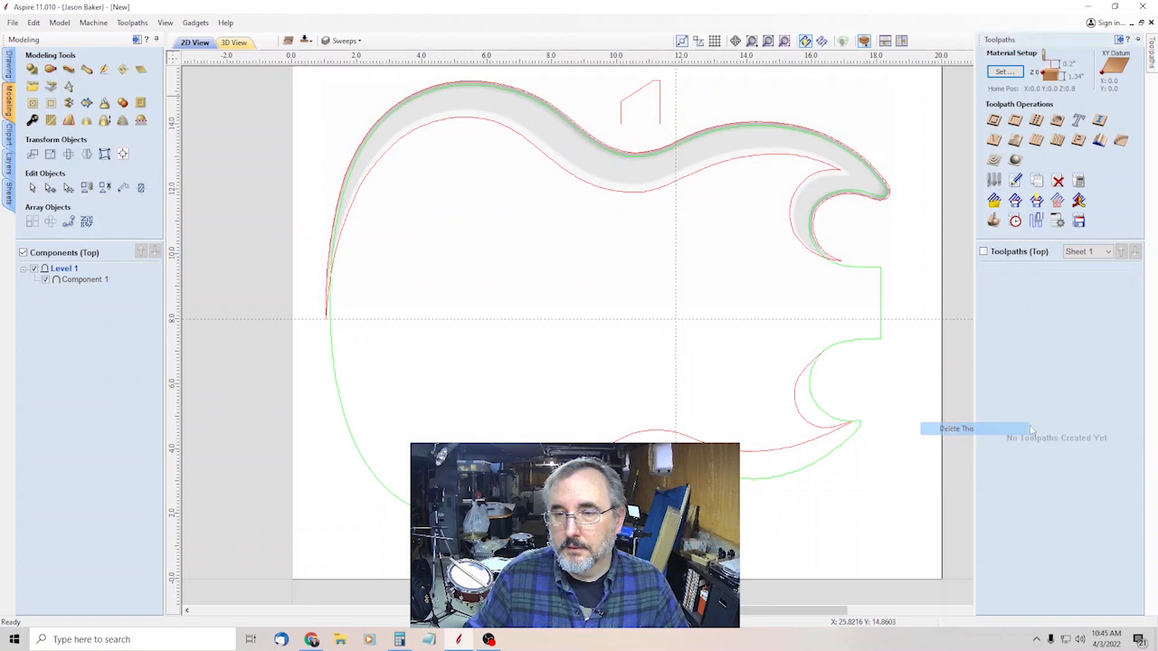
pyautogui.moveTo(876, 273)
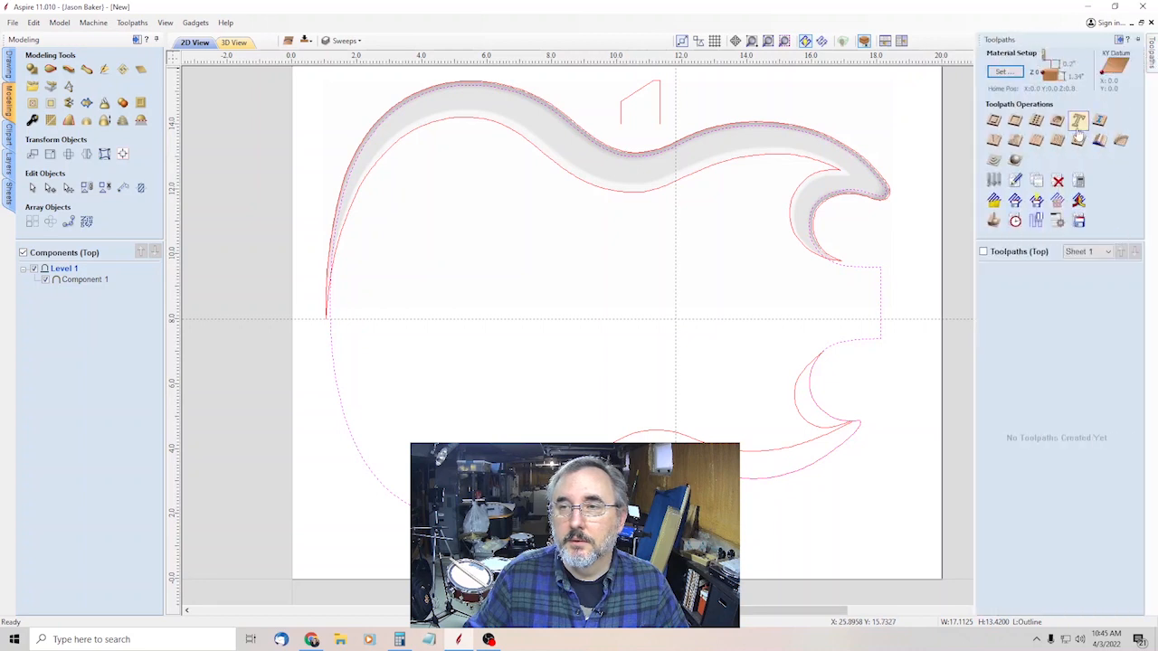
# - In Material Setup, scale the model height to 1.34 inches with Scale Both Sides and apply it
pyautogui.click(1002, 73)
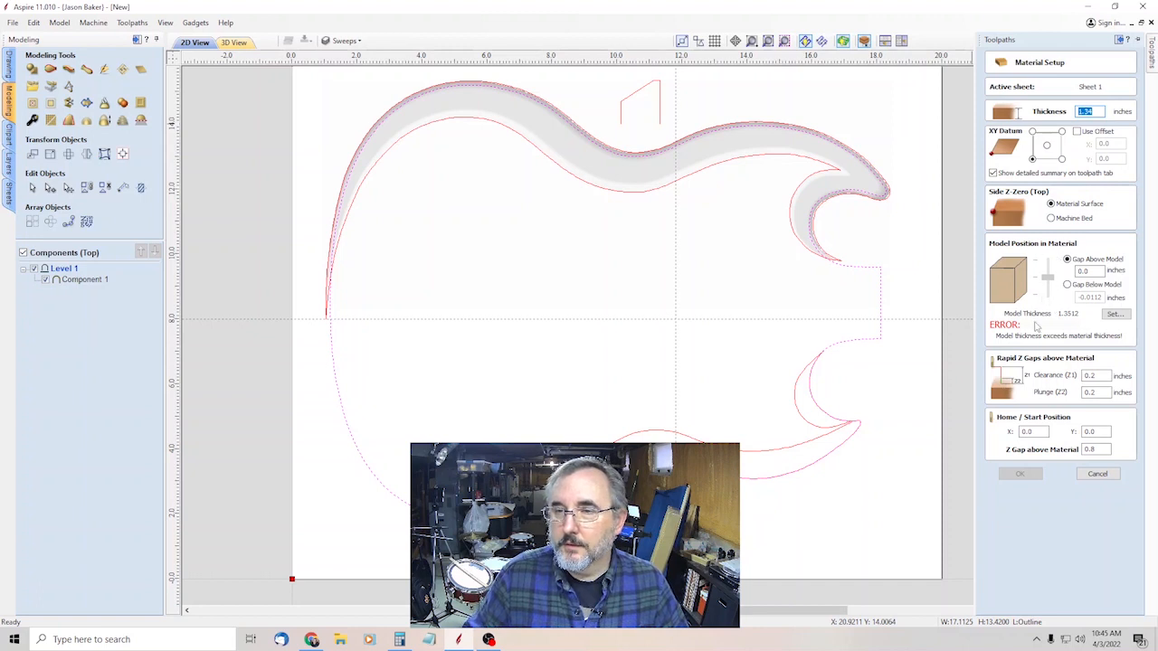
pyautogui.moveTo(1024, 341)
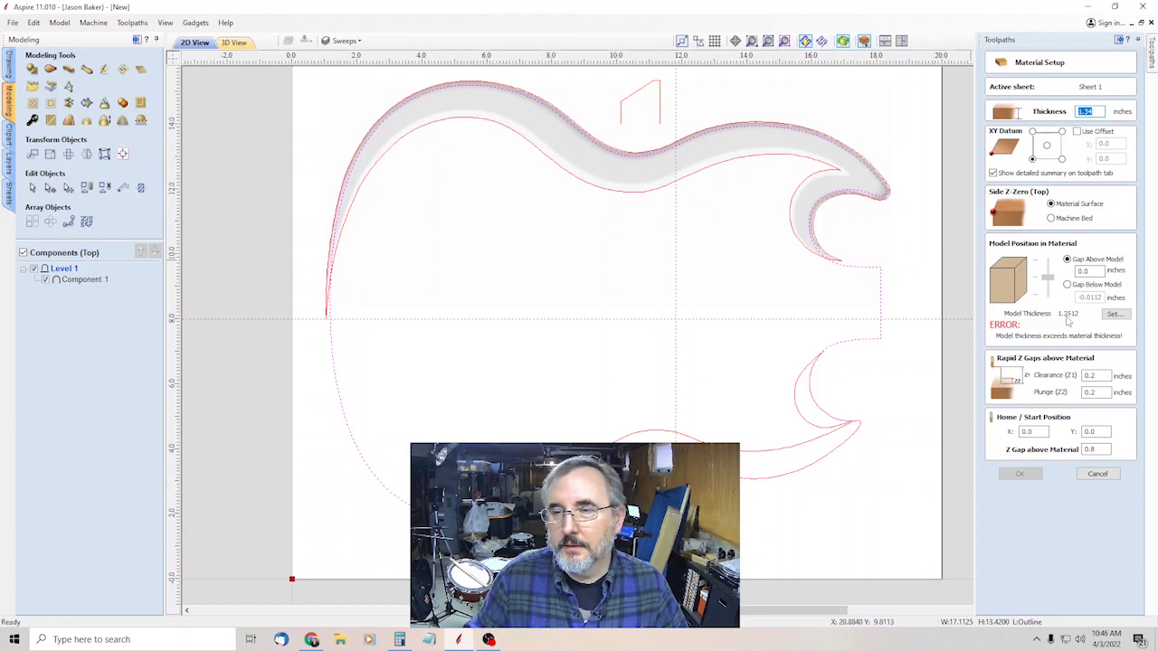
pyautogui.click(1114, 315)
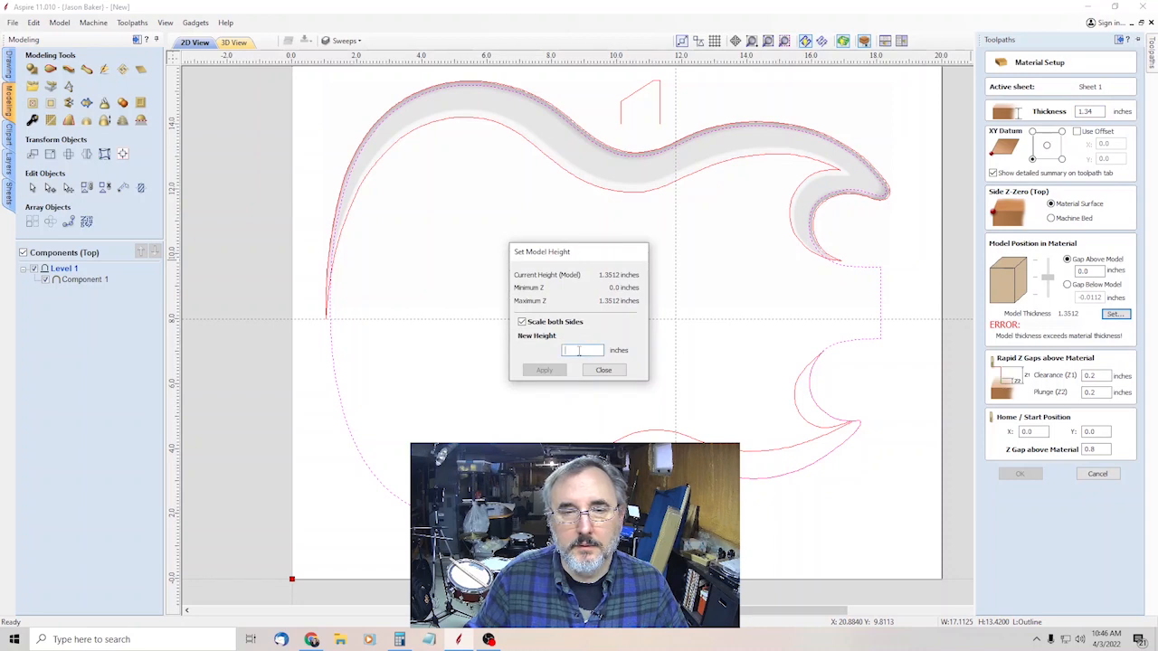
pyautogui.write('1.34')
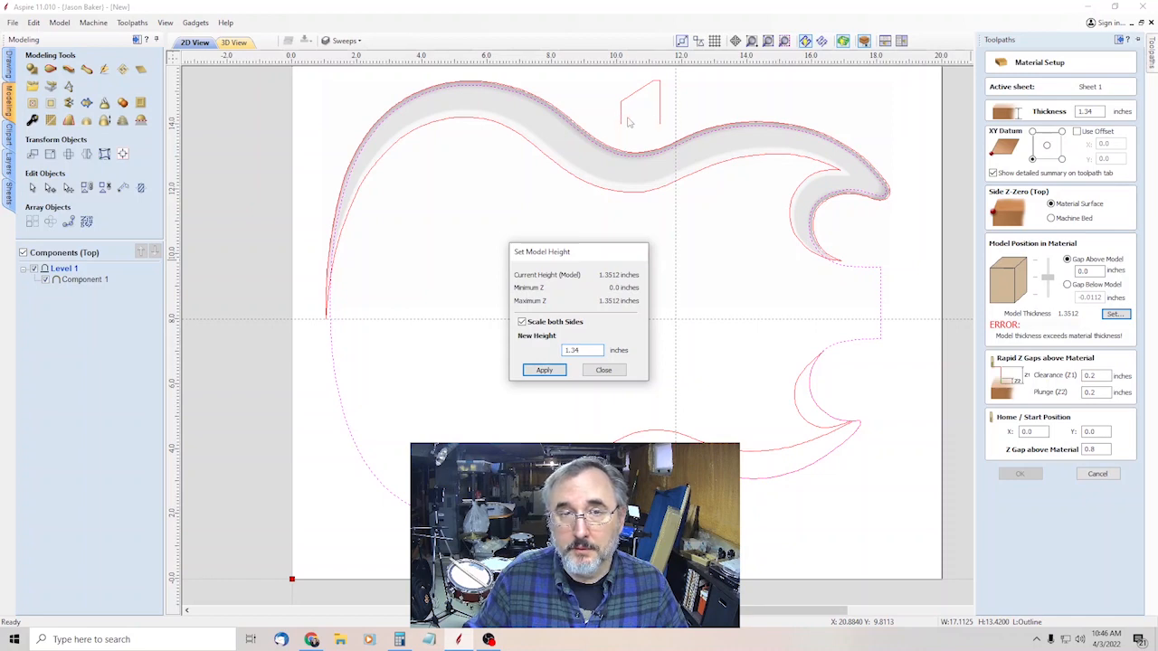
pyautogui.moveTo(746, 152)
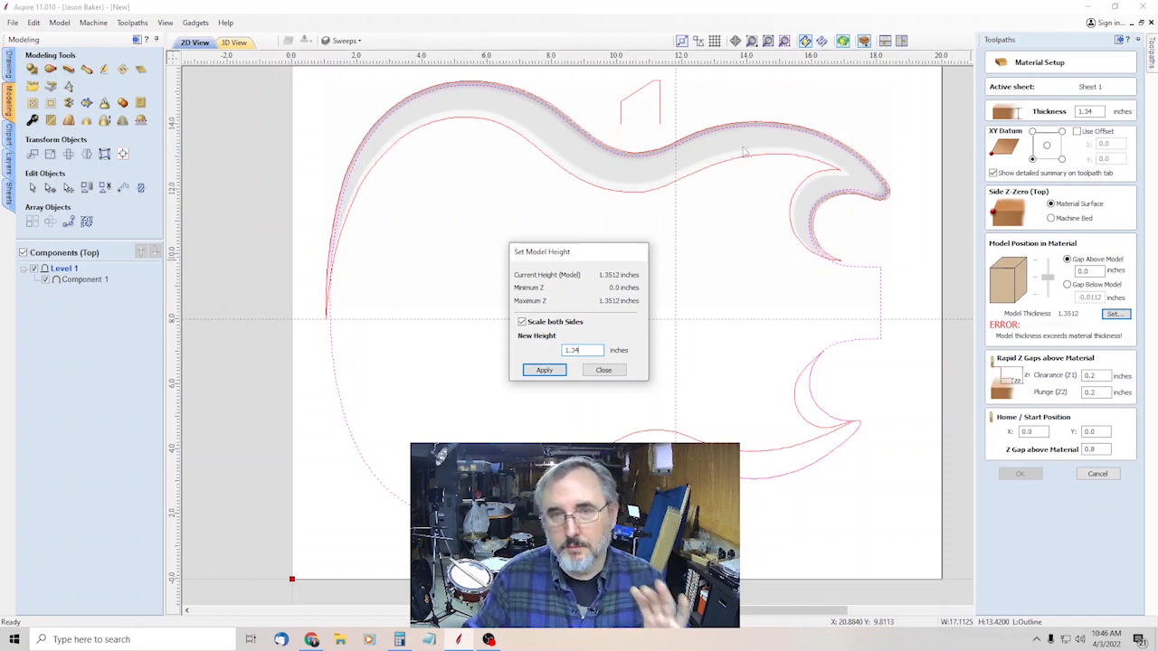
pyautogui.moveTo(642, 121)
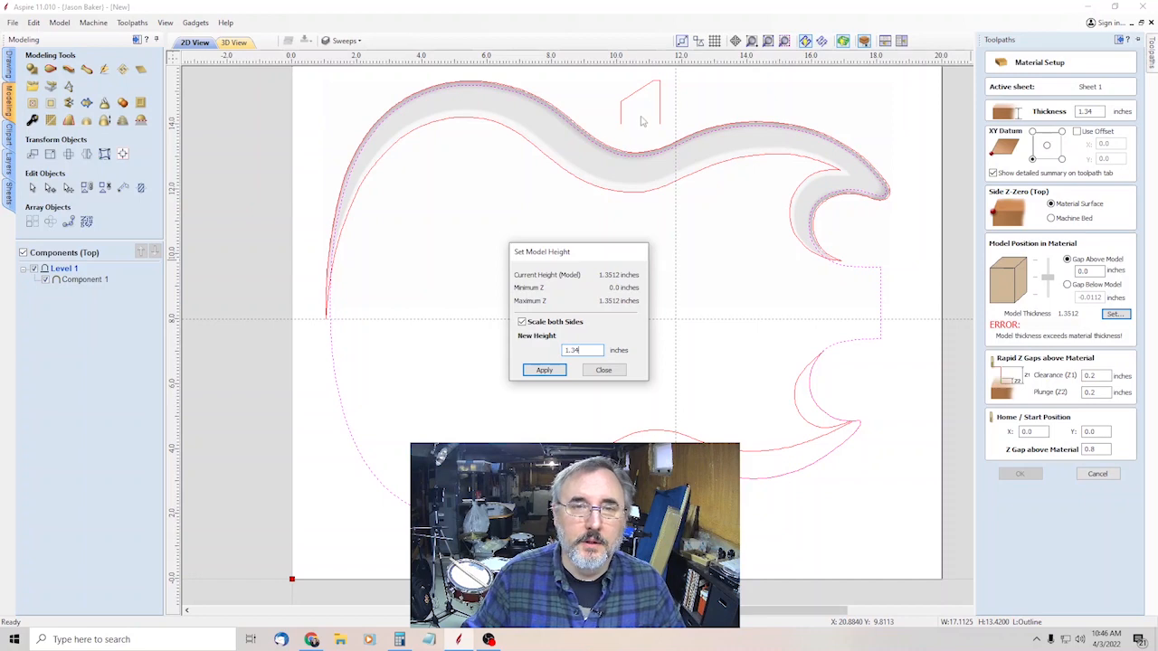
pyautogui.moveTo(637, 94)
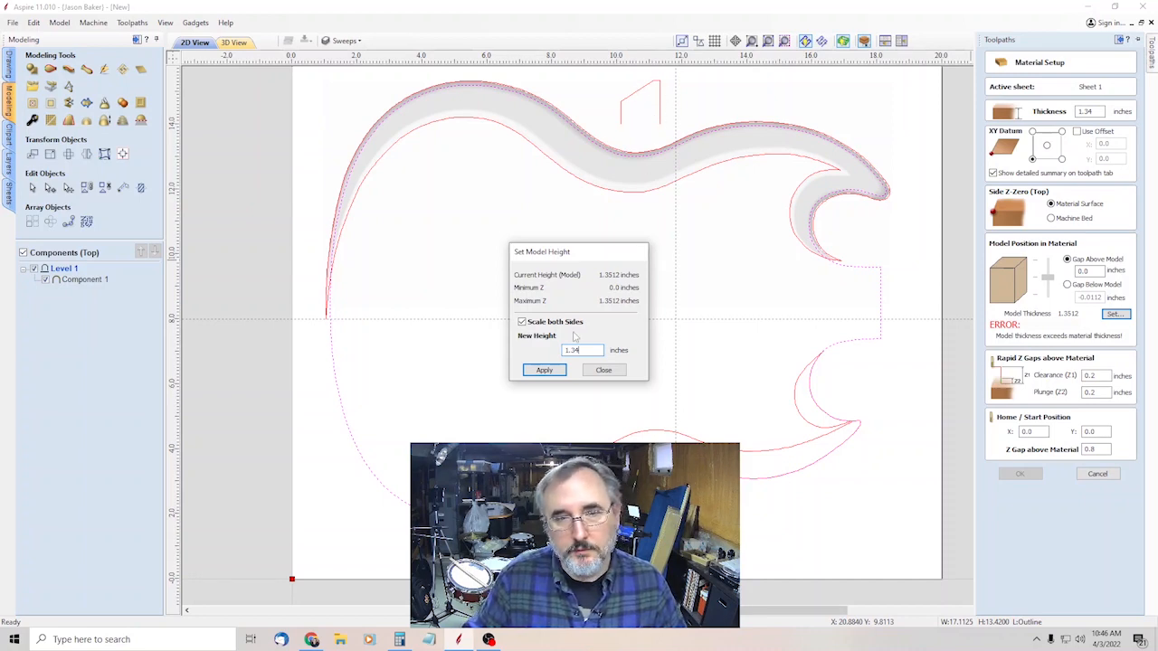
pyautogui.click(543, 369)
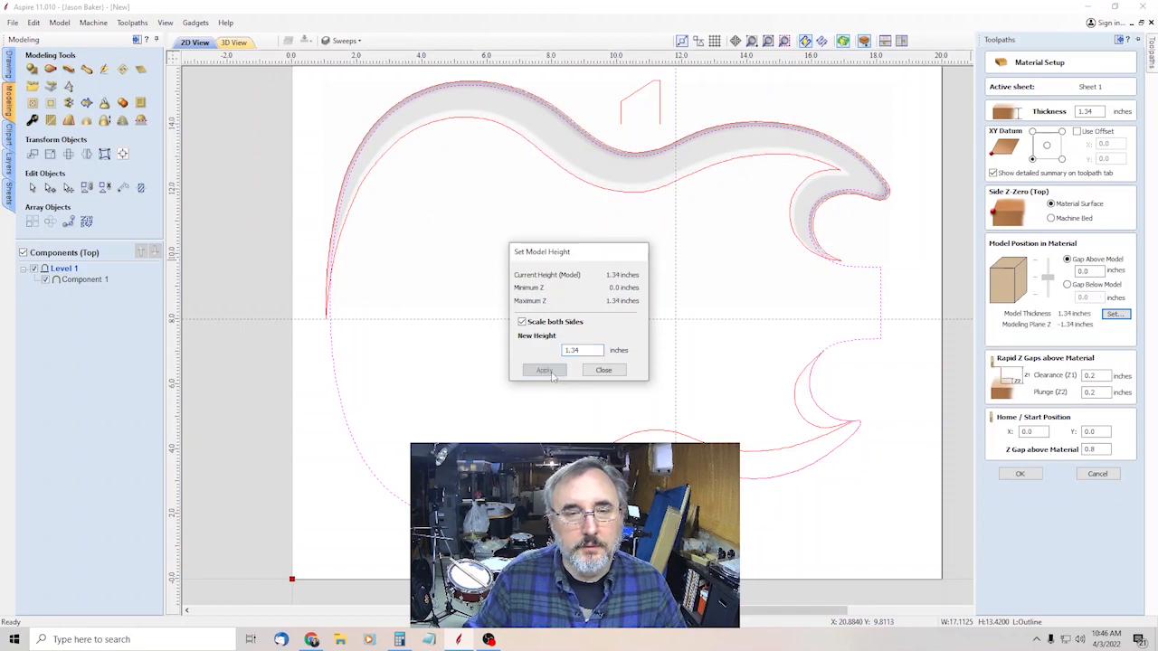
pyautogui.click(604, 369)
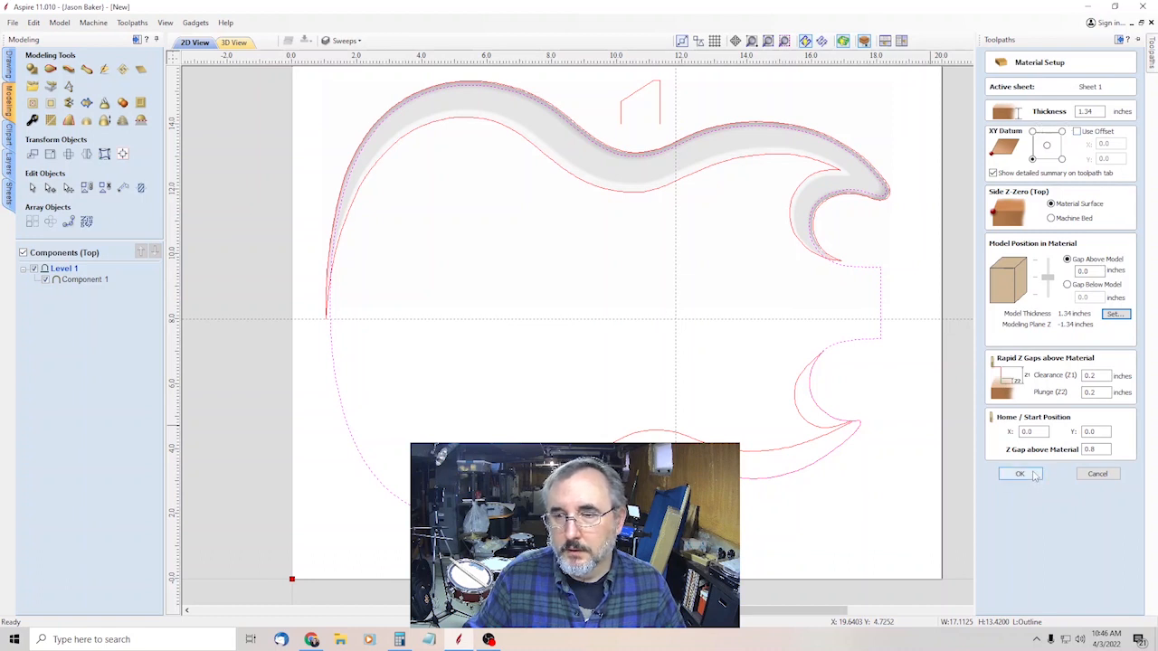
# - Confirm the material setup and calculate the Outline 2D profile toolpath, accepting the cut-through warning
pyautogui.click(1020, 474)
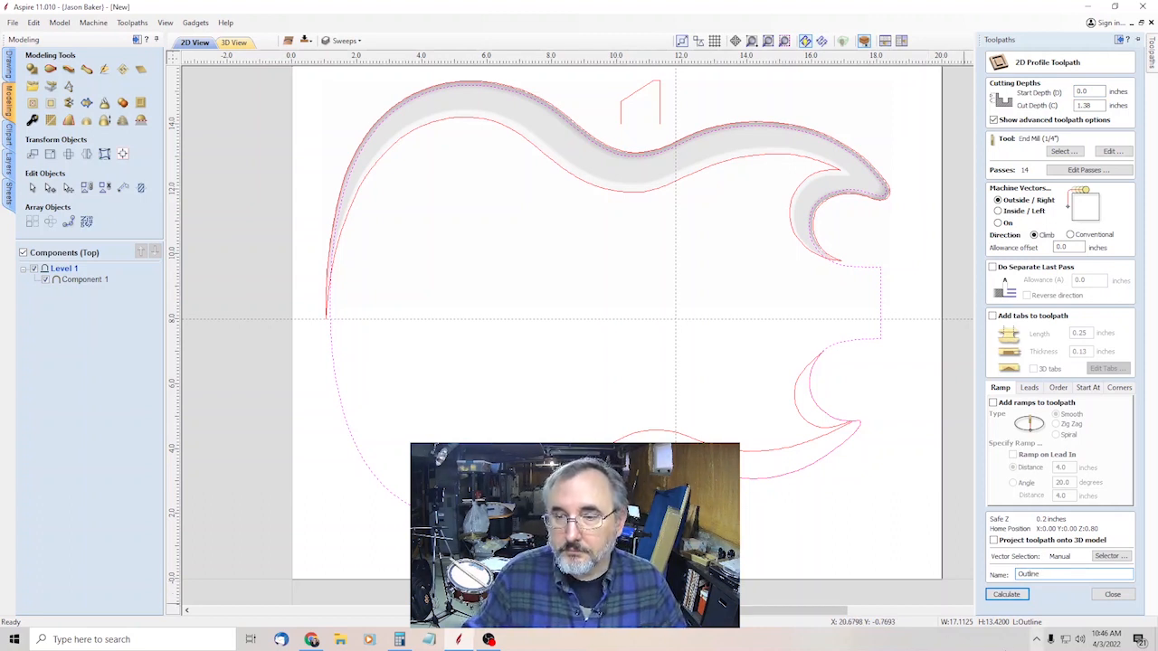
pyautogui.click(1006, 593)
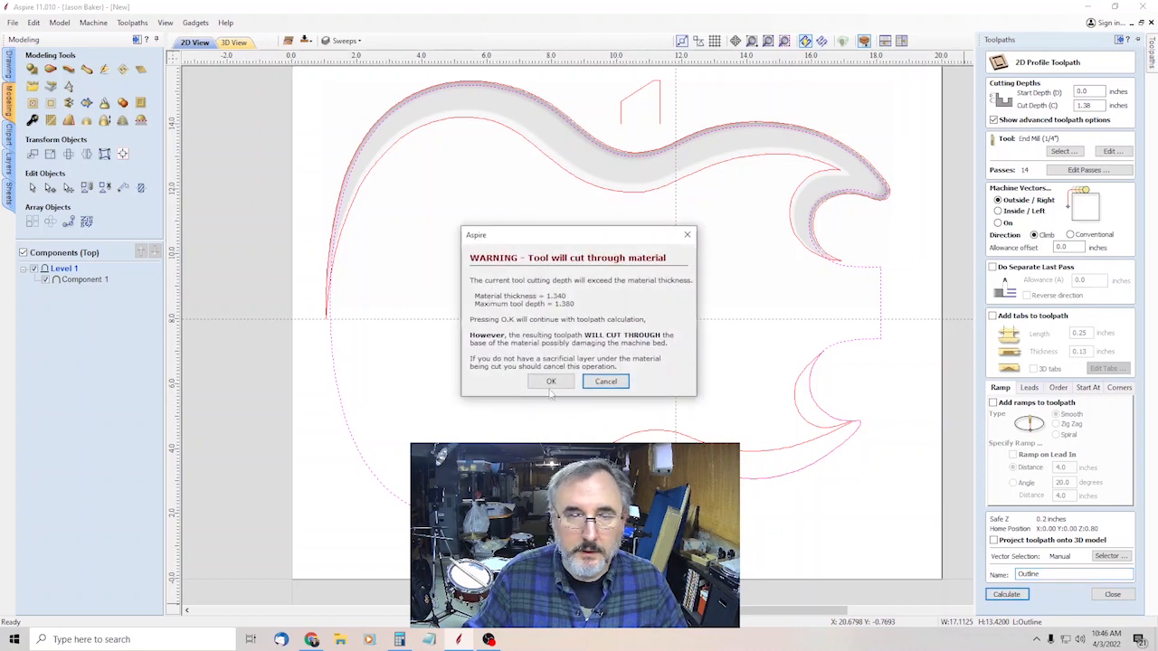
pyautogui.click(550, 380)
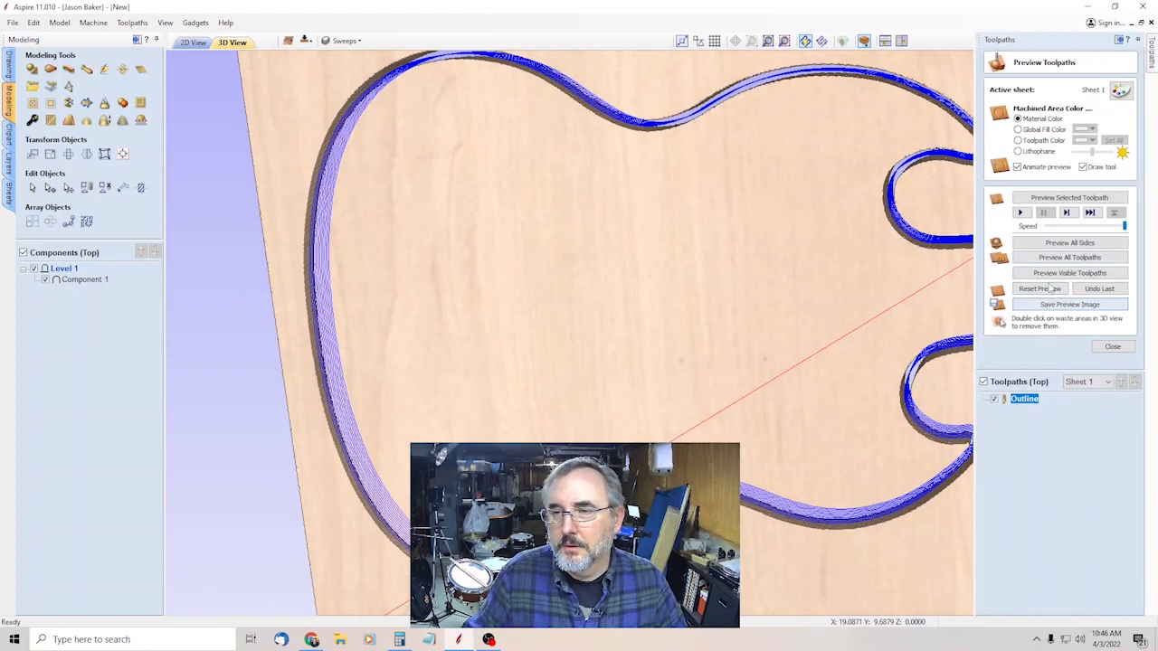
# - Preview the outline cut around the guitar body and close the preview
pyautogui.click(1070, 243)
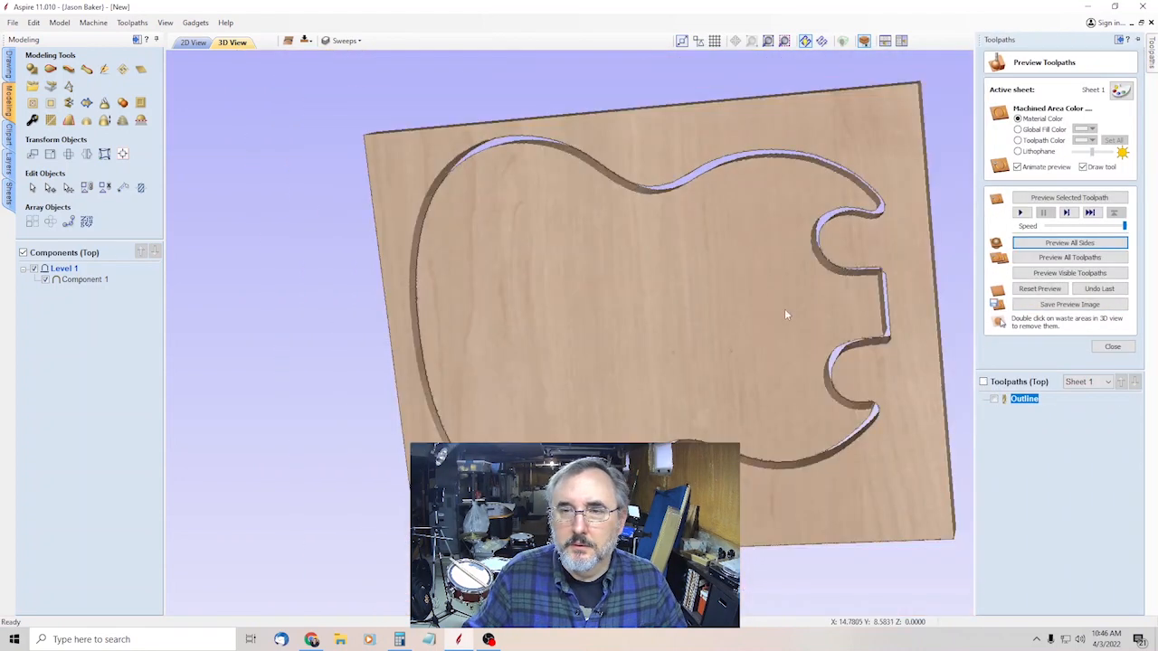
pyautogui.click(1111, 348)
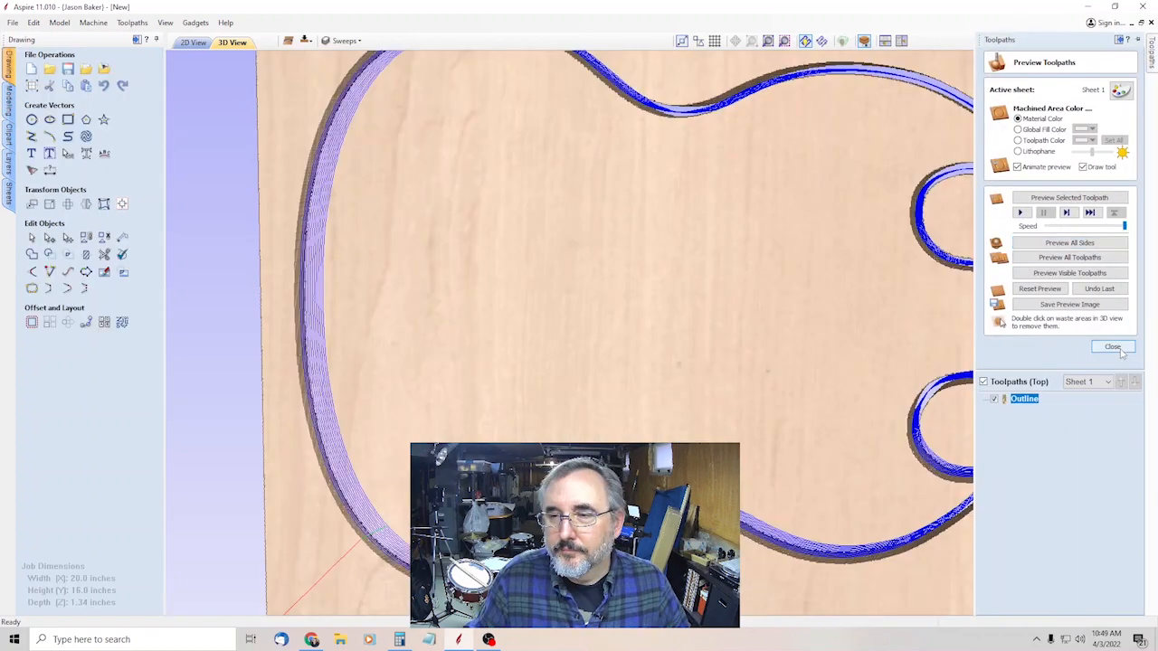
pyautogui.click(1111, 348)
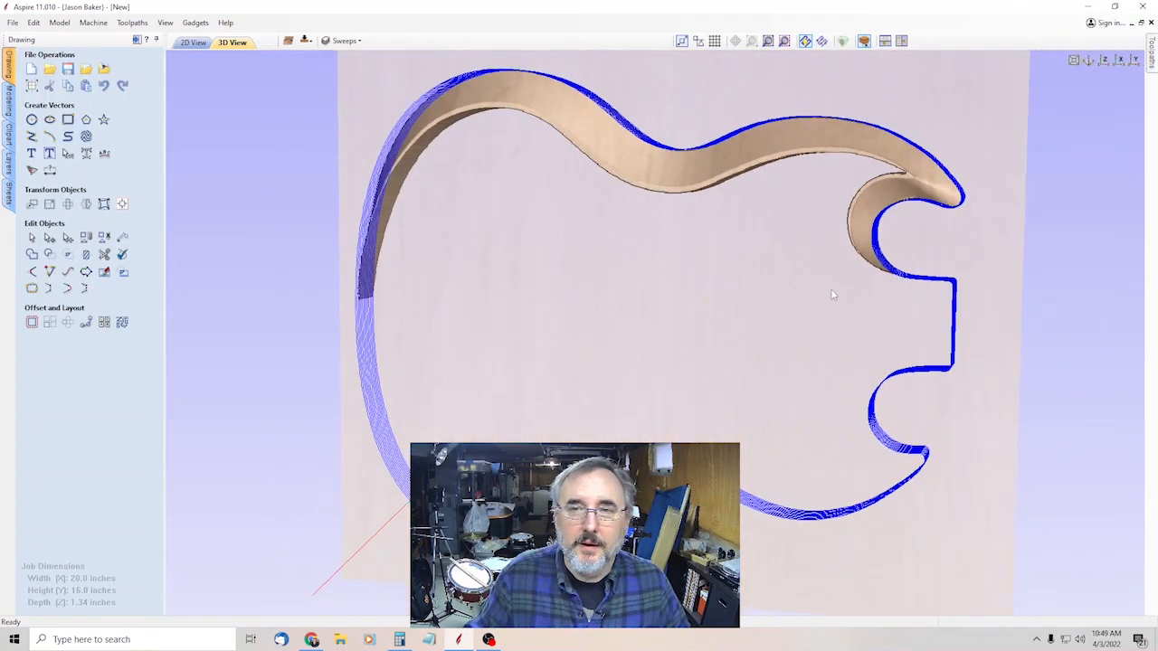
# - Calculate the 3D roughing toolpath for the swept body edge and preview it
pyautogui.click(191, 42)
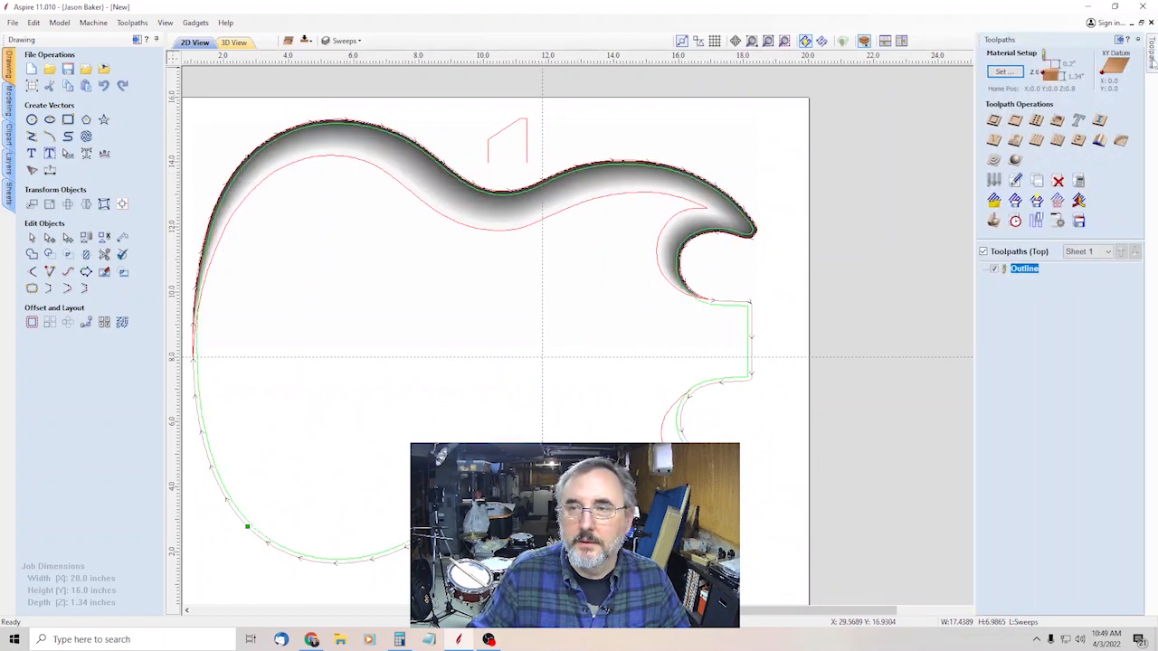
pyautogui.moveTo(992, 159)
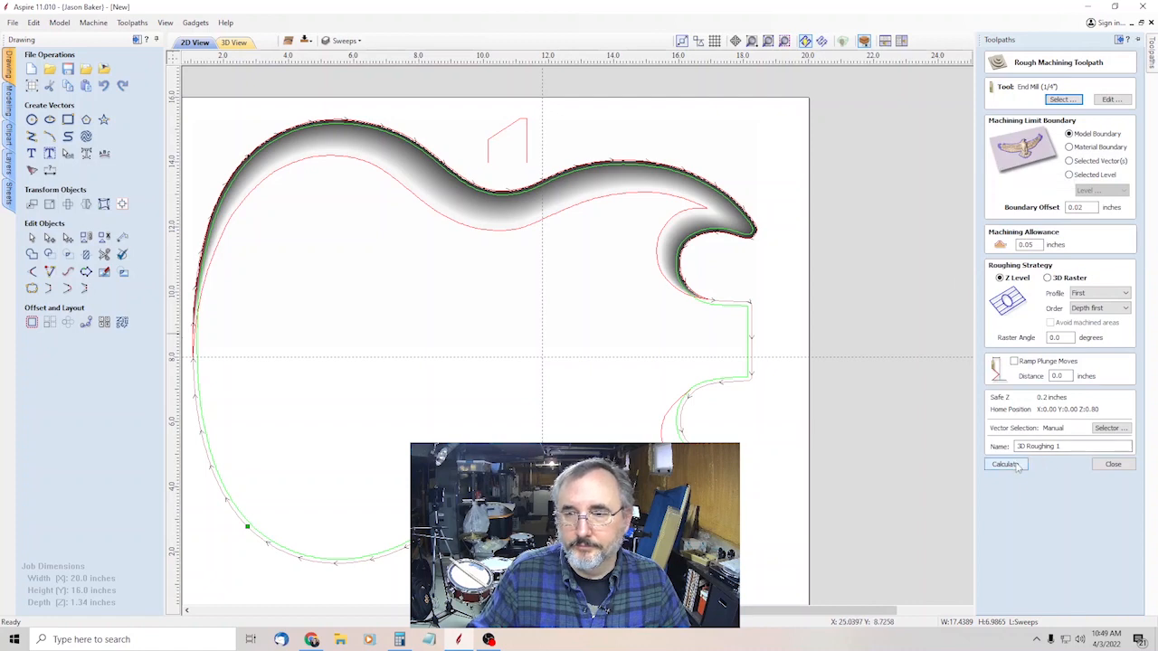
pyautogui.click(1003, 463)
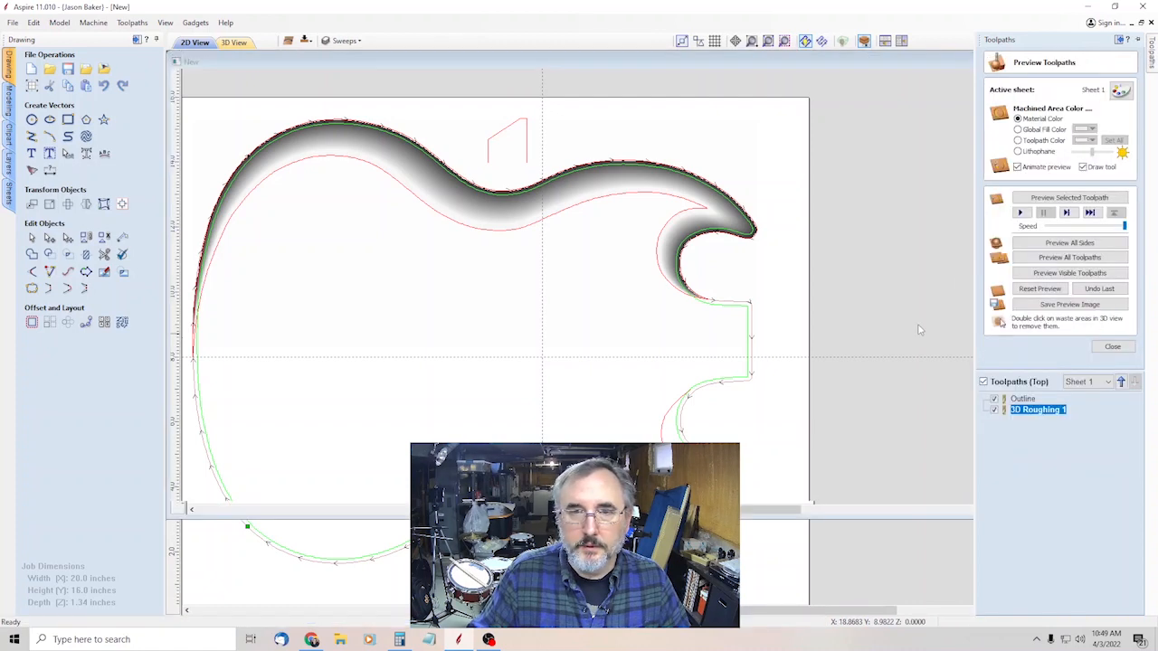
pyautogui.click(232, 41)
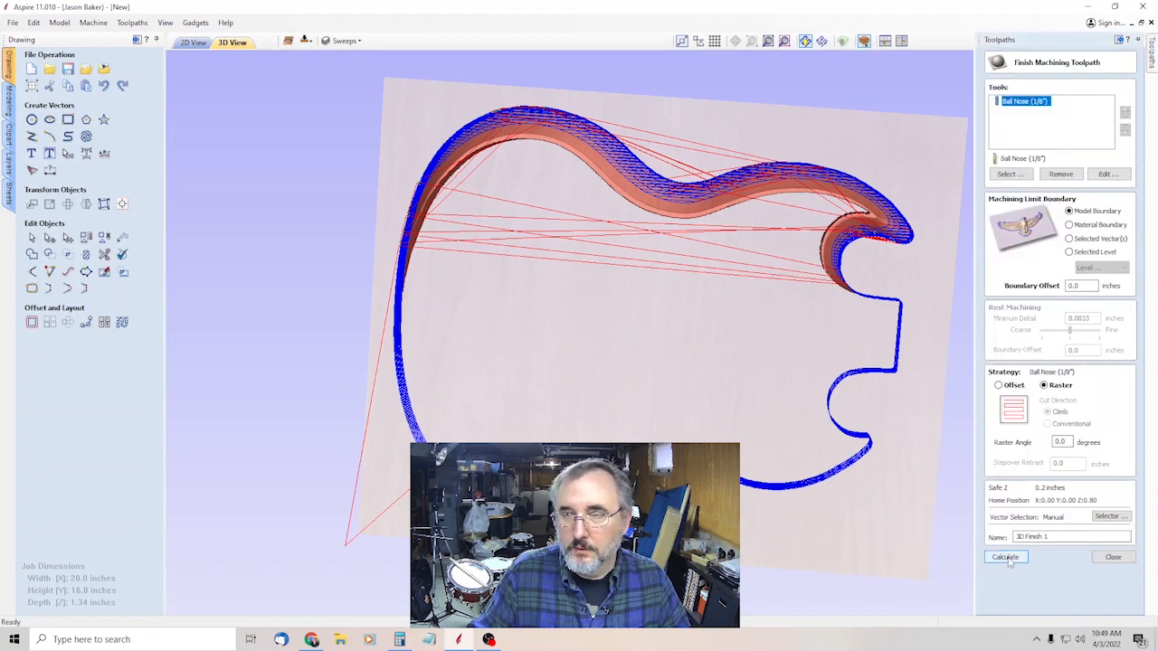
# - Calculate the 3D ball-nose finishing toolpath and preview the rounded body edge
pyautogui.click(1006, 557)
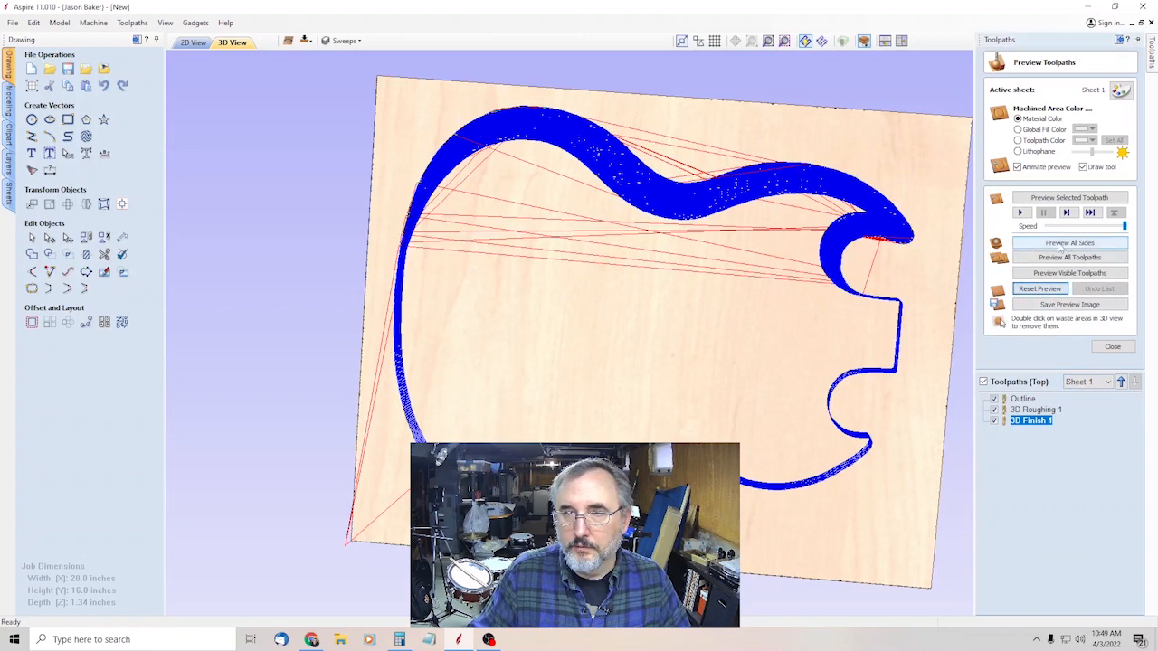
pyautogui.click(1070, 243)
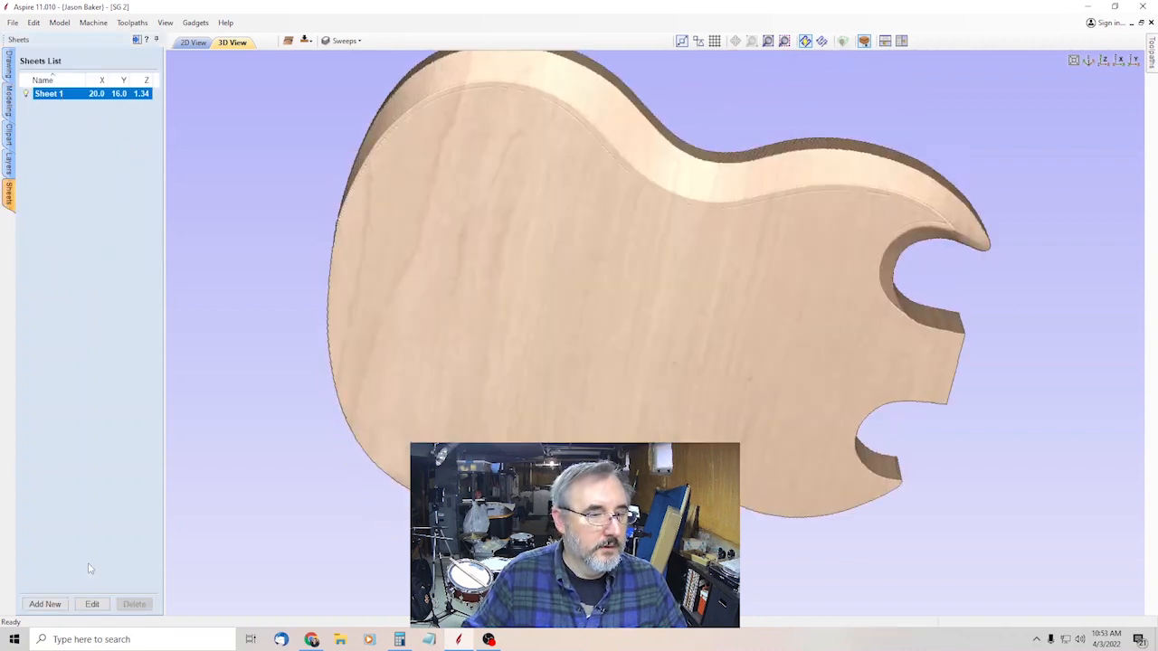
# - Set Sheet 1's material appearance to Mahogany and dismiss the cut-through warning
pyautogui.click(91, 604)
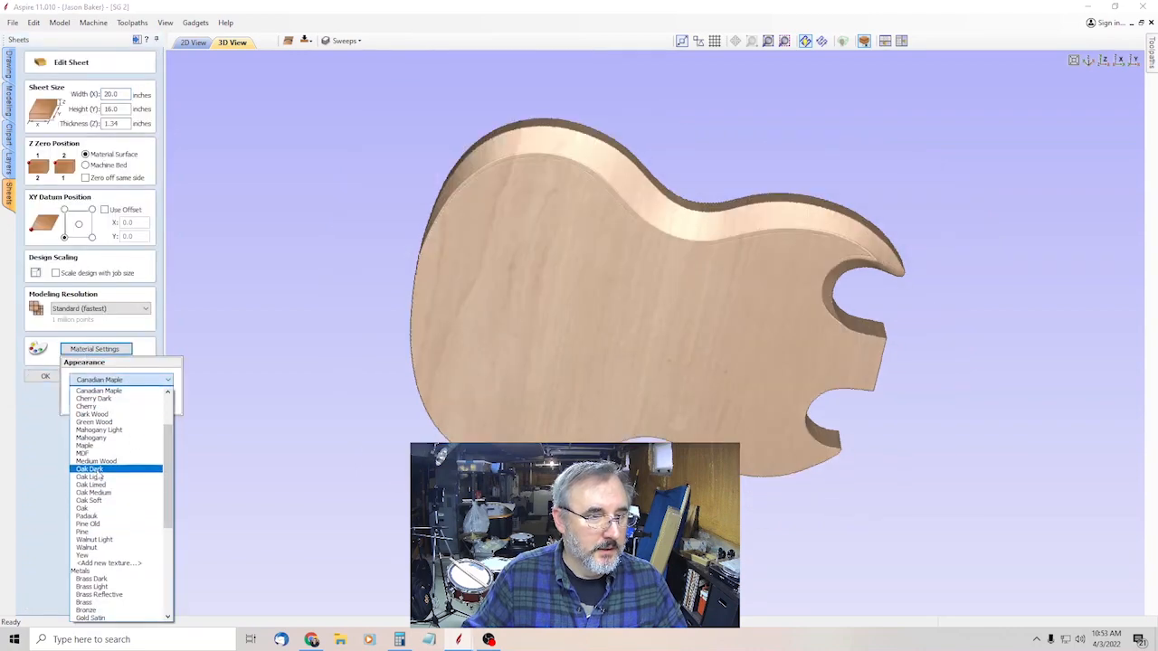
pyautogui.click(94, 436)
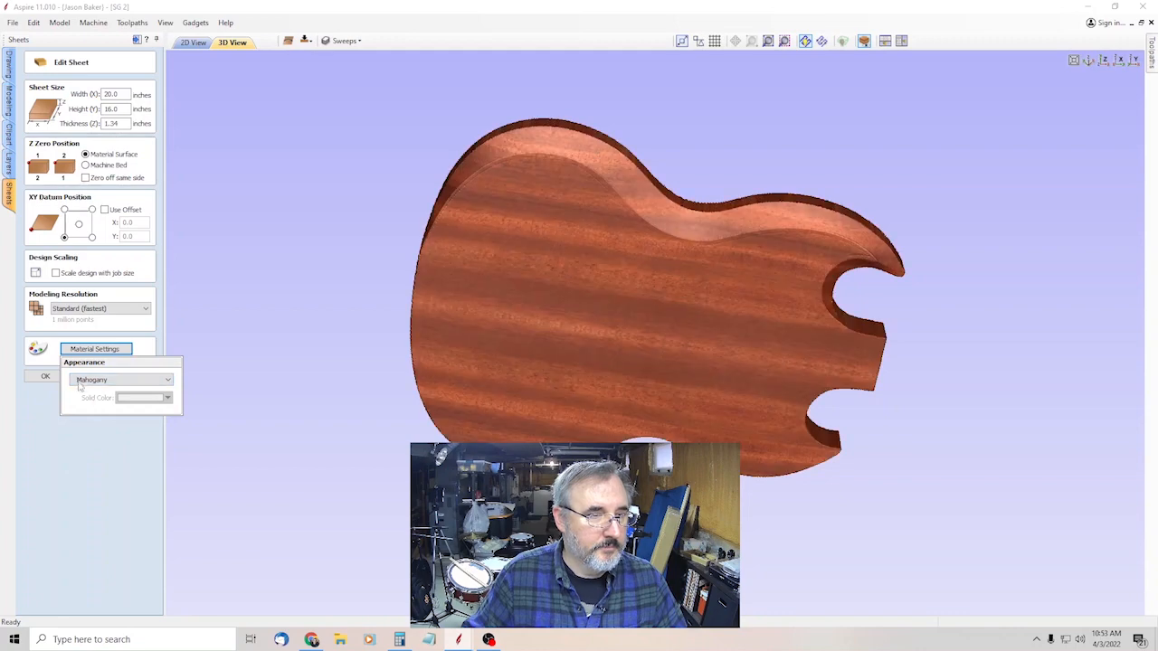
pyautogui.click(46, 374)
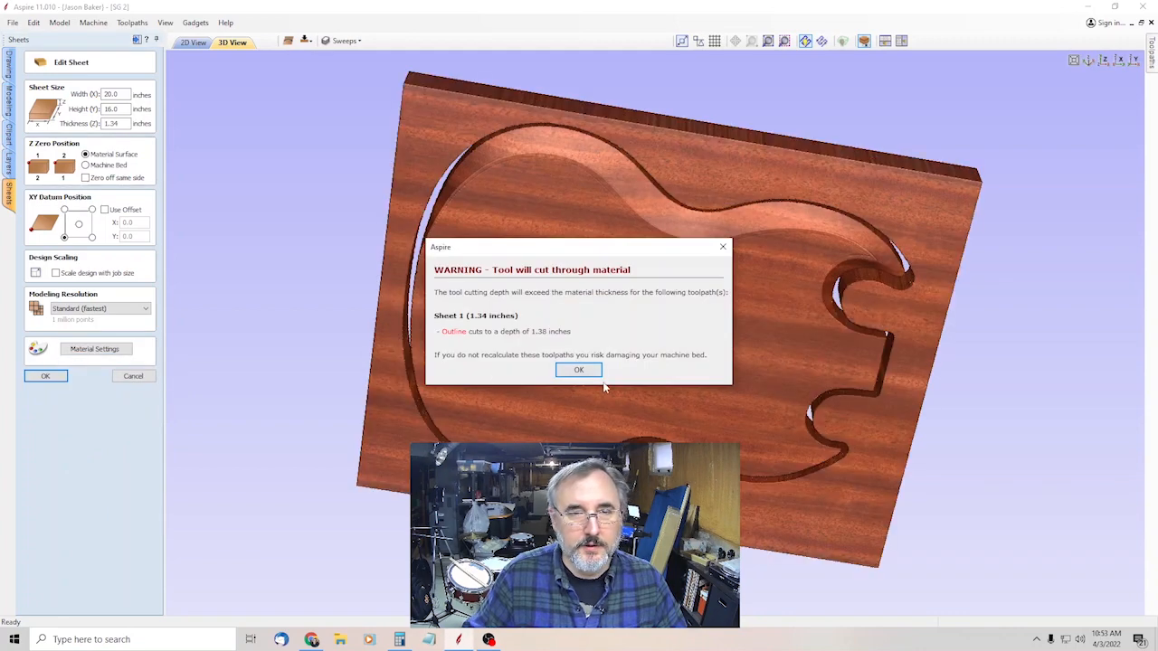
pyautogui.click(579, 369)
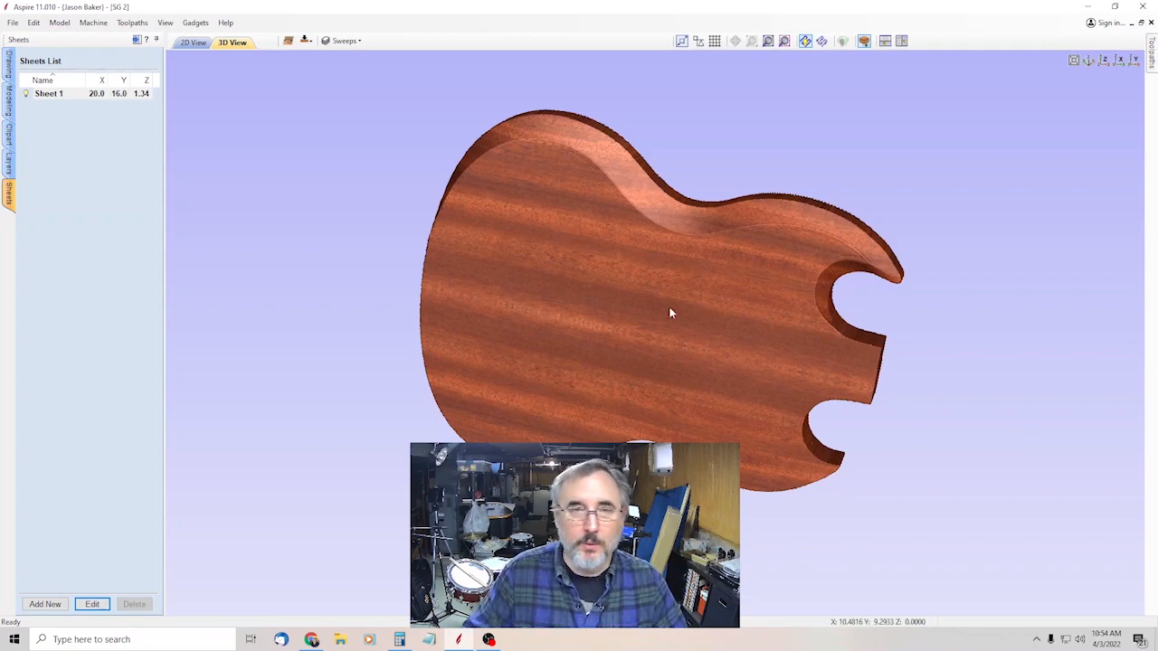
pyautogui.moveTo(796, 143)
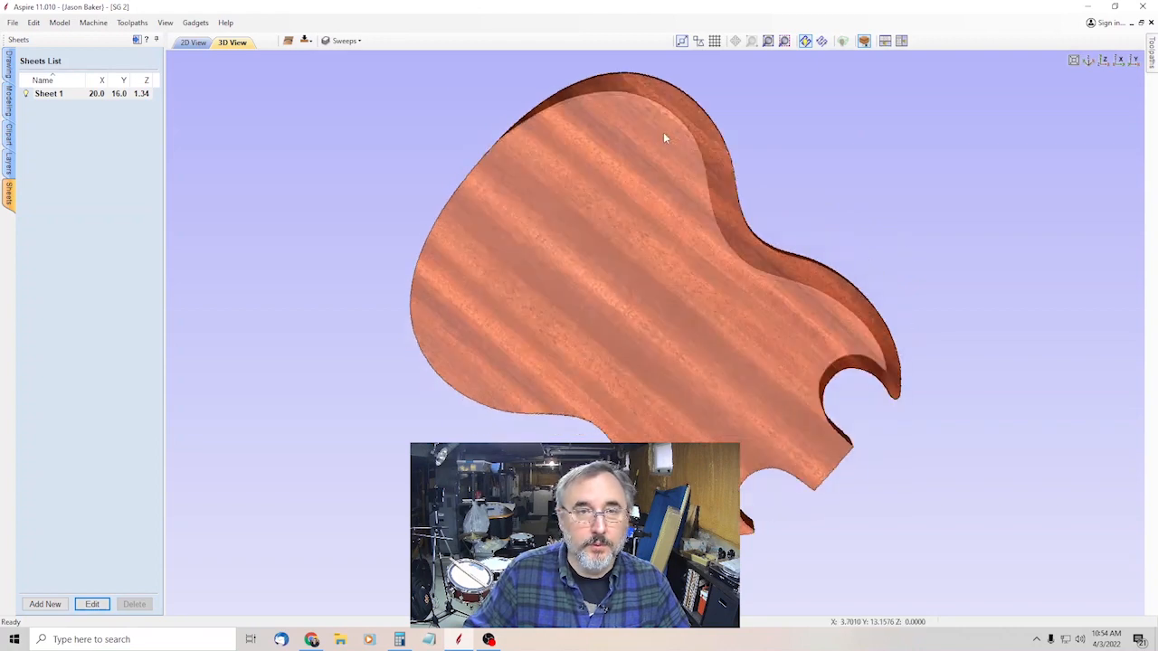
pyautogui.click(196, 42)
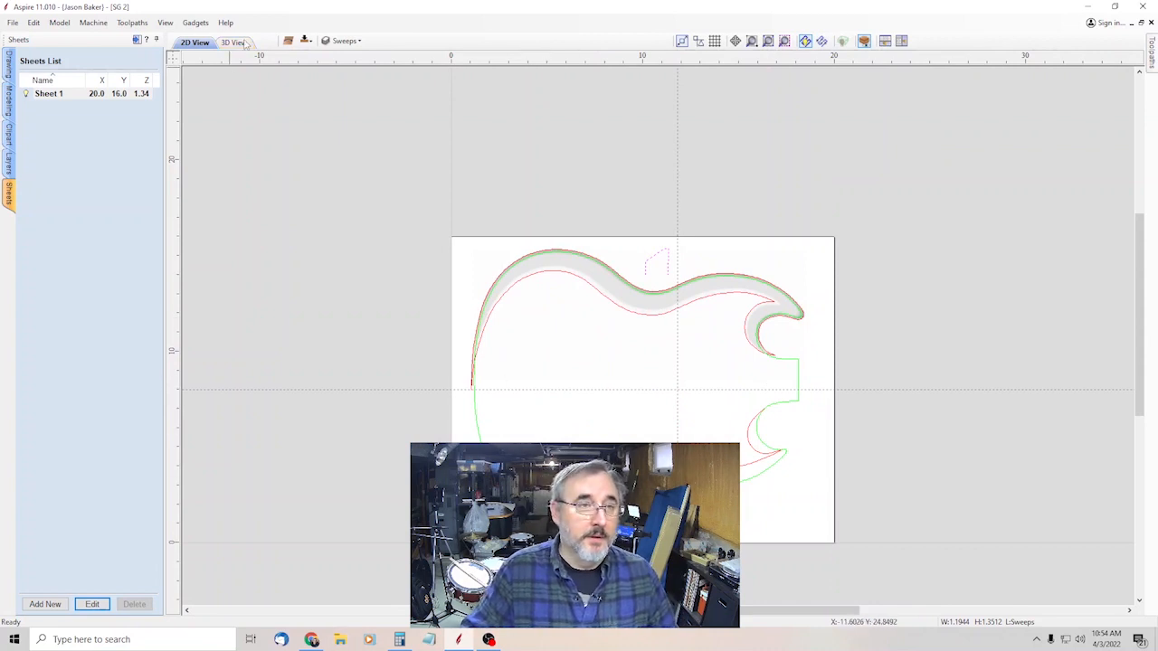
pyautogui.click(231, 42)
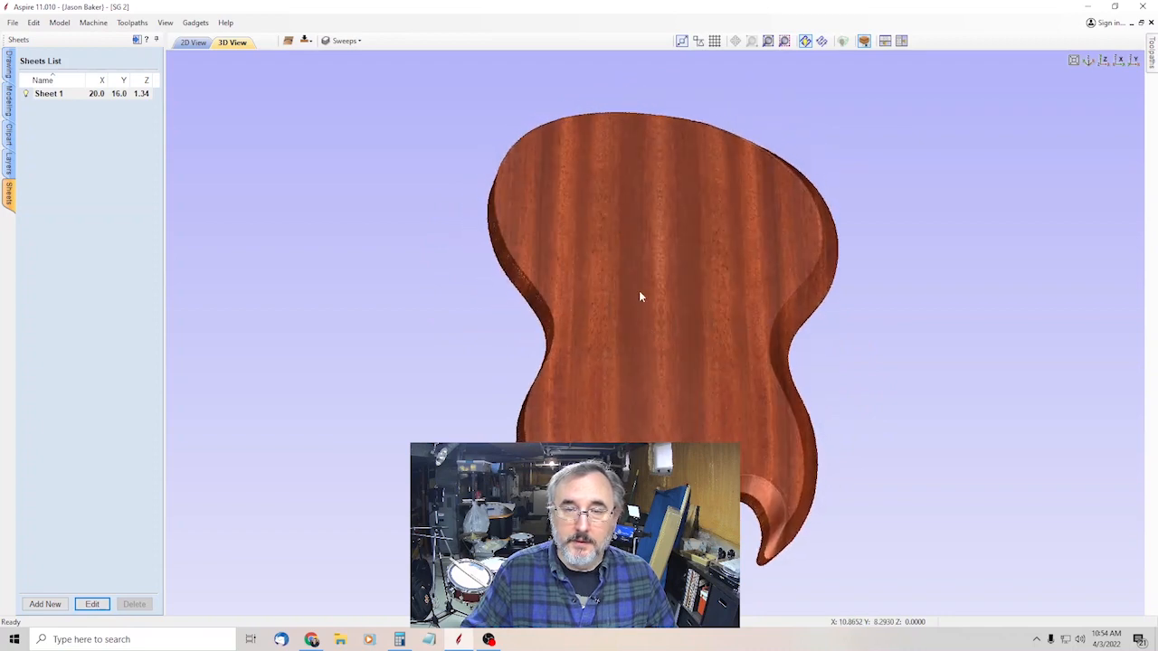
pyautogui.moveTo(641, 297); pyautogui.dragTo(536, 370)
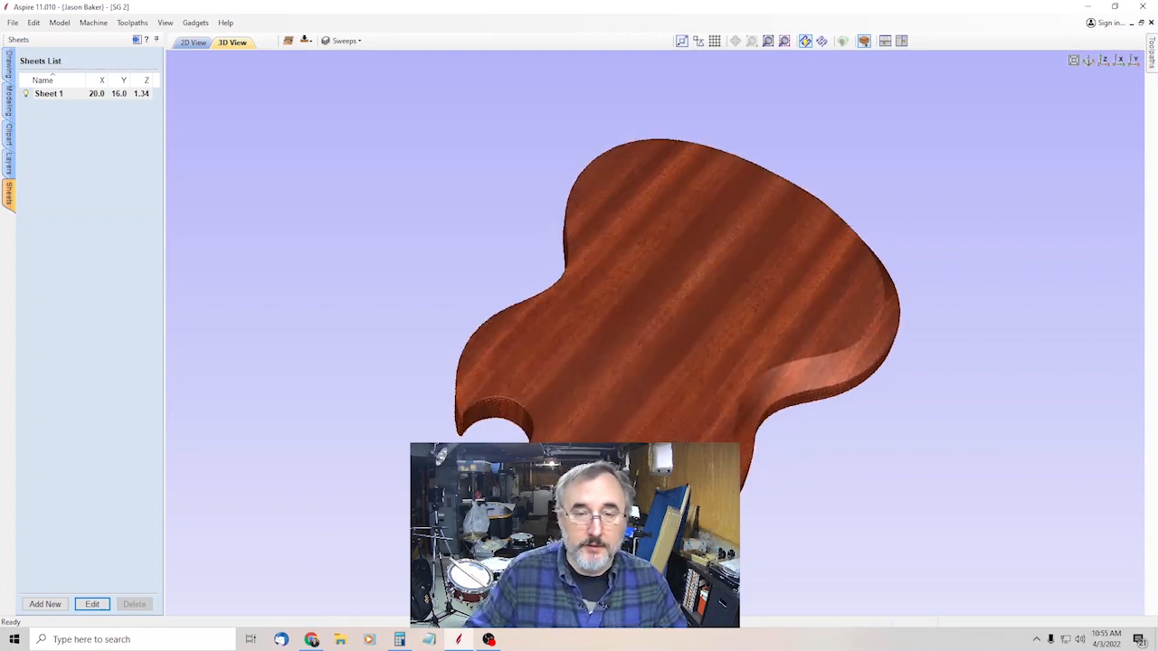
pyautogui.moveTo(757, 279)
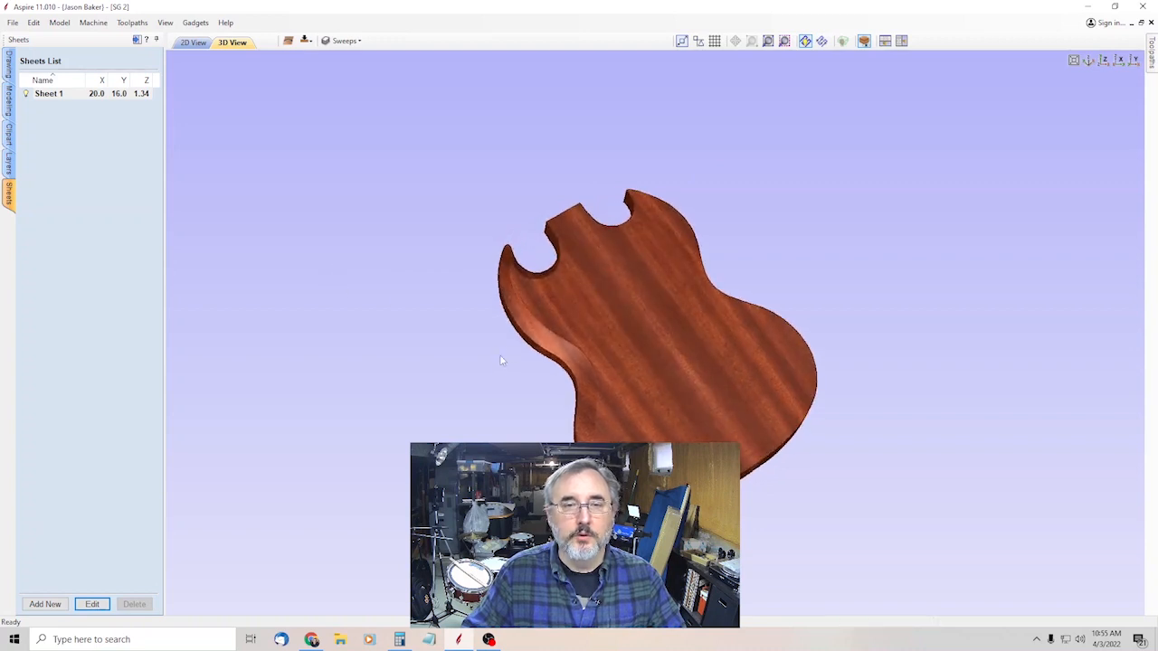
pyautogui.moveTo(308, 177)
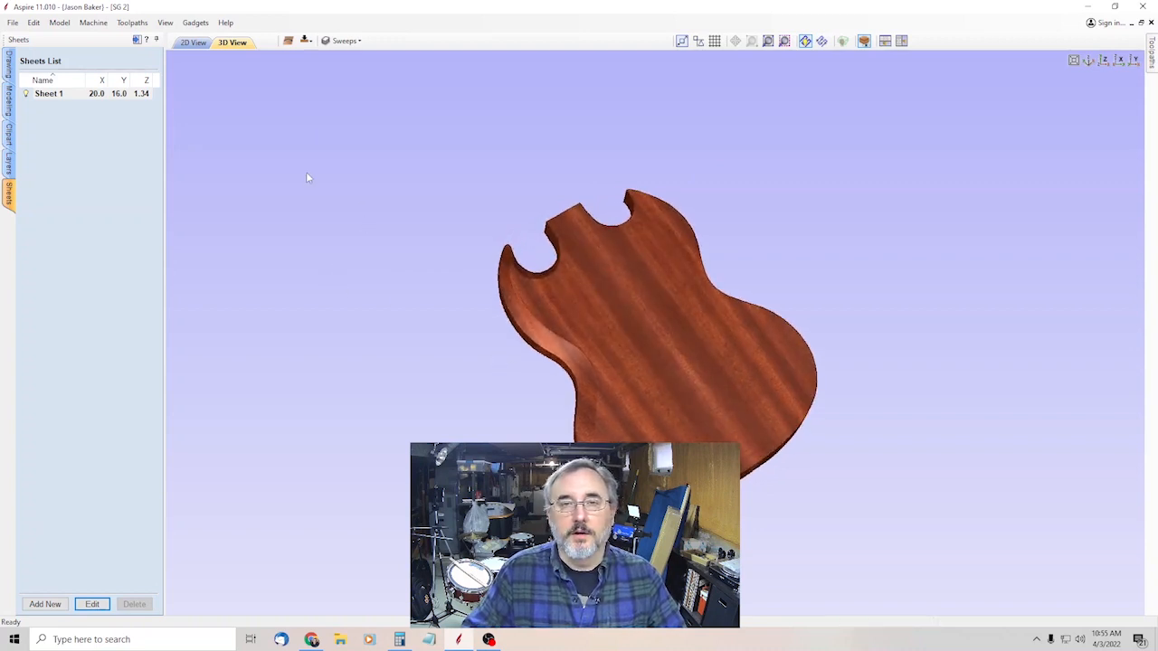
pyautogui.moveTo(463, 126)
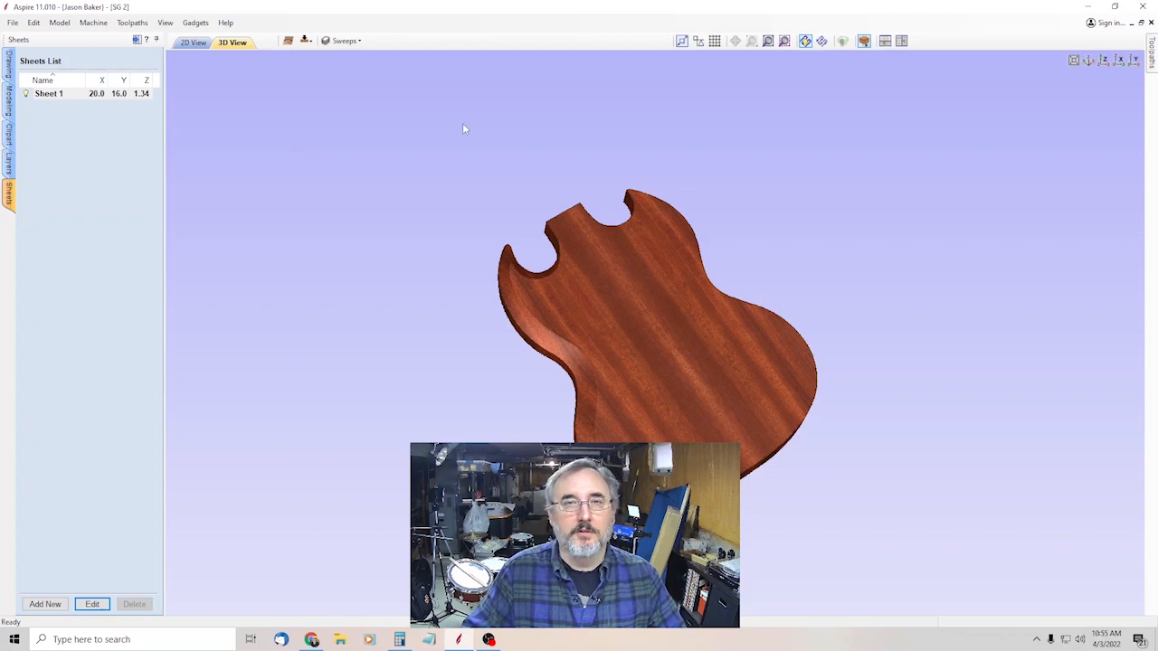
pyautogui.moveTo(445, 109)
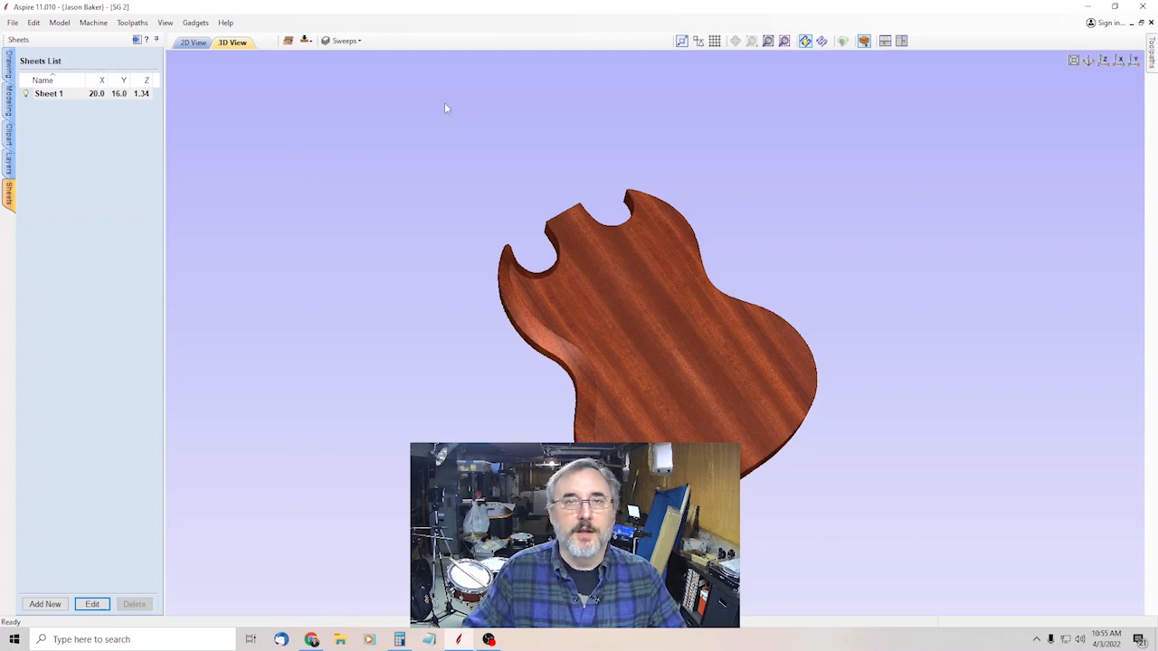